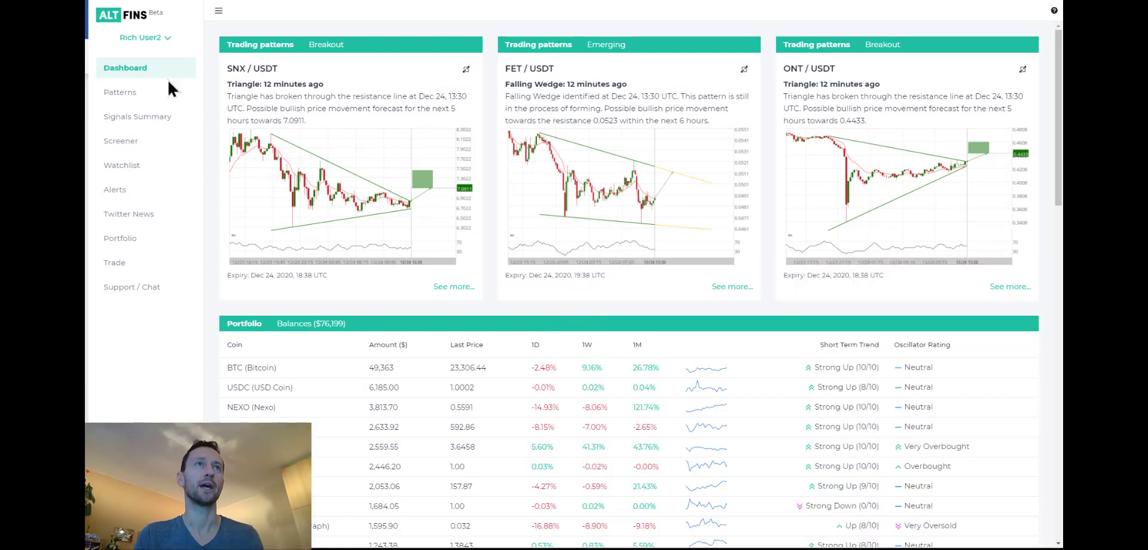
mouse_move(120, 140)
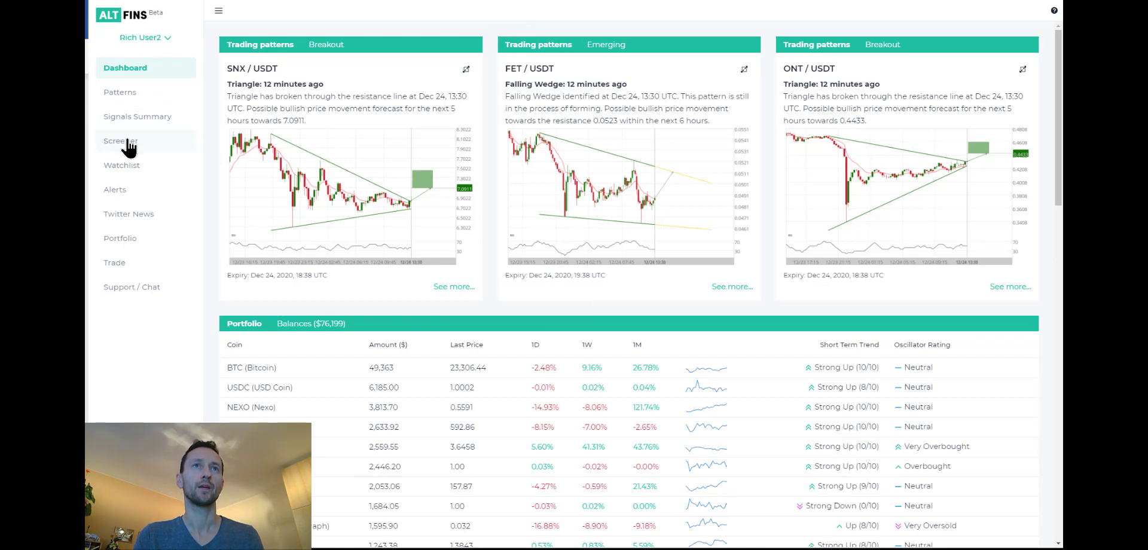
Open the Screener with the sidebar collapsed and display XRP's details and price chart
left_click(120, 141)
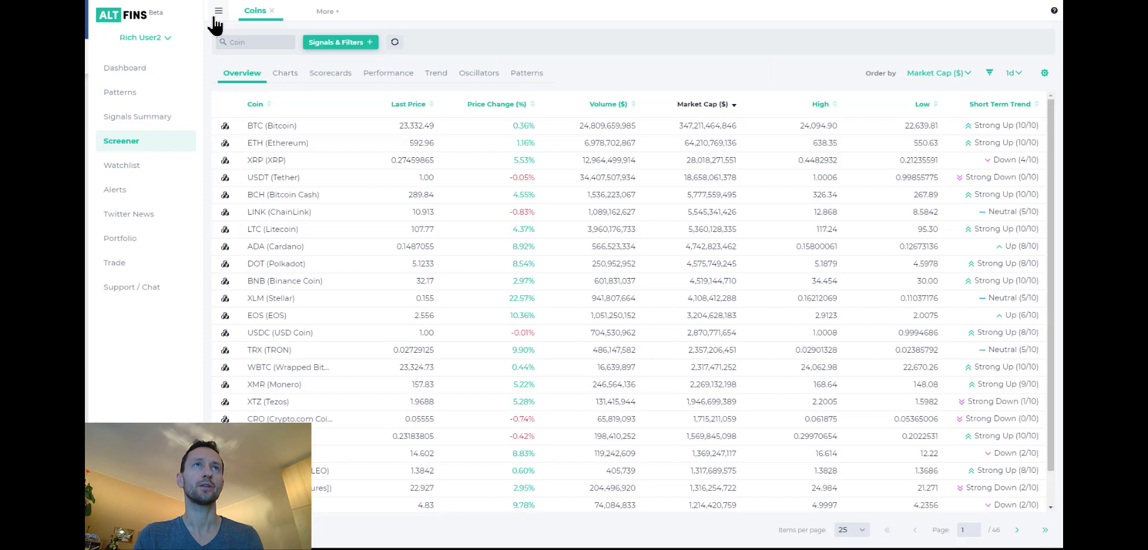
left_click(217, 10)
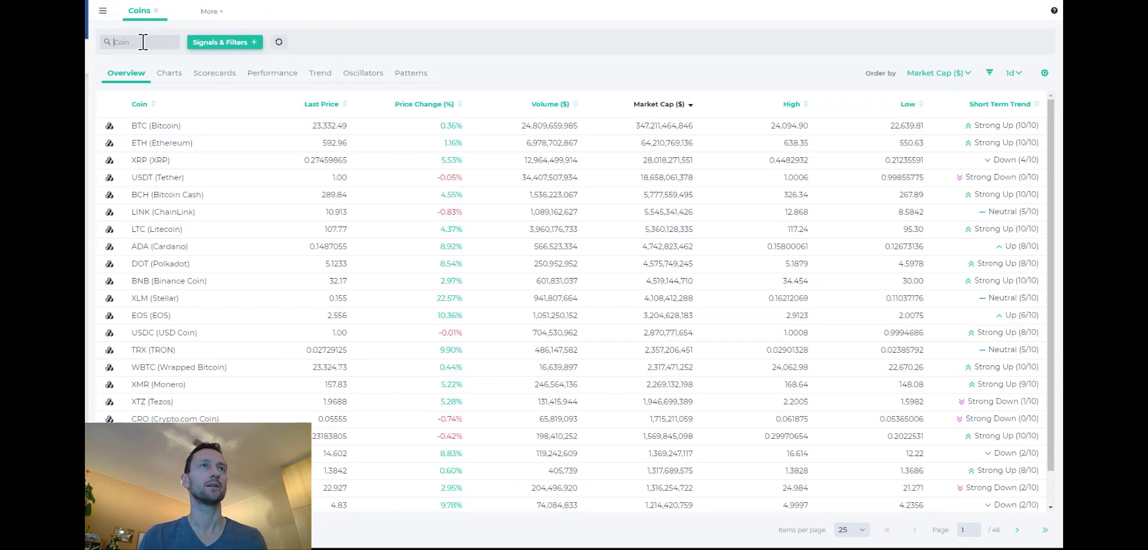
mouse_move(161, 159)
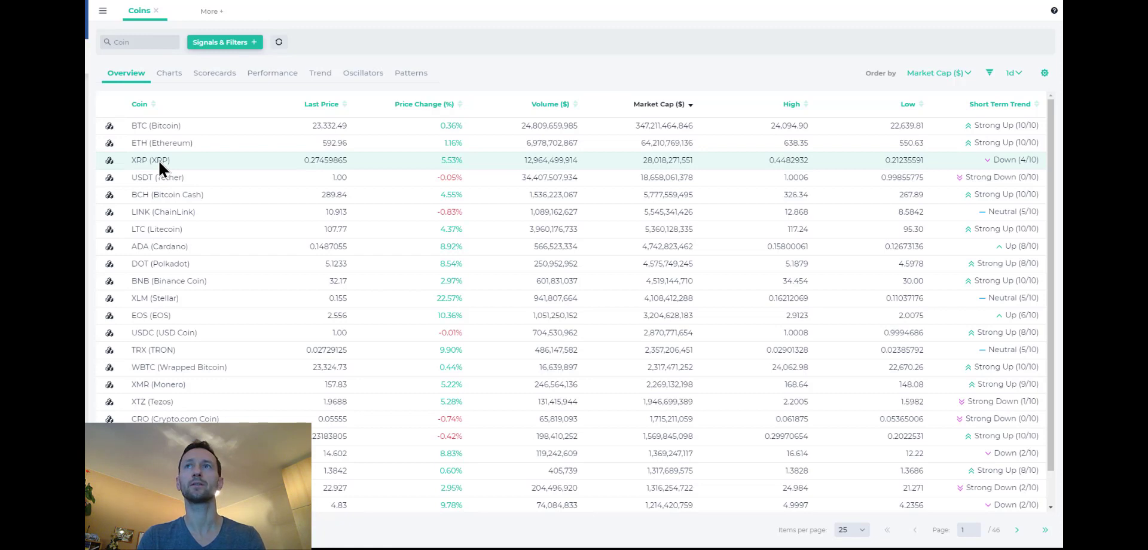
left_click(150, 160)
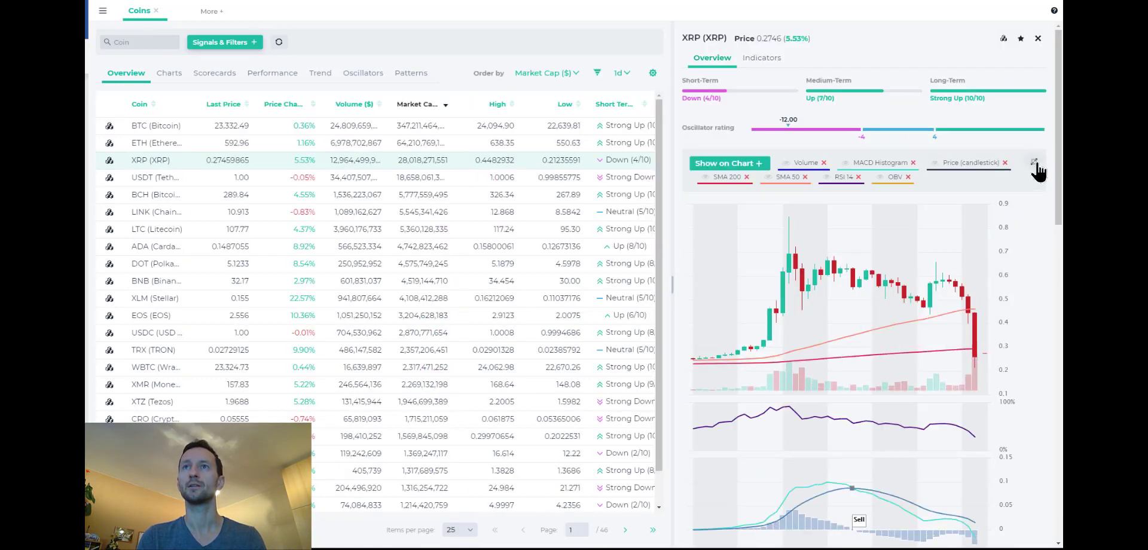
left_click(1036, 165)
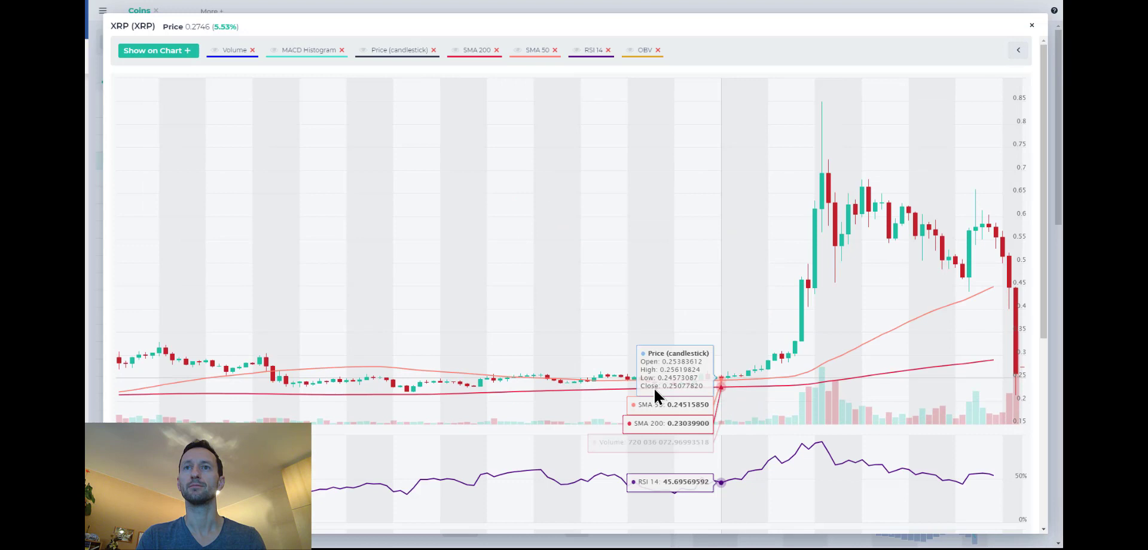
mouse_move(816, 234)
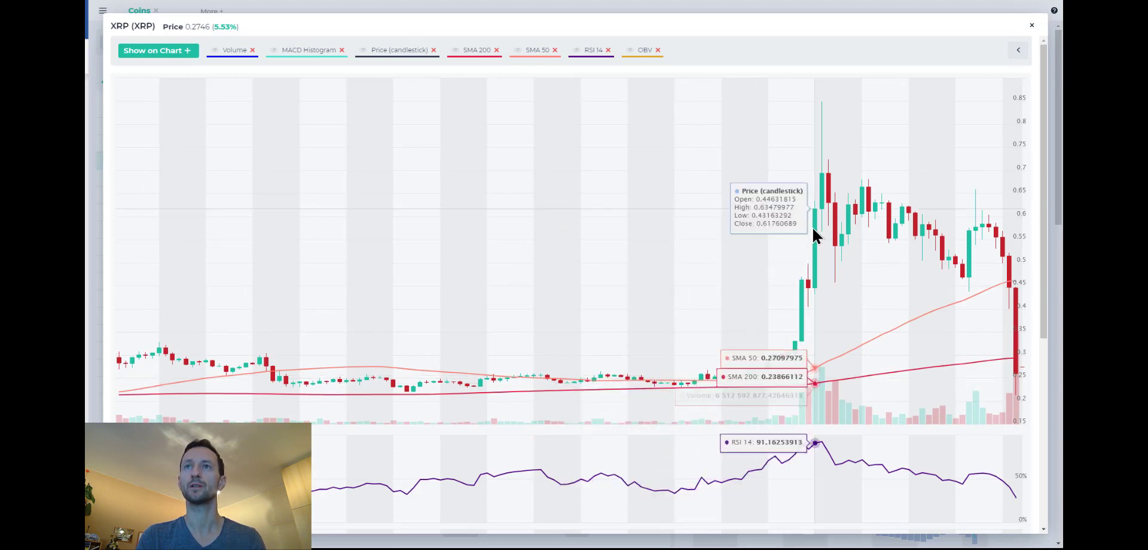
mouse_move(842, 106)
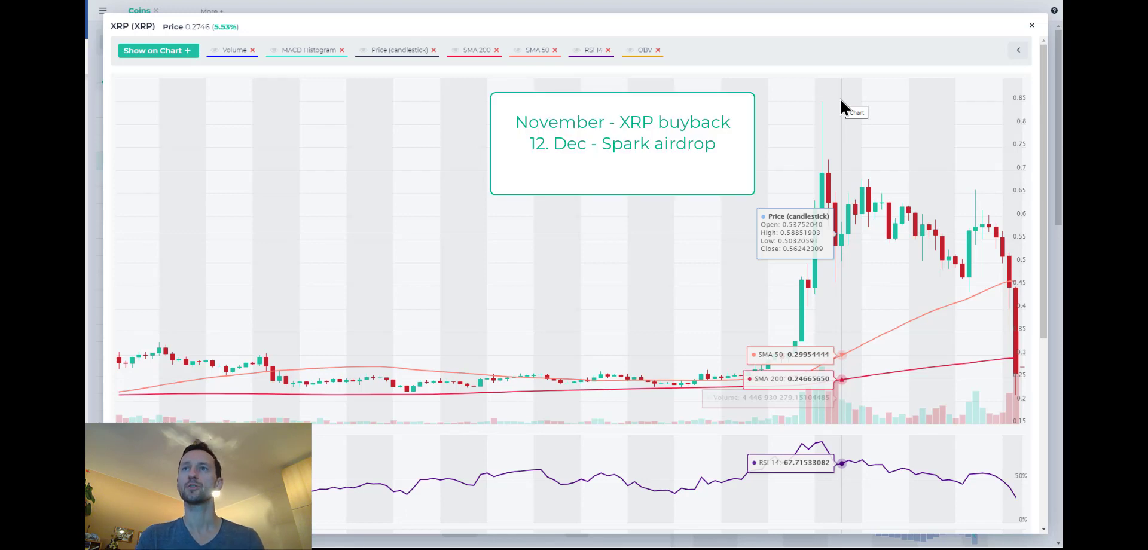
mouse_move(835, 111)
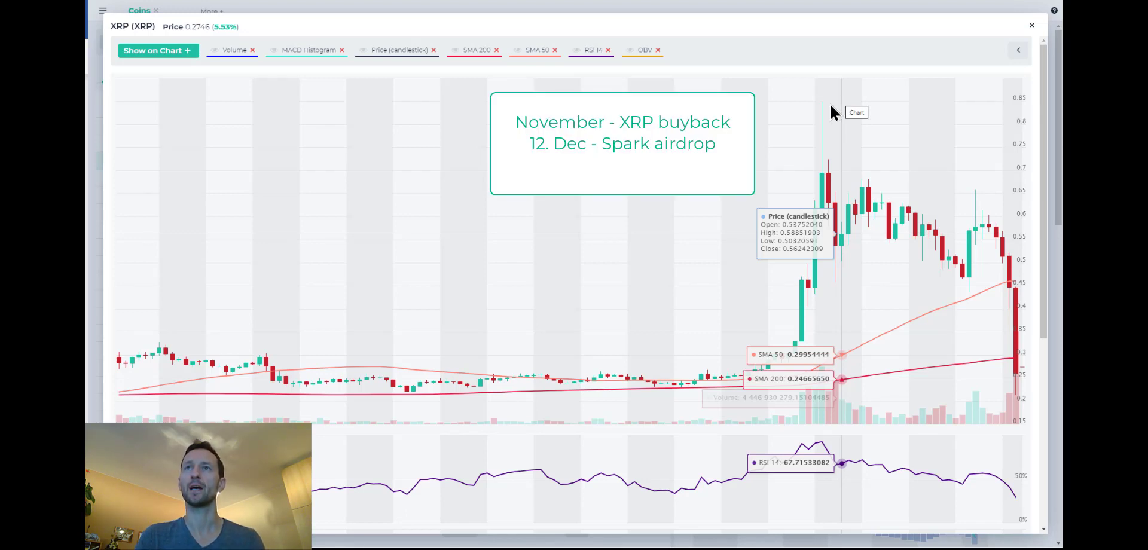
mouse_move(679, 381)
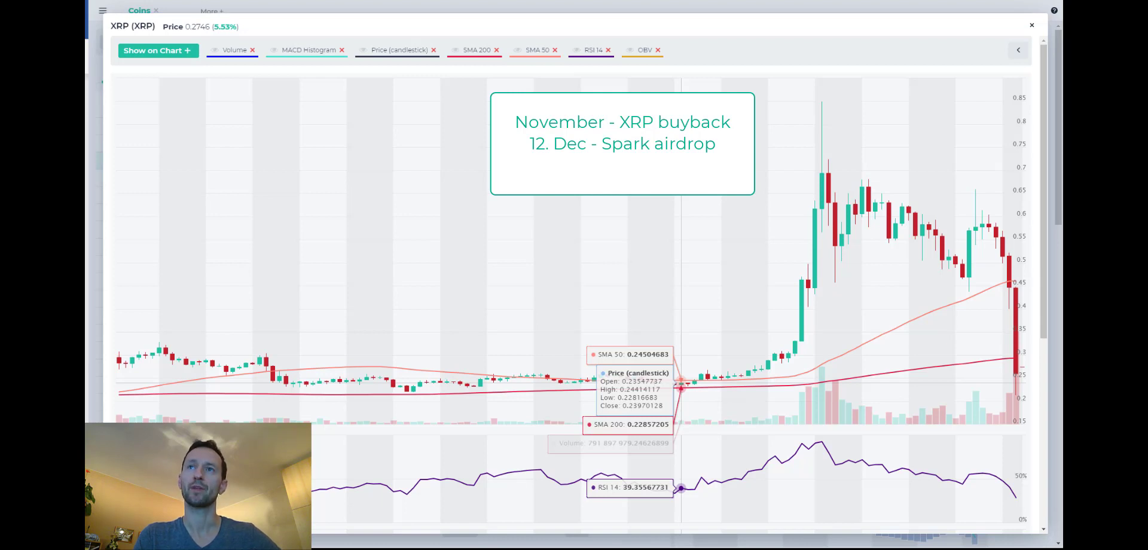
mouse_move(1010, 319)
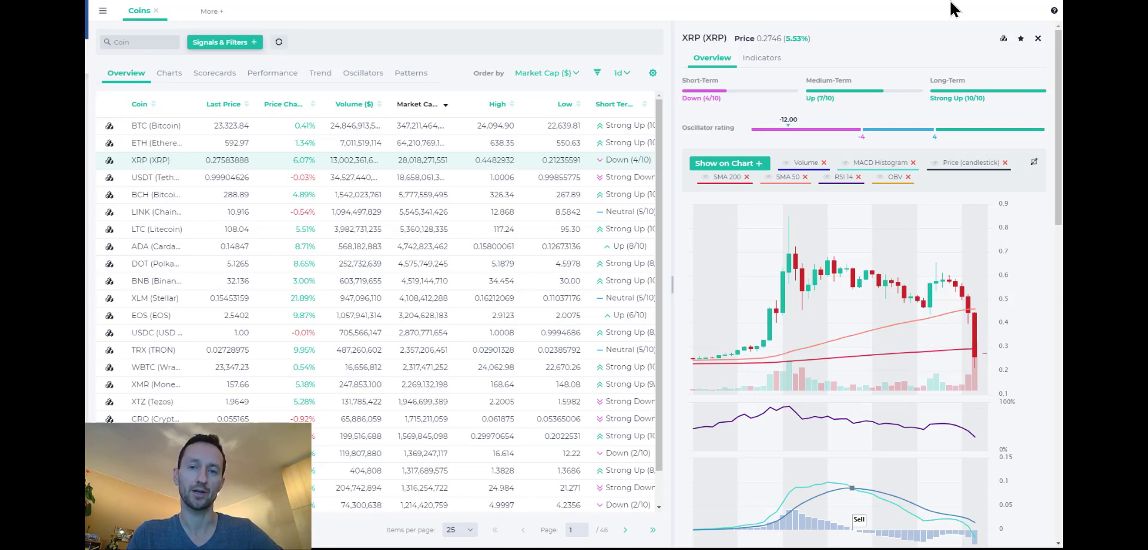
mouse_move(862, 9)
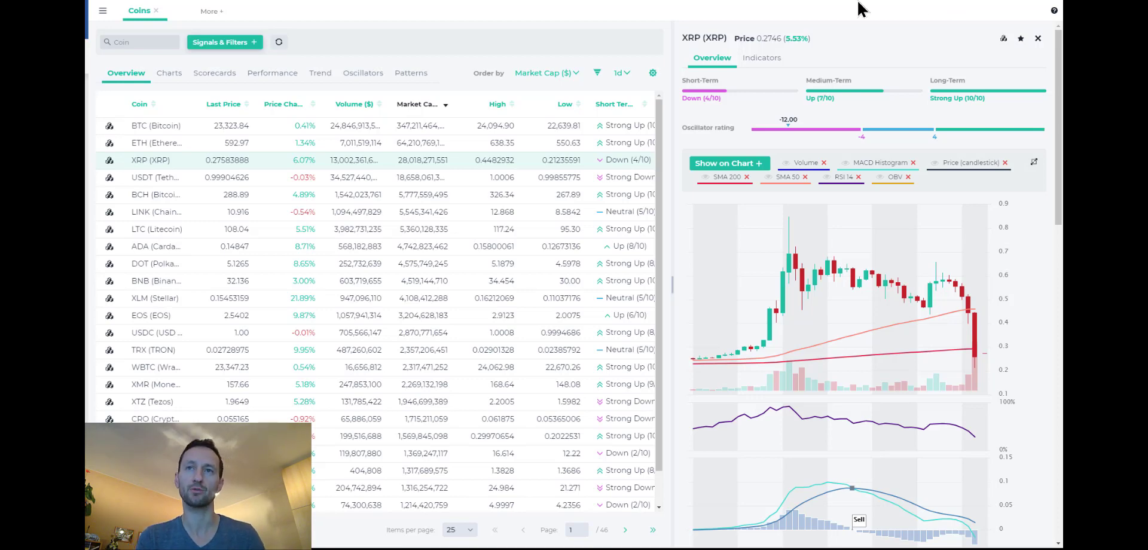
mouse_move(612, 19)
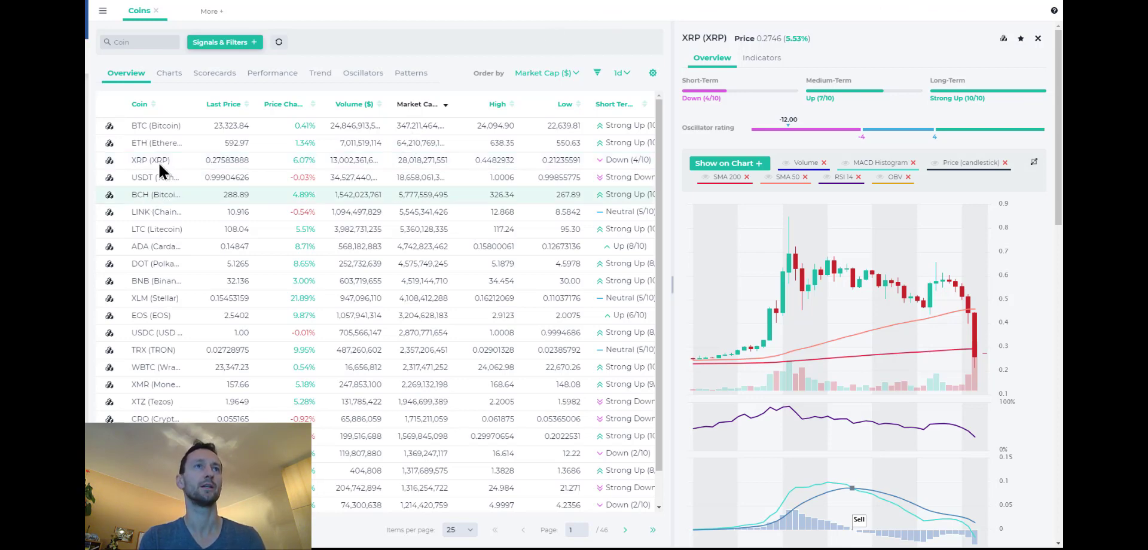
Select the BCH (Bitcoin Cash) row to show its trends, oscillator rating and chart
left_click(167, 194)
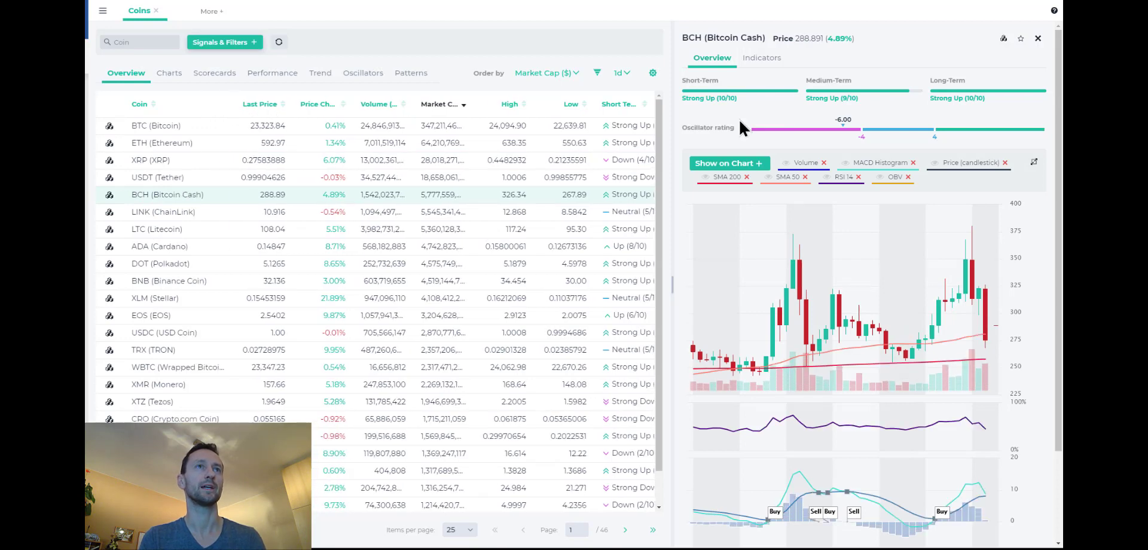
mouse_move(860, 205)
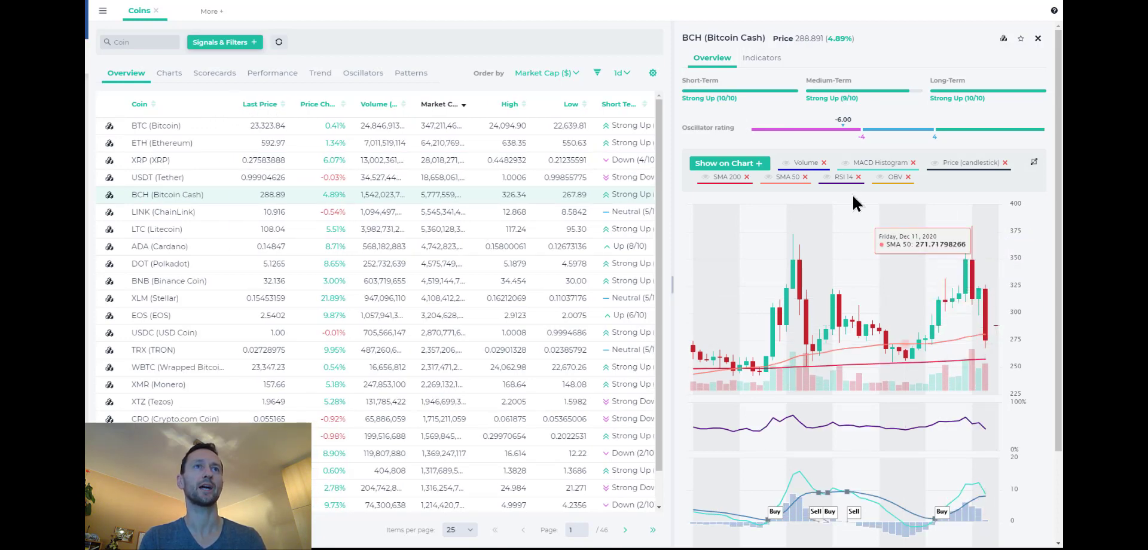
mouse_move(988, 293)
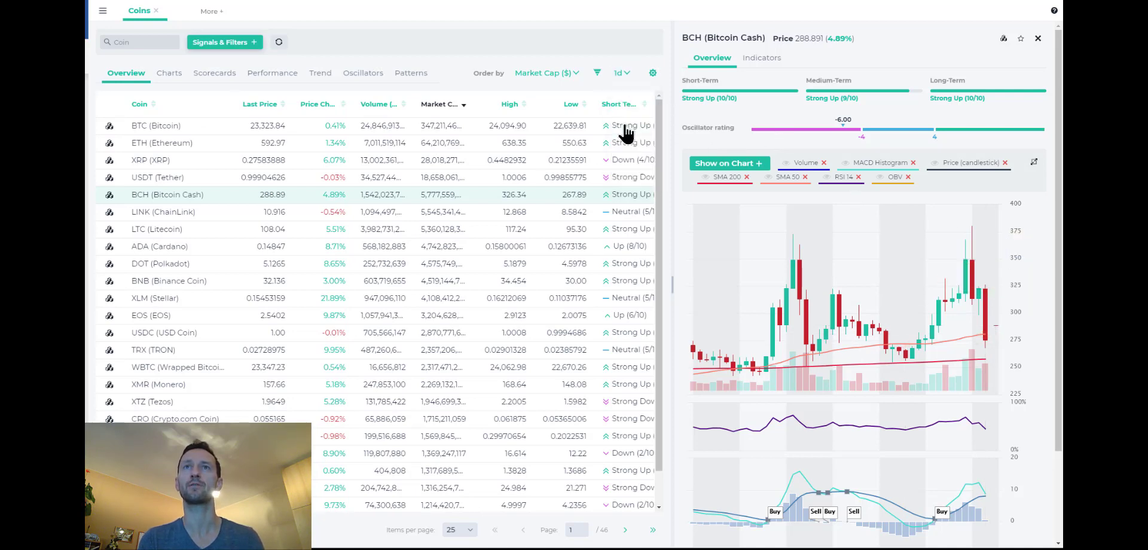
mouse_move(921, 218)
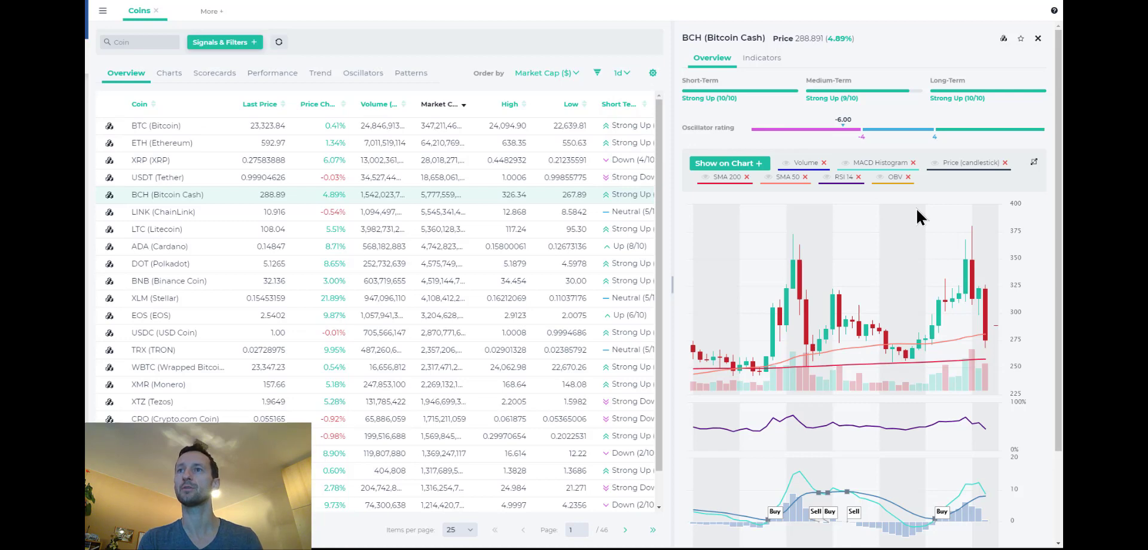
Switch the interval to 1h, then view Ethereum and then ChainLink details
left_click(617, 72)
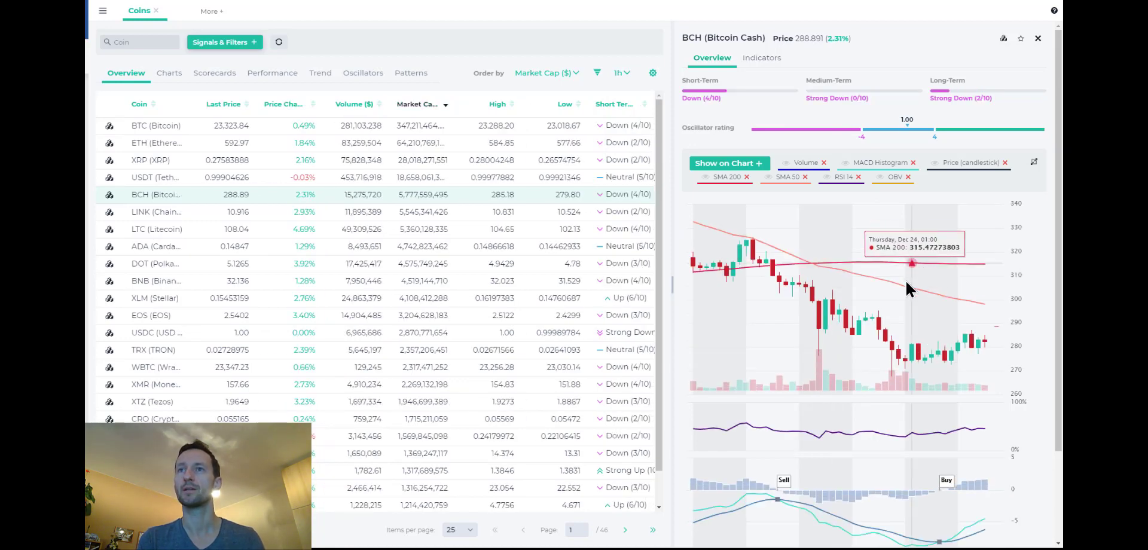
mouse_move(888, 337)
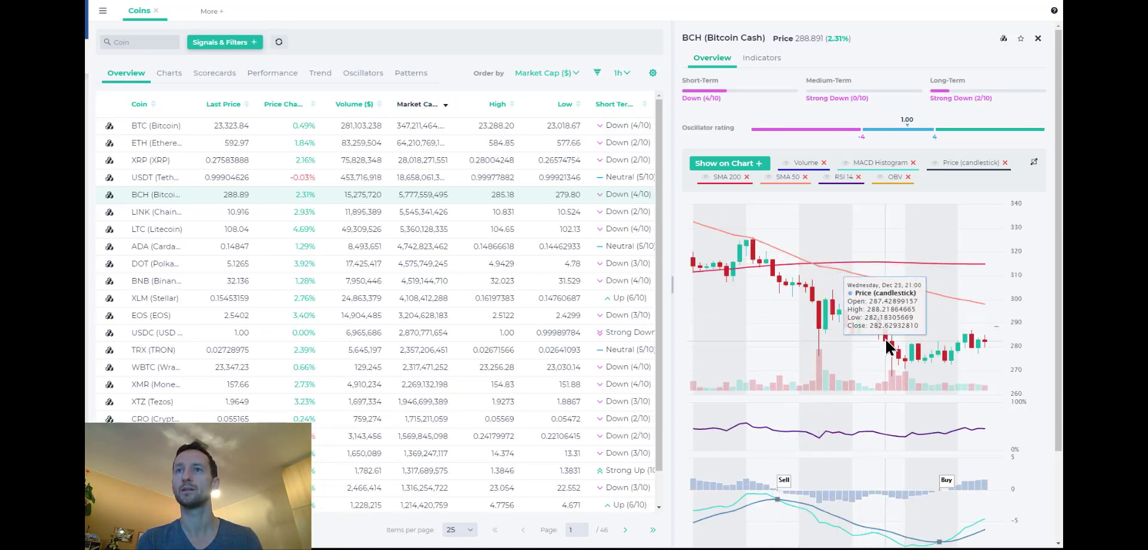
mouse_move(891, 350)
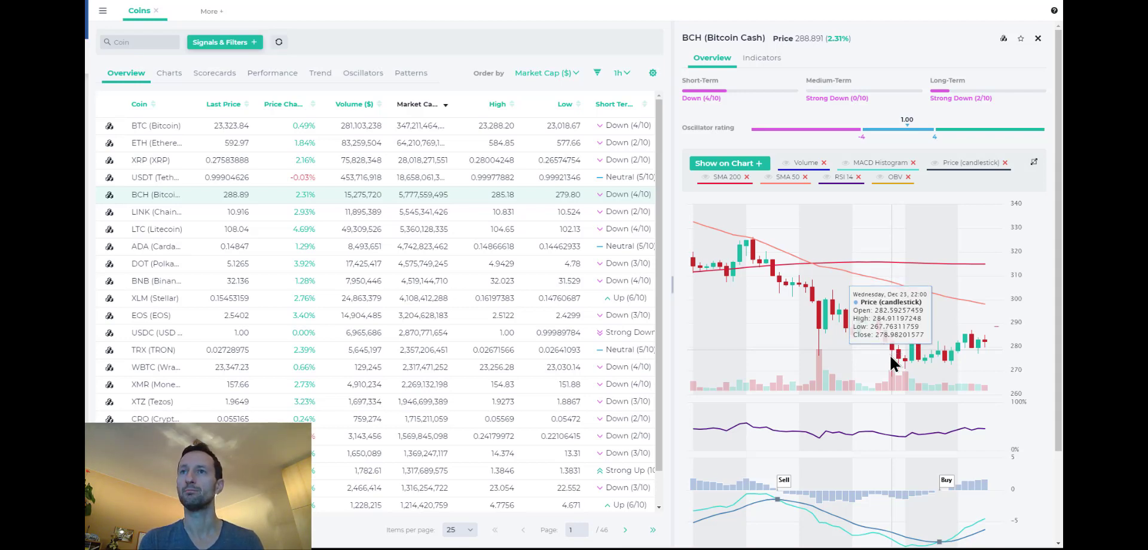
mouse_move(899, 292)
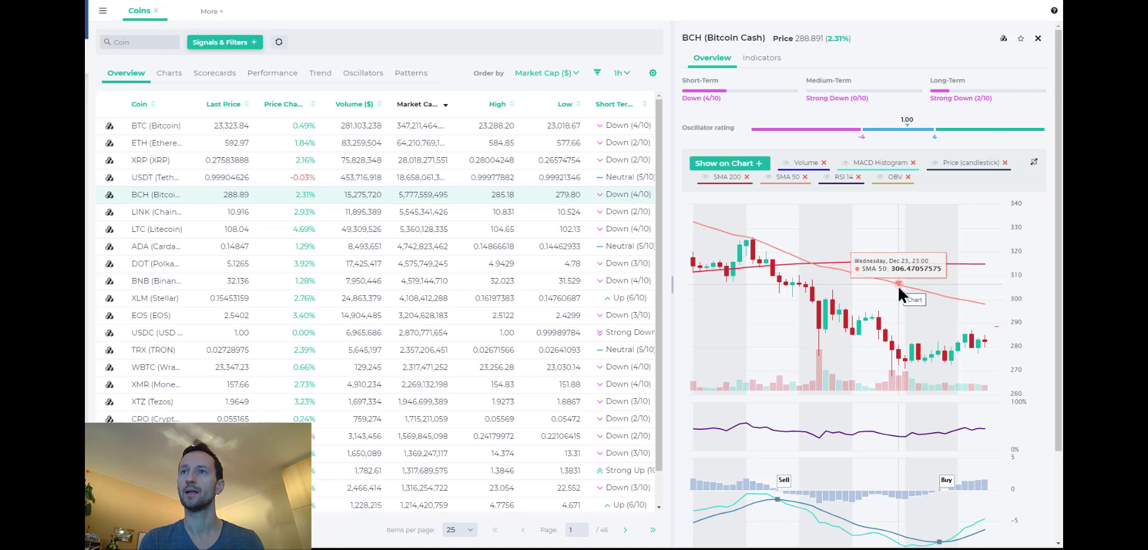
mouse_move(973, 344)
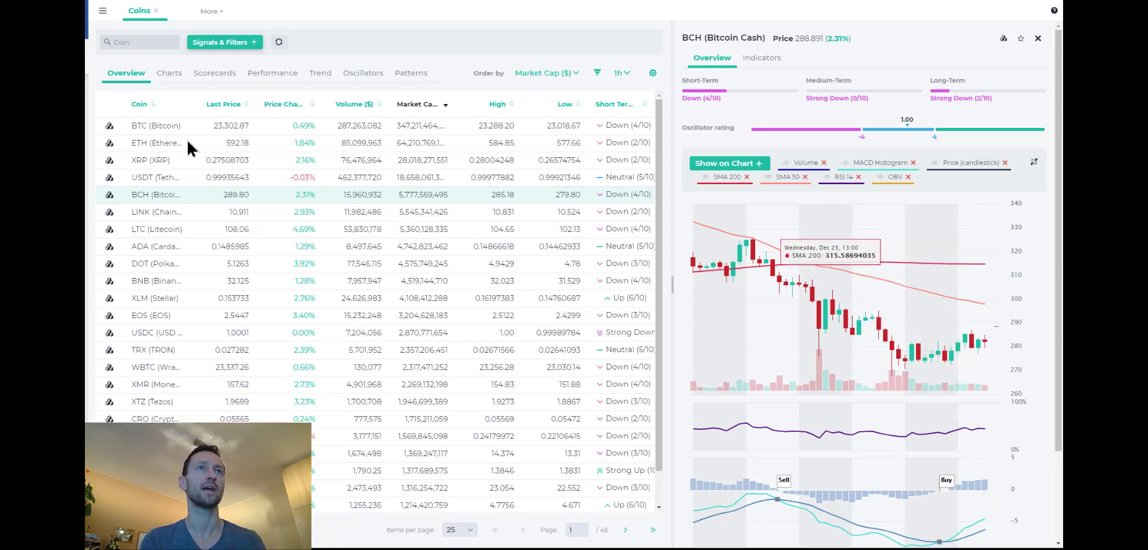
left_click(156, 143)
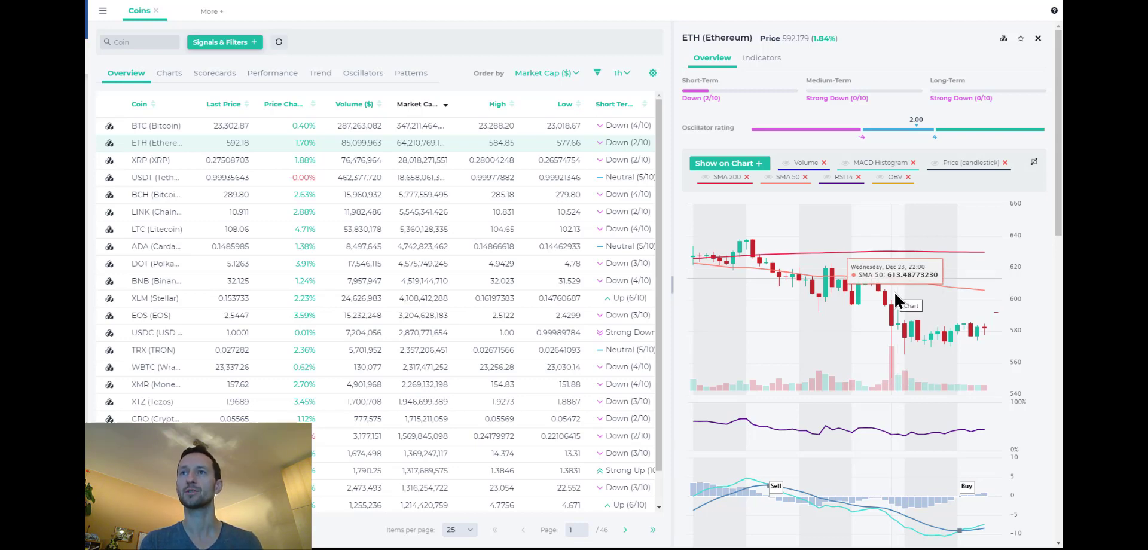
mouse_move(896, 329)
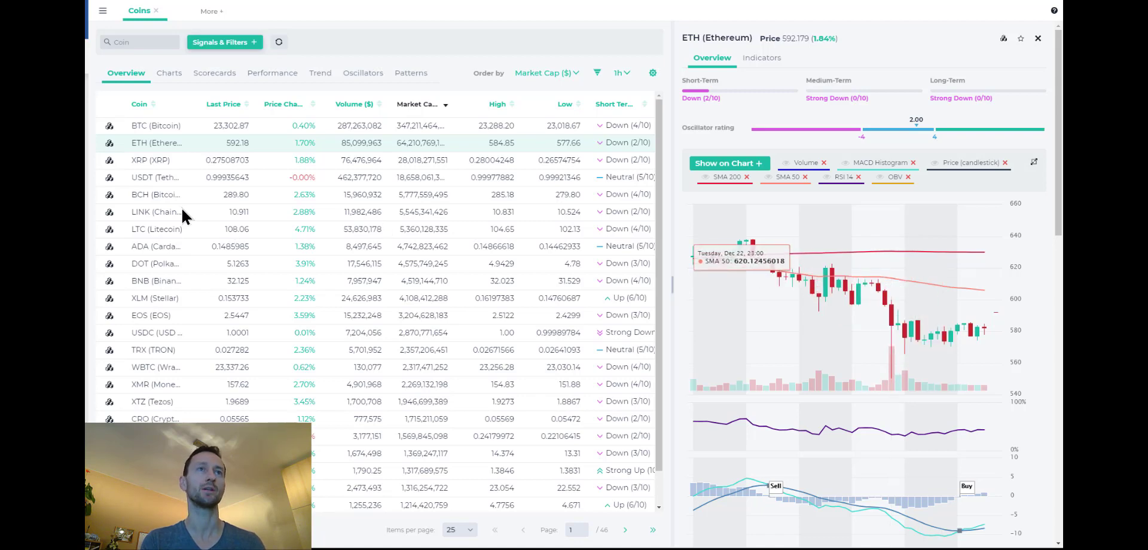
left_click(156, 211)
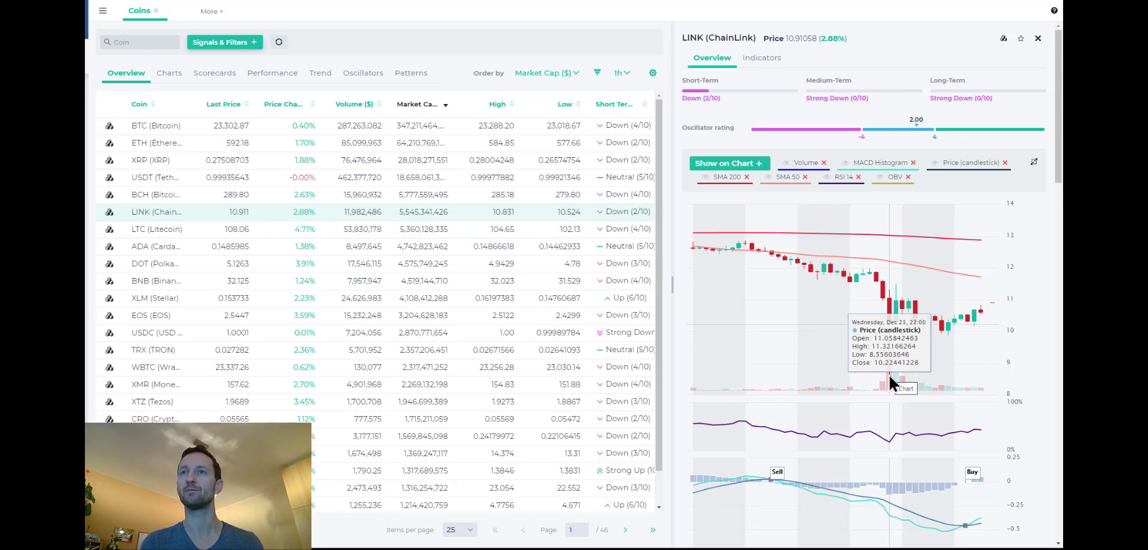
mouse_move(891, 380)
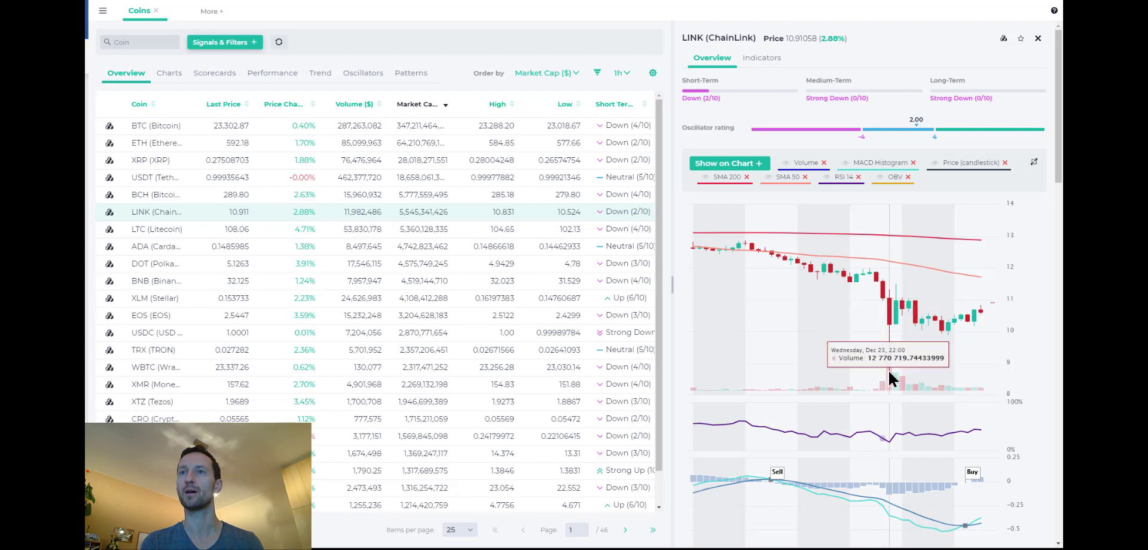
mouse_move(891, 322)
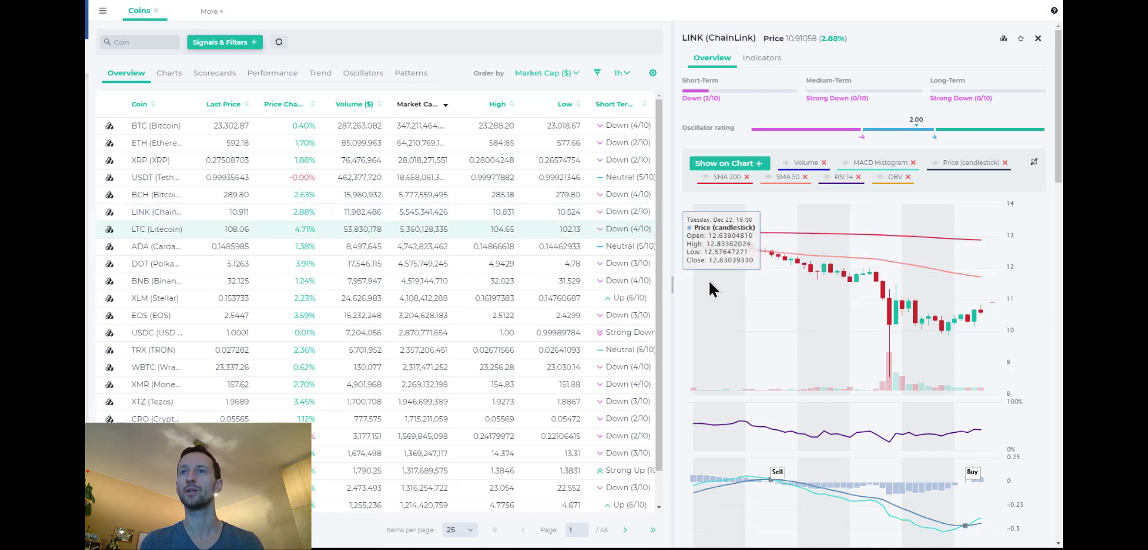
Browse the Litecoin and Cardano charts, switch to the 1d timeframe, and close the detail panel
left_click(156, 228)
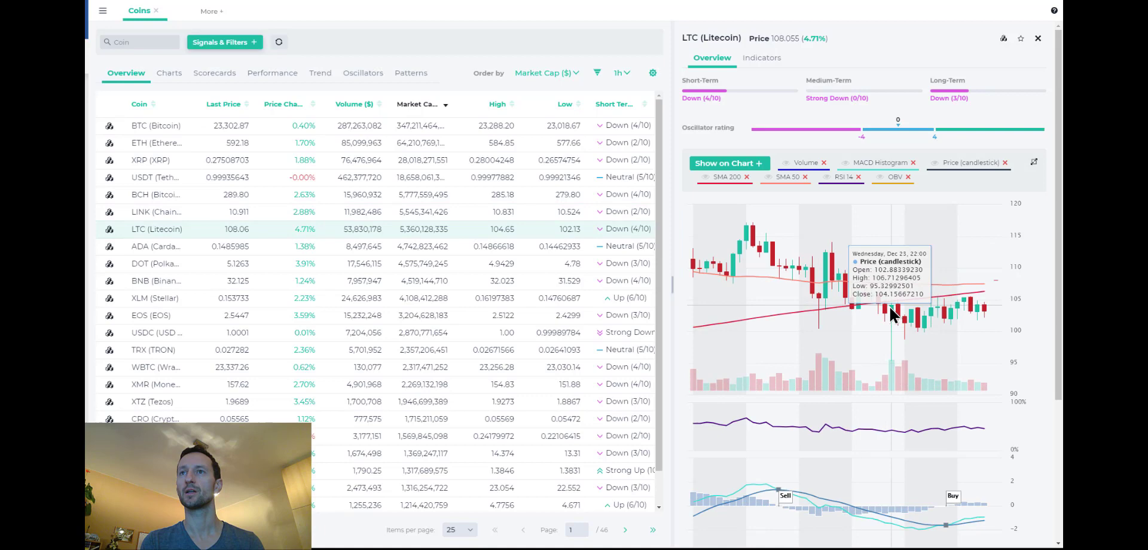
mouse_move(891, 315)
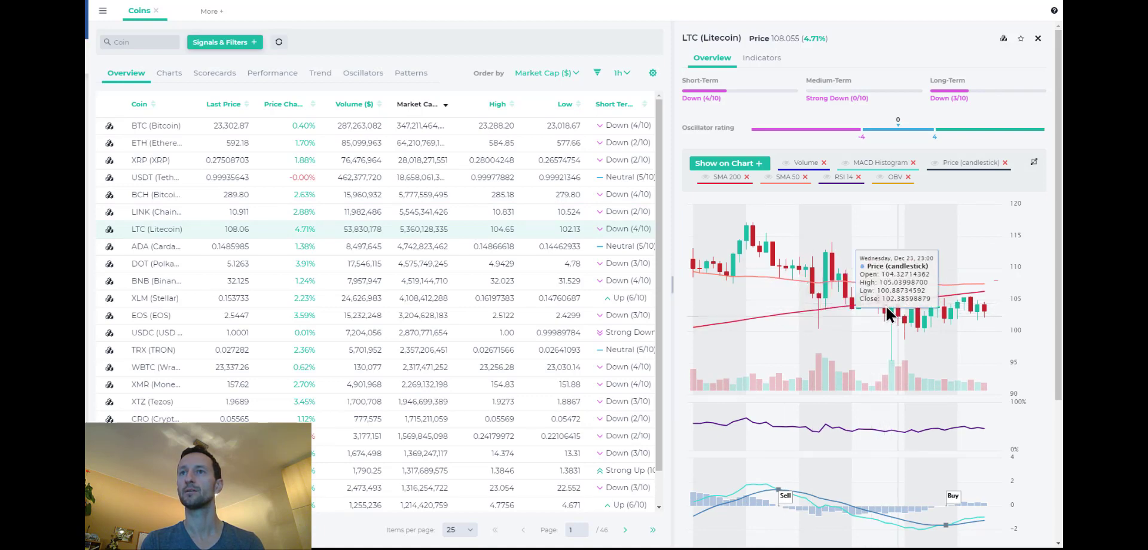
mouse_move(899, 292)
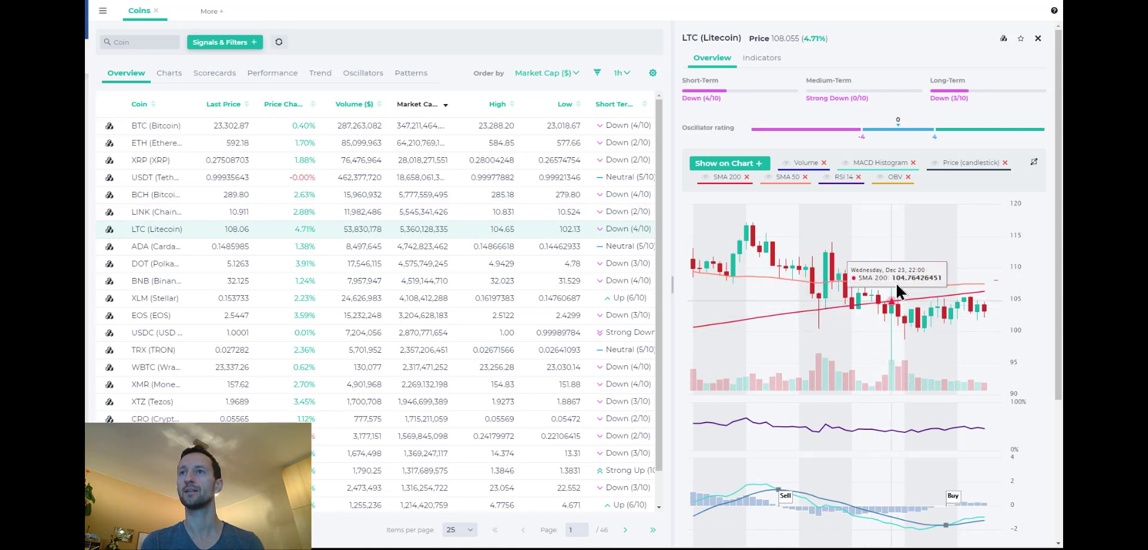
mouse_move(816, 292)
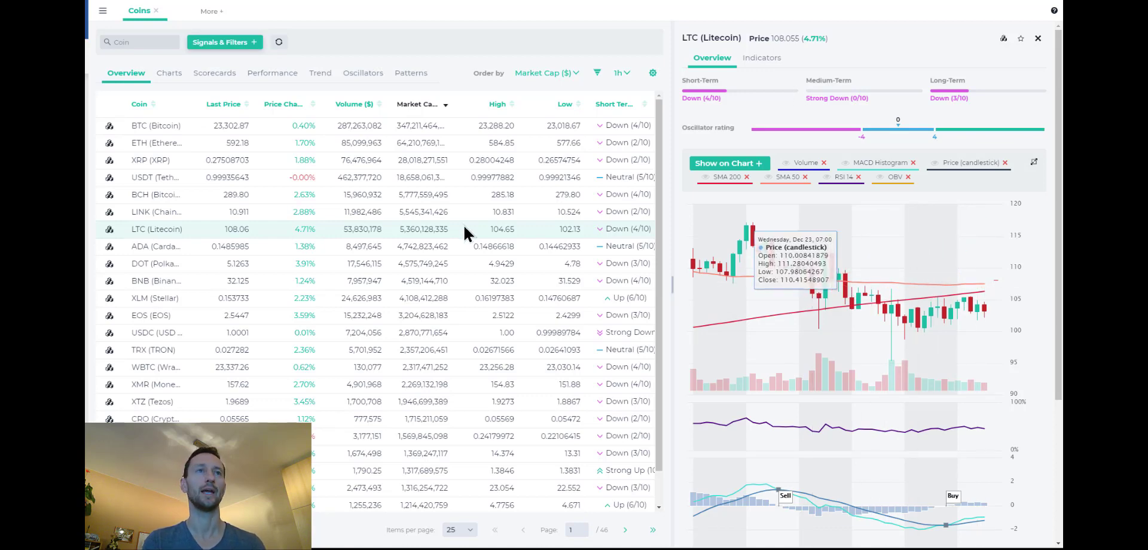
mouse_move(187, 253)
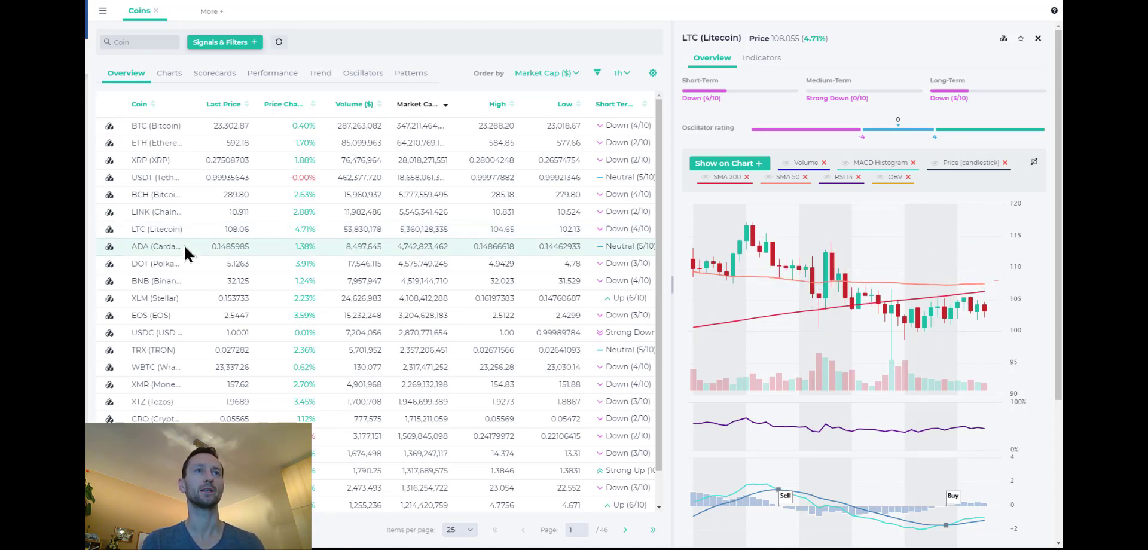
left_click(156, 247)
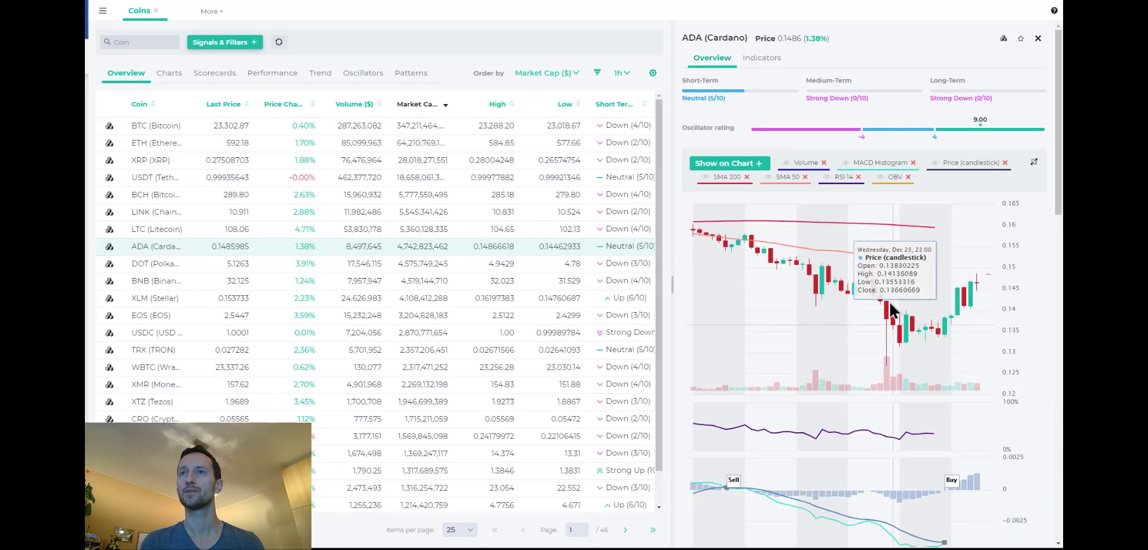
mouse_move(1003, 220)
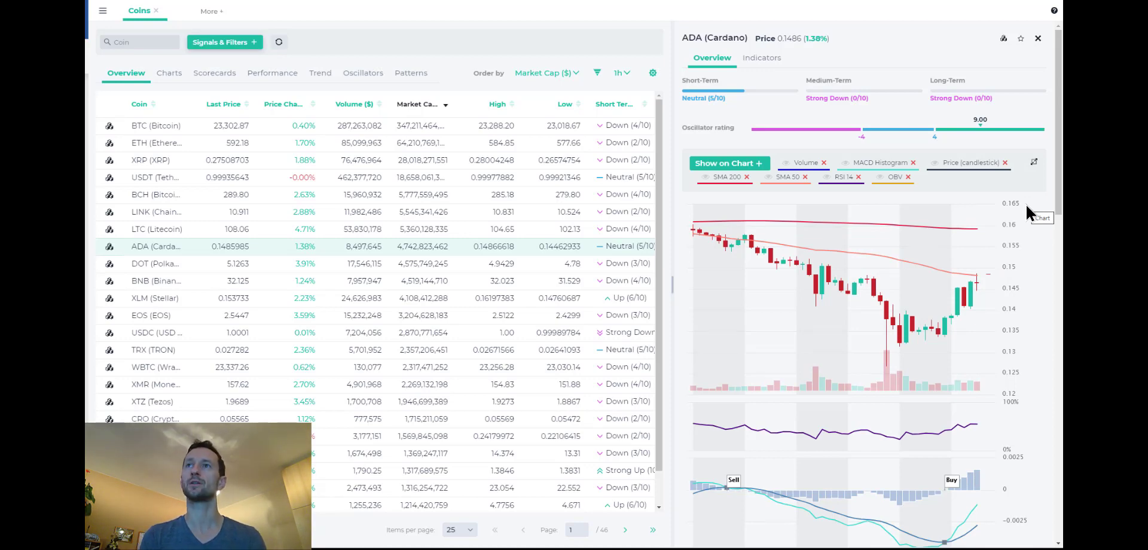
mouse_move(618, 72)
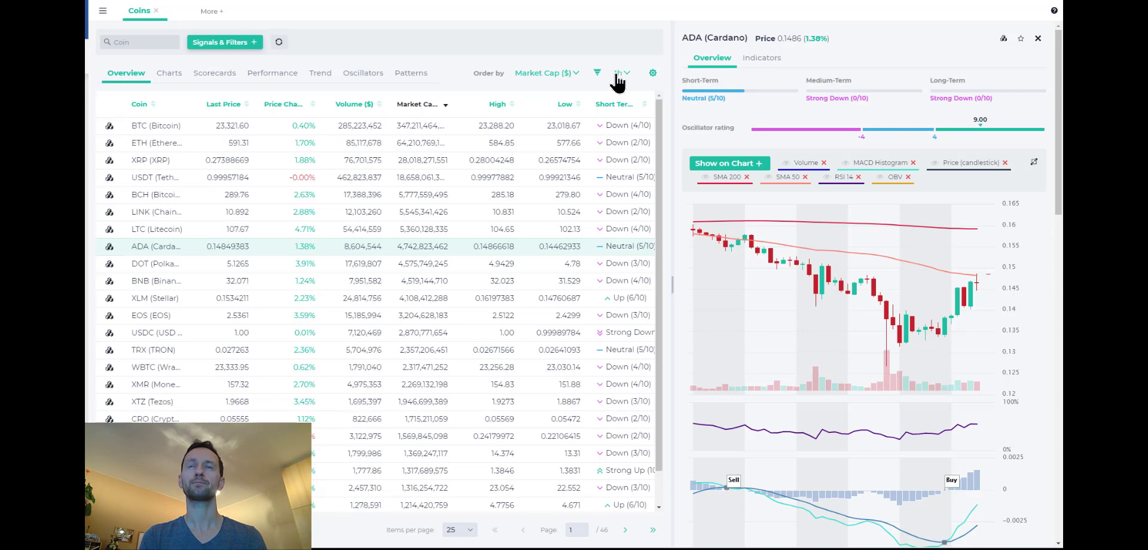
left_click(619, 72)
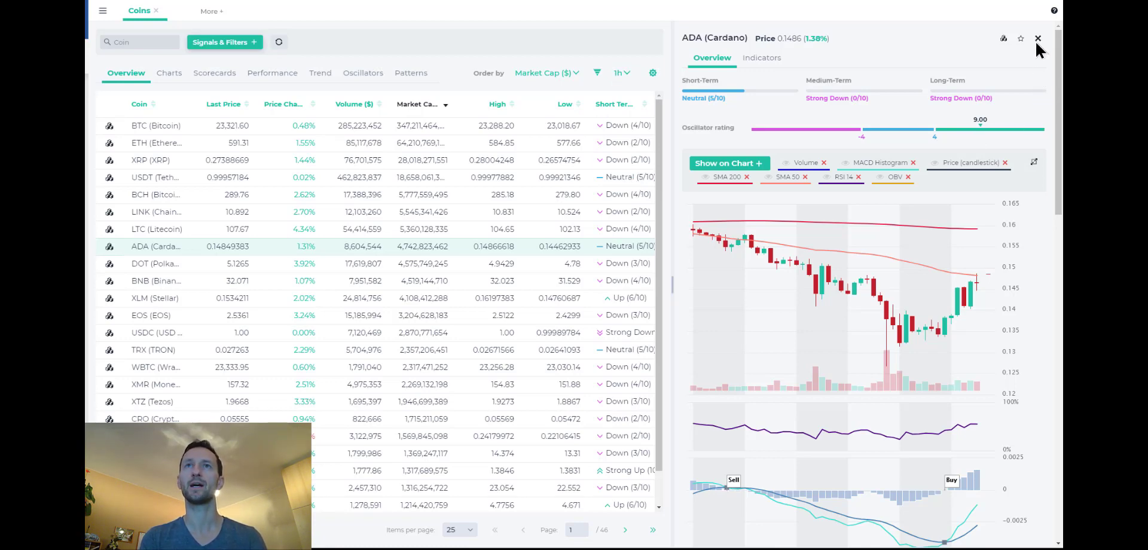
left_click(619, 73)
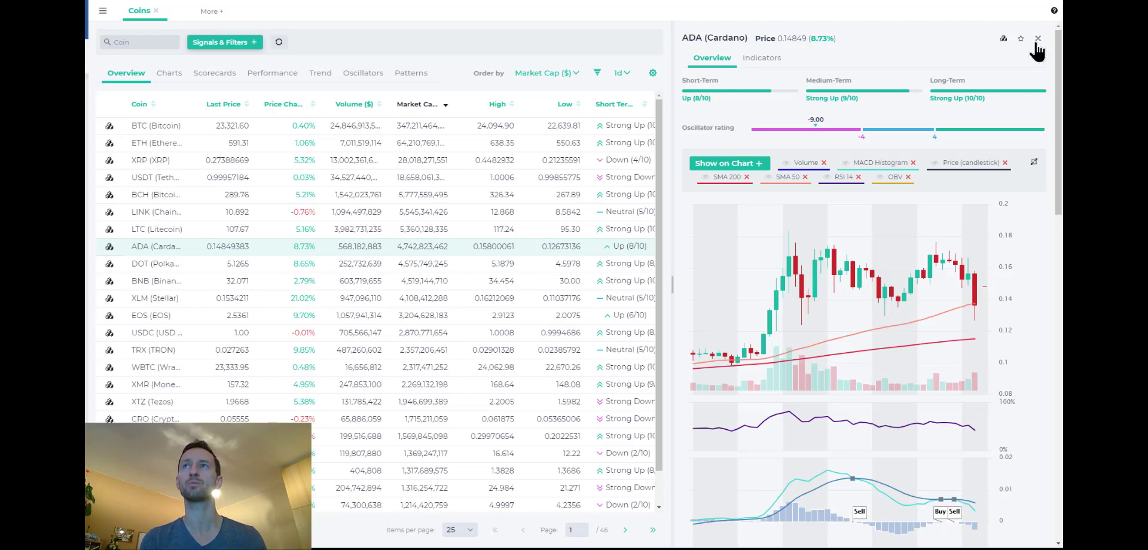
left_click(1038, 39)
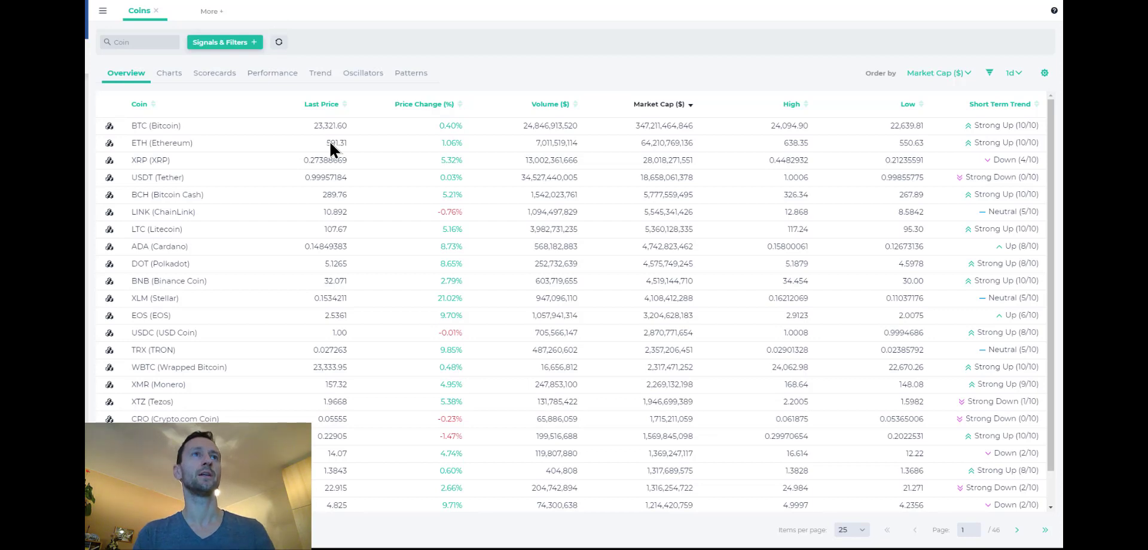
mouse_move(232, 143)
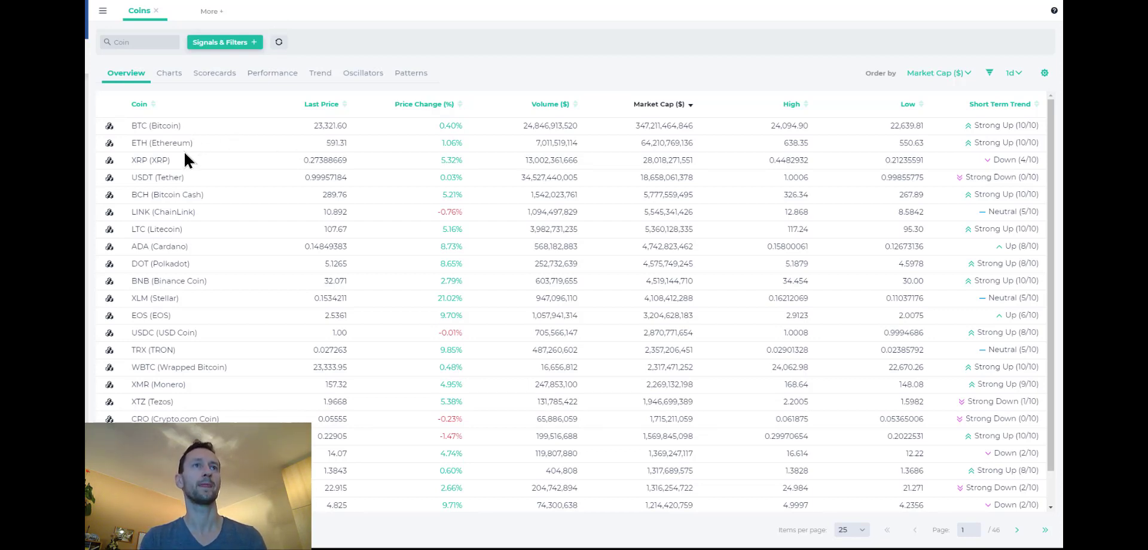
mouse_move(161, 238)
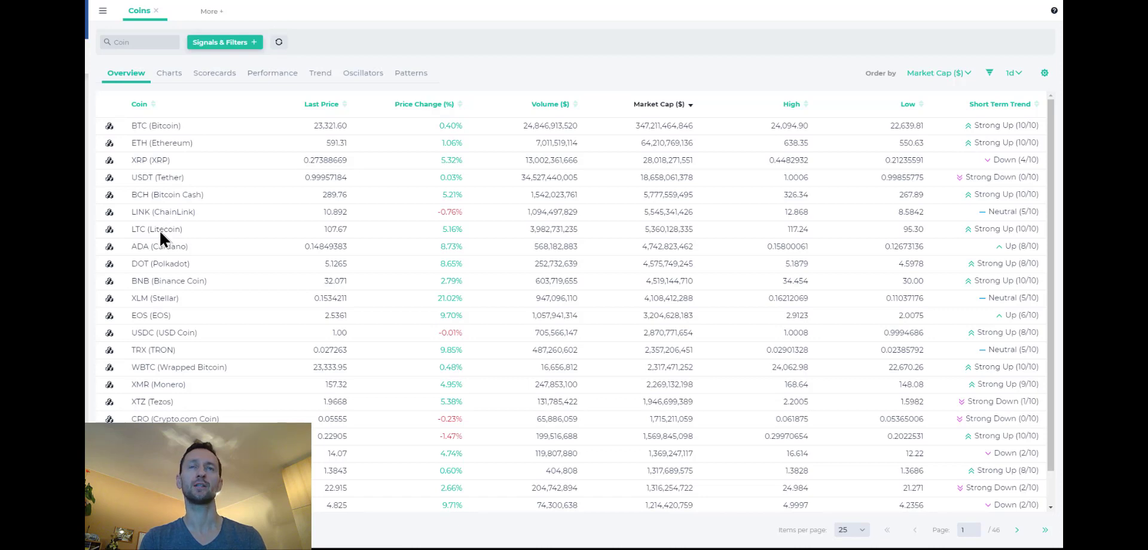
mouse_move(510, 103)
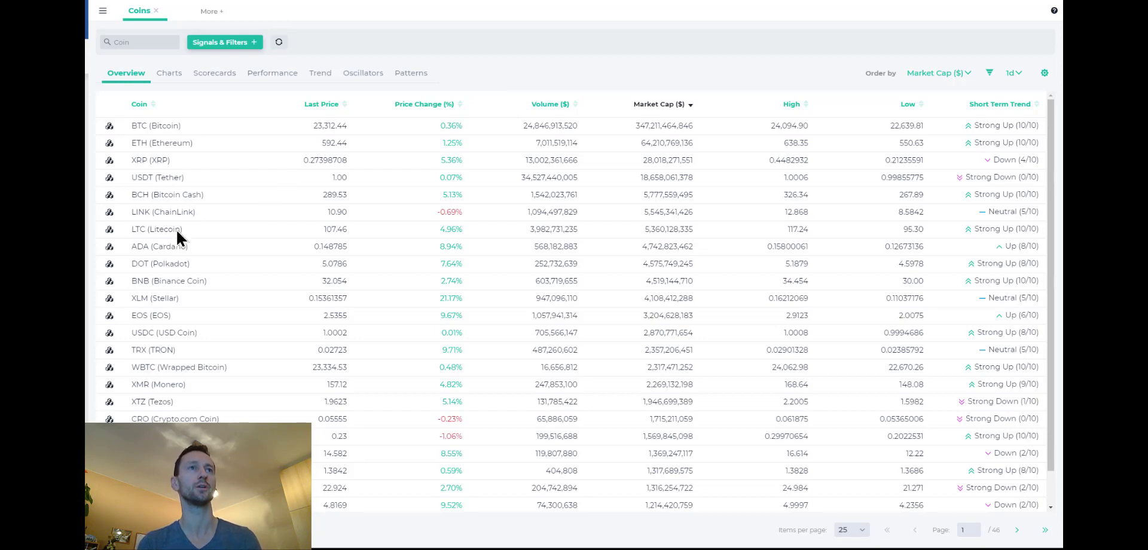
mouse_move(209, 152)
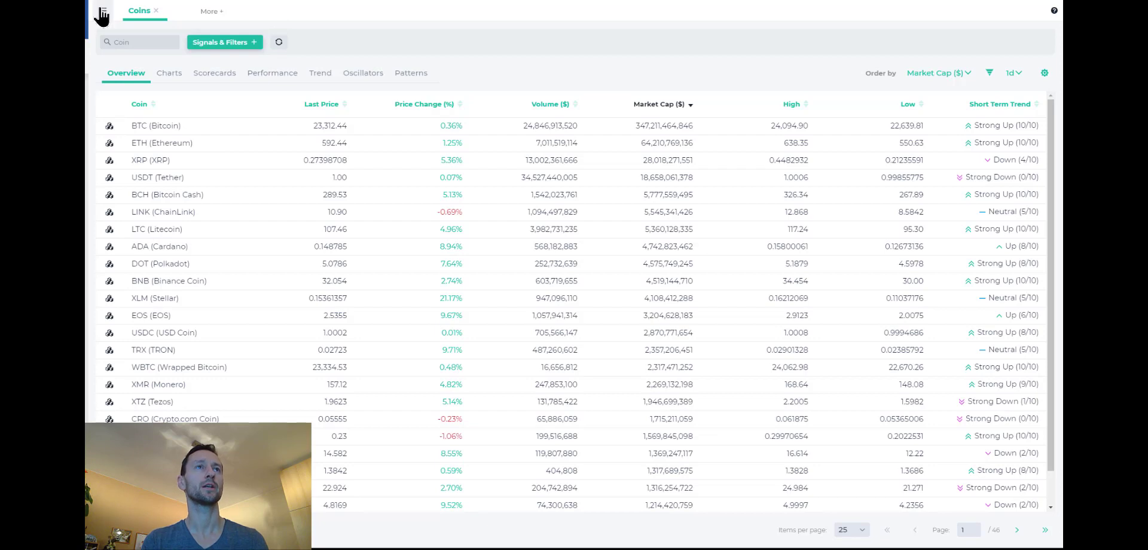
Go to the Trade page, expand Balances, hide the sidebar and scroll the balances table
left_click(100, 13)
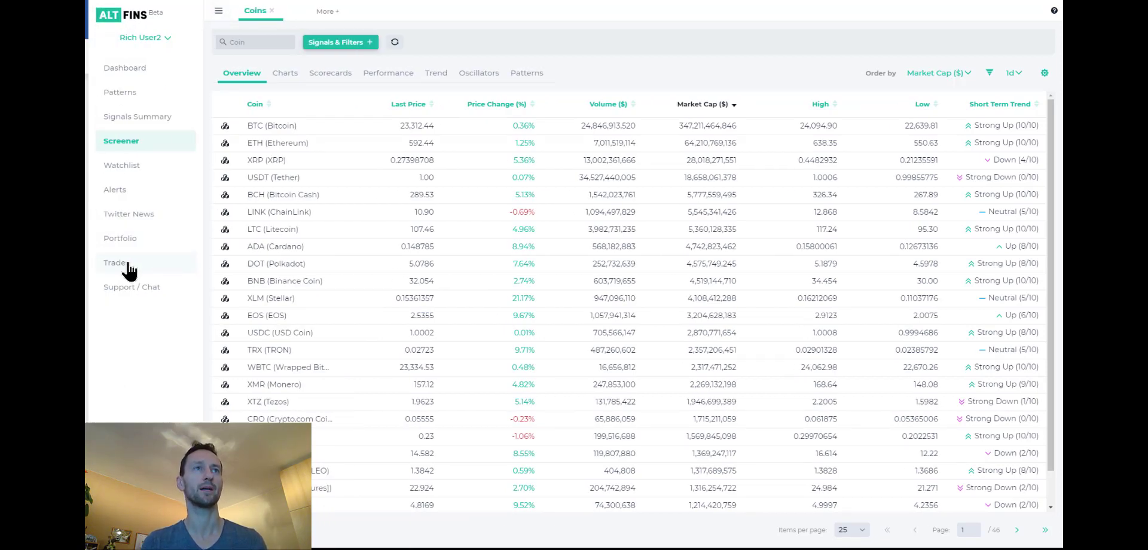
left_click(115, 262)
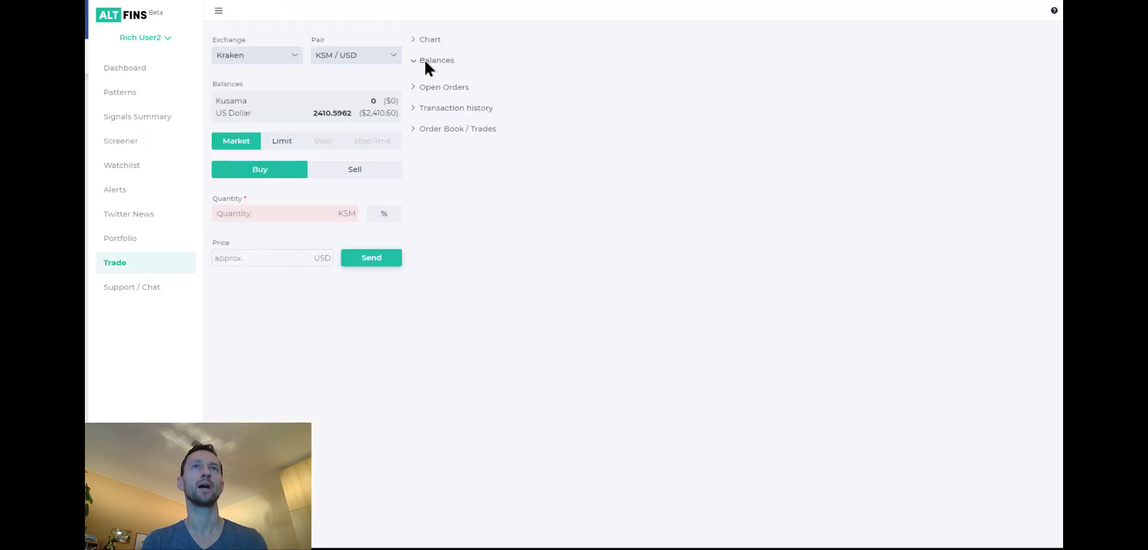
left_click(436, 59)
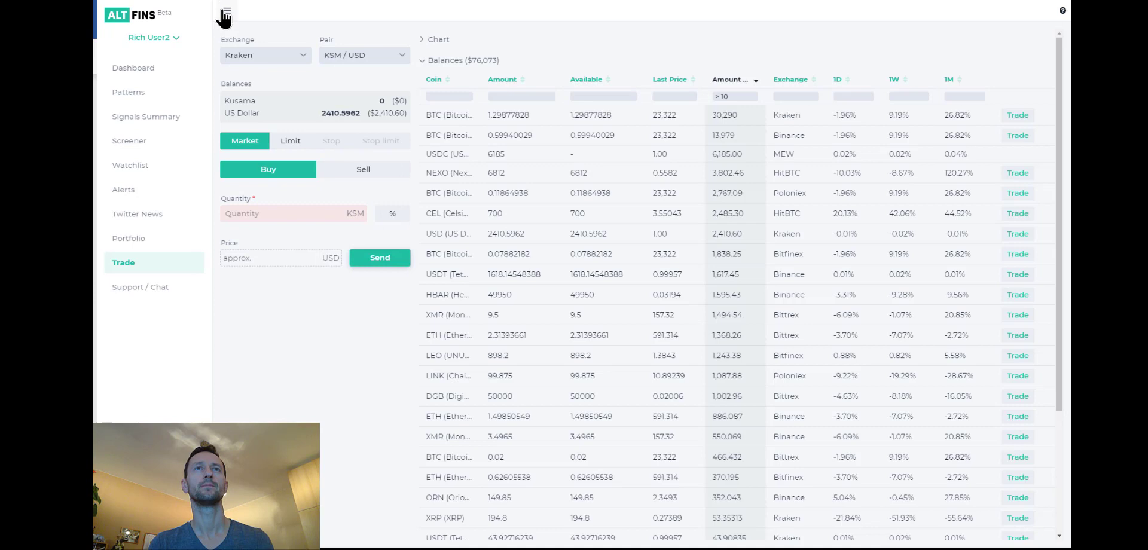
left_click(224, 13)
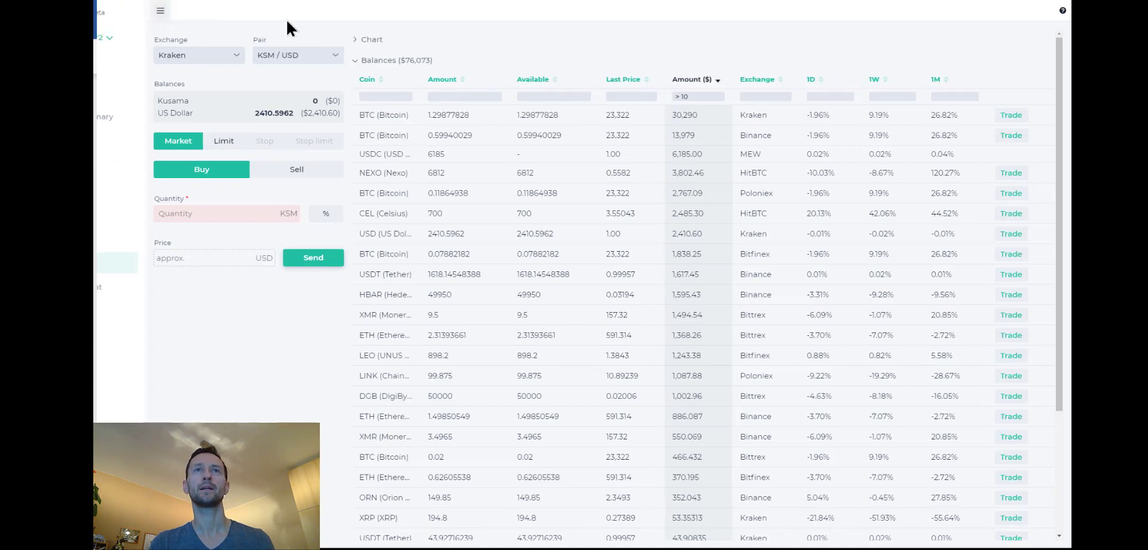
scroll("down", 3)
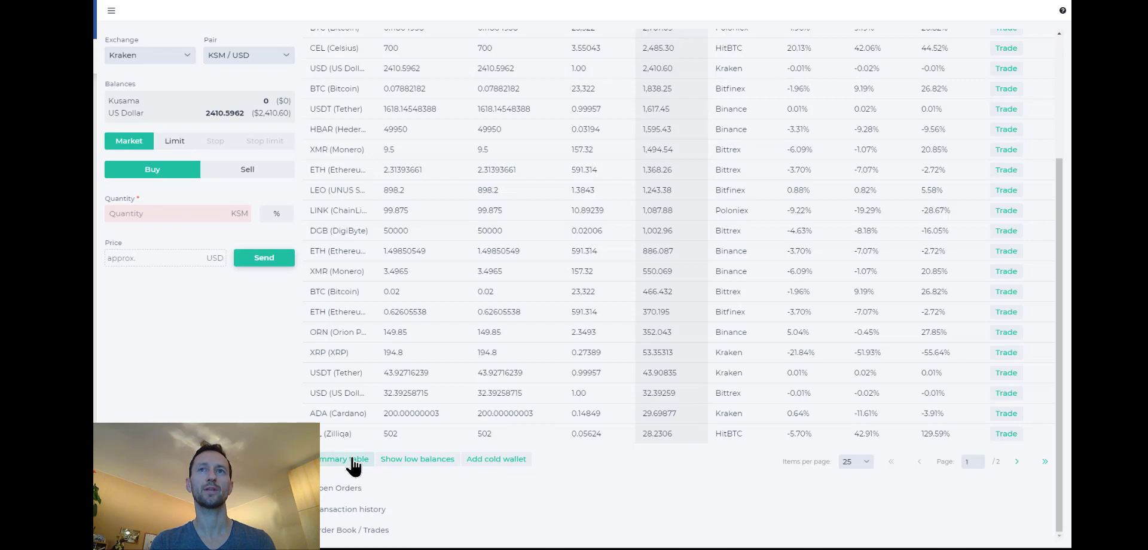
Group balances per coin and inspect the USDT per-exchange breakdown
left_click(342, 459)
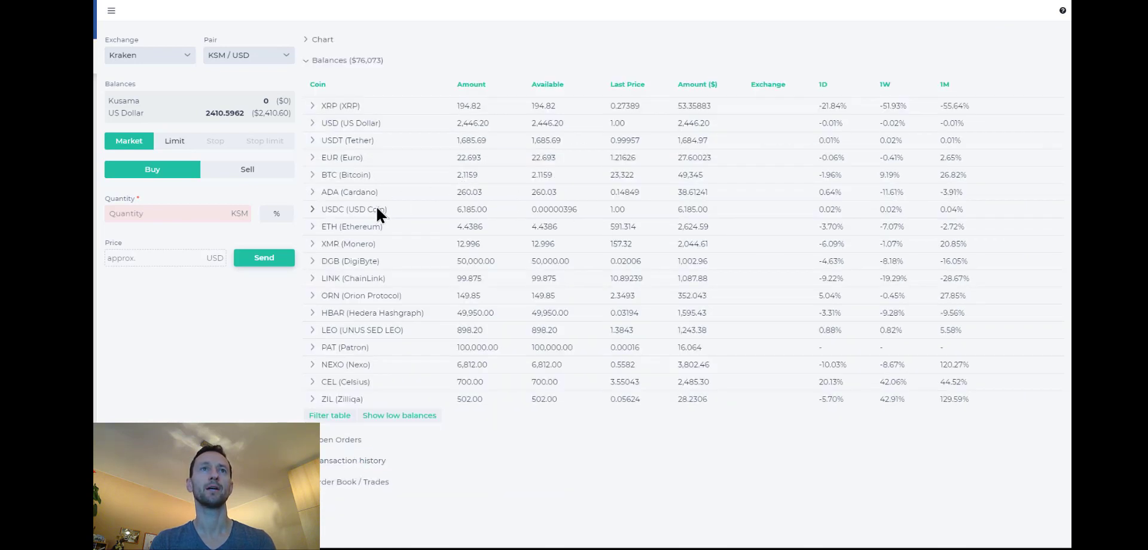
mouse_move(345, 196)
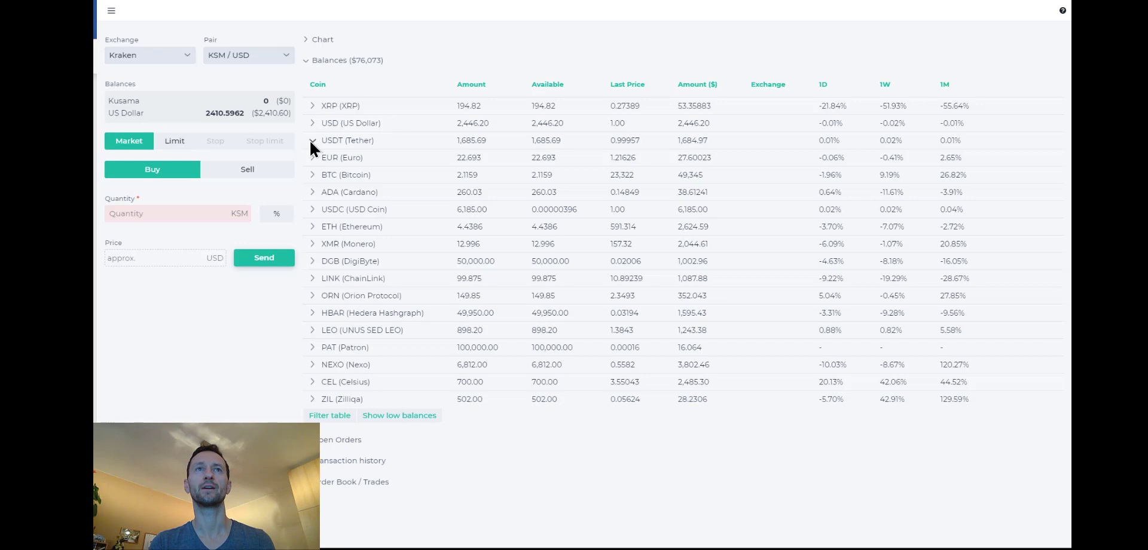
left_click(312, 140)
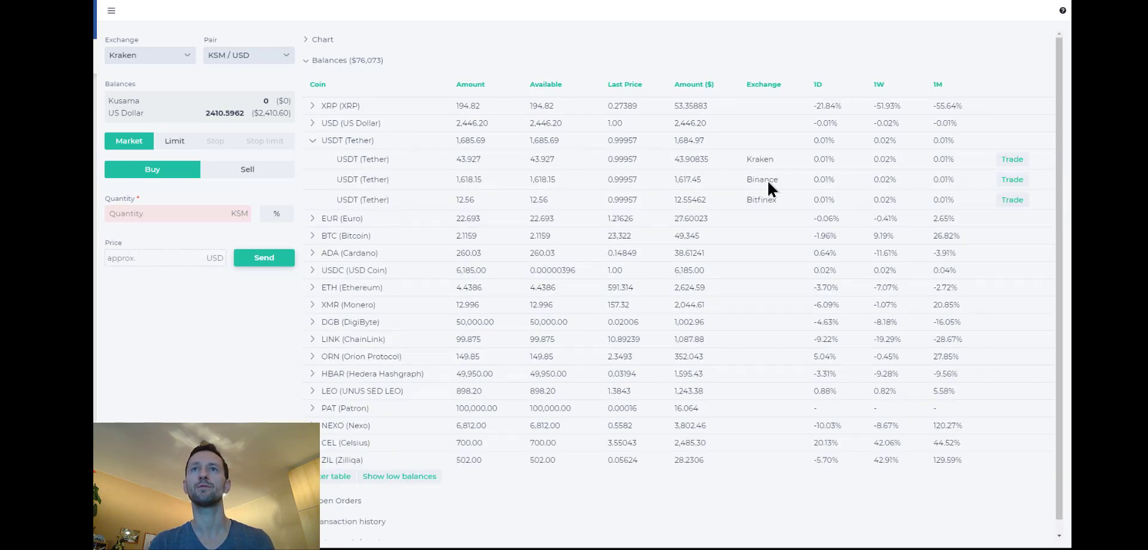
double_click(761, 180)
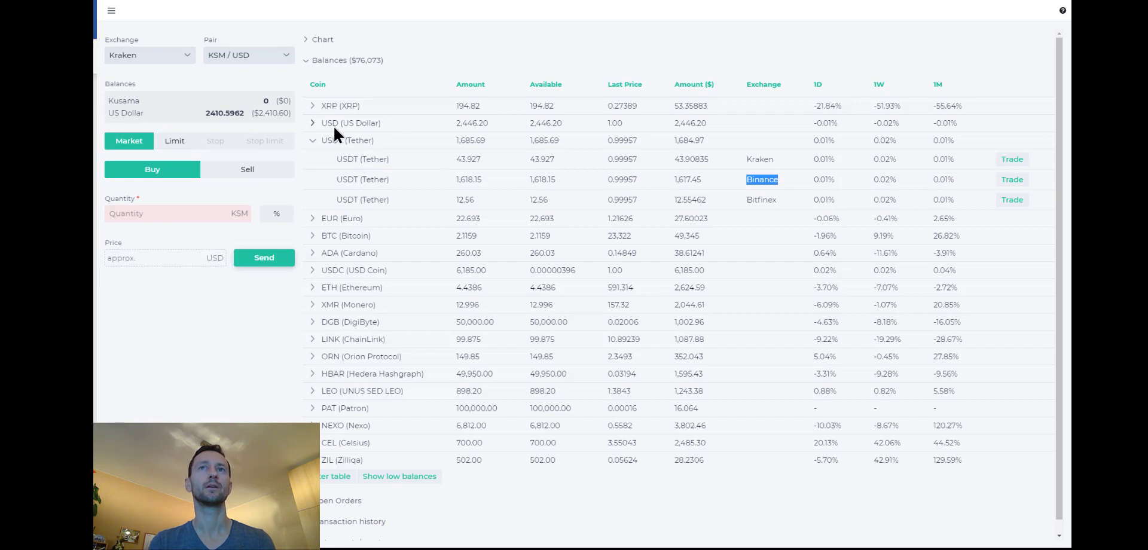
left_click(312, 140)
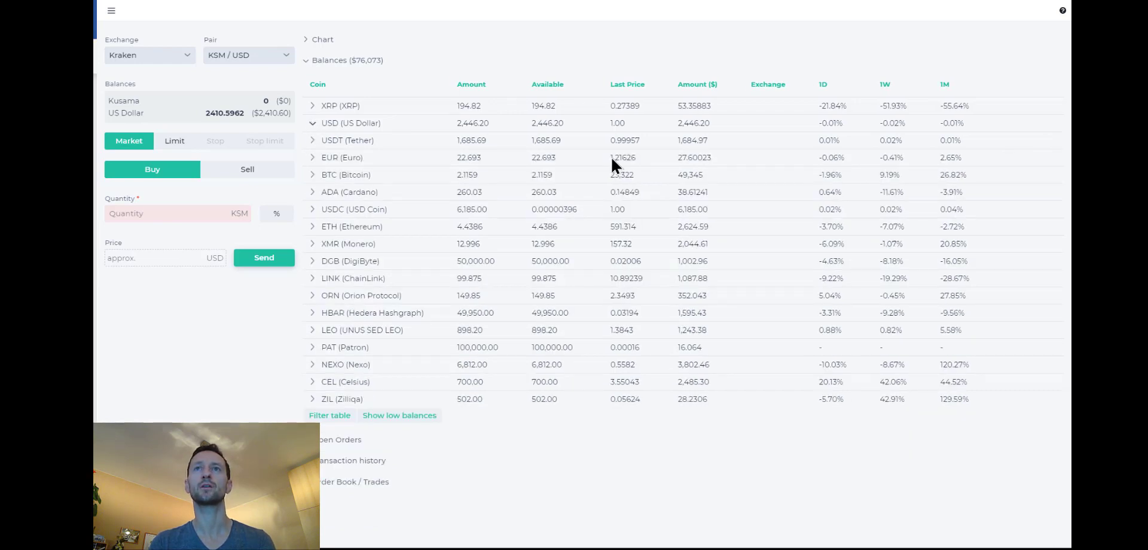
Check the USD breakdown, re-expand USDT, and pick the Binance USDT balance to trade
left_click(312, 123)
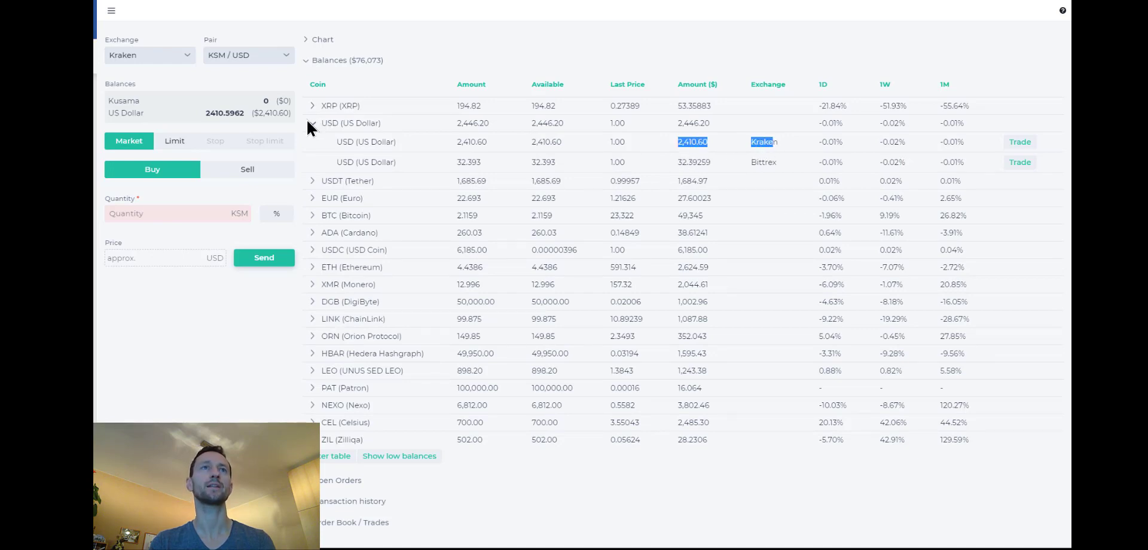
left_click(313, 123)
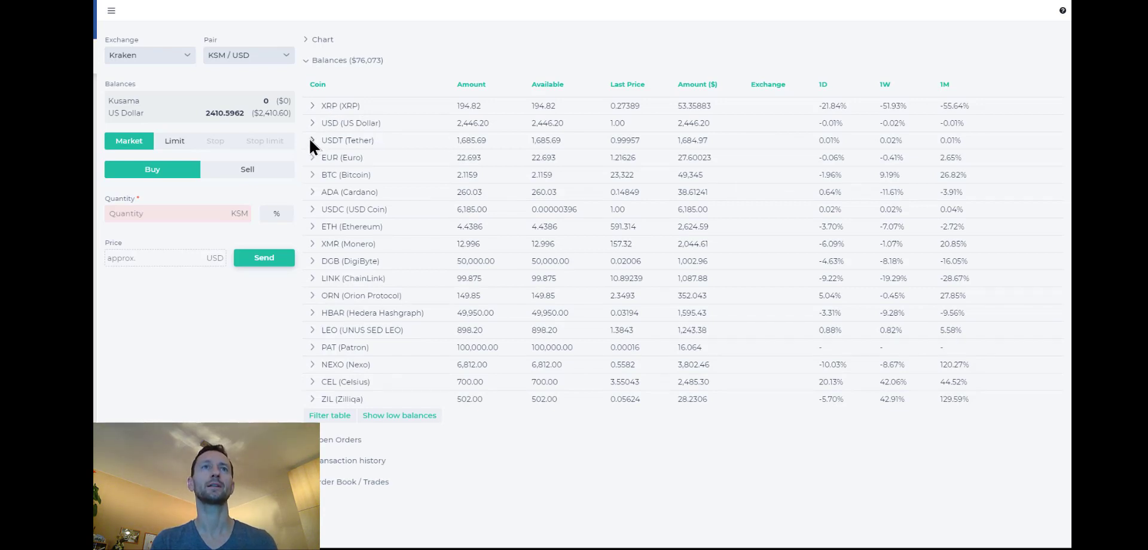
left_click(312, 140)
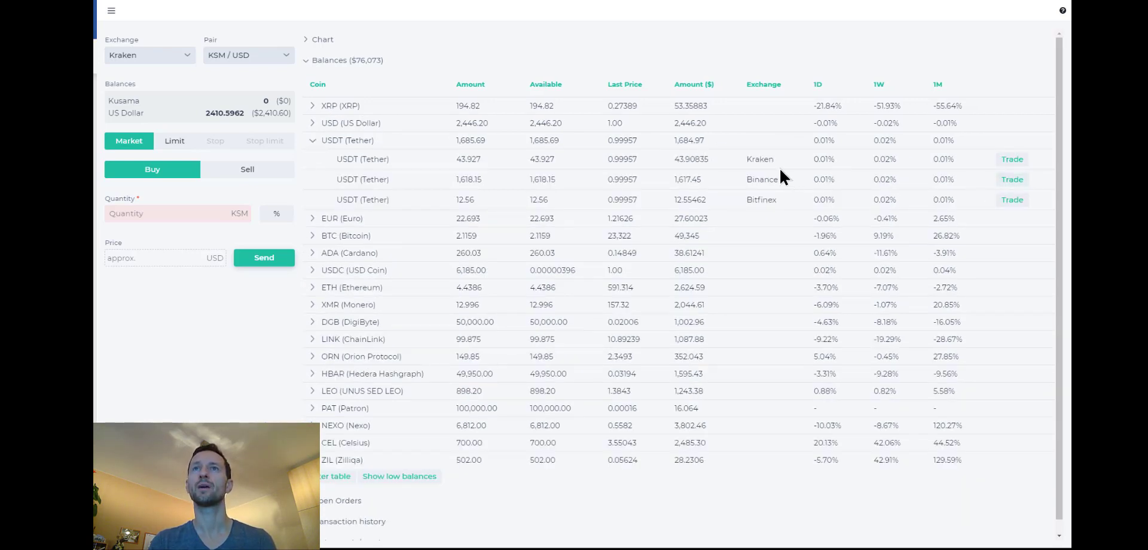
mouse_move(758, 186)
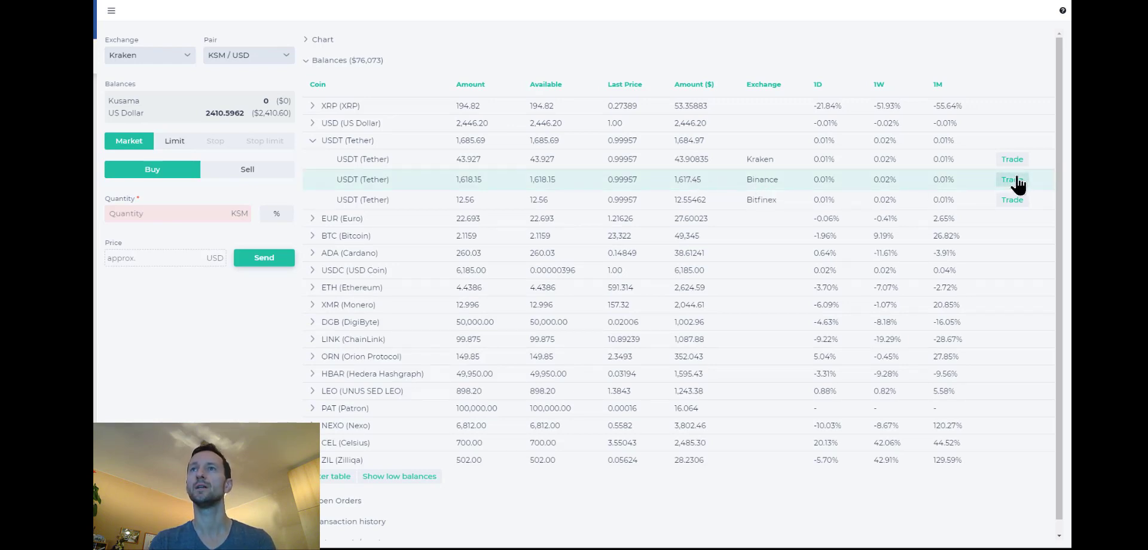
left_click(1011, 179)
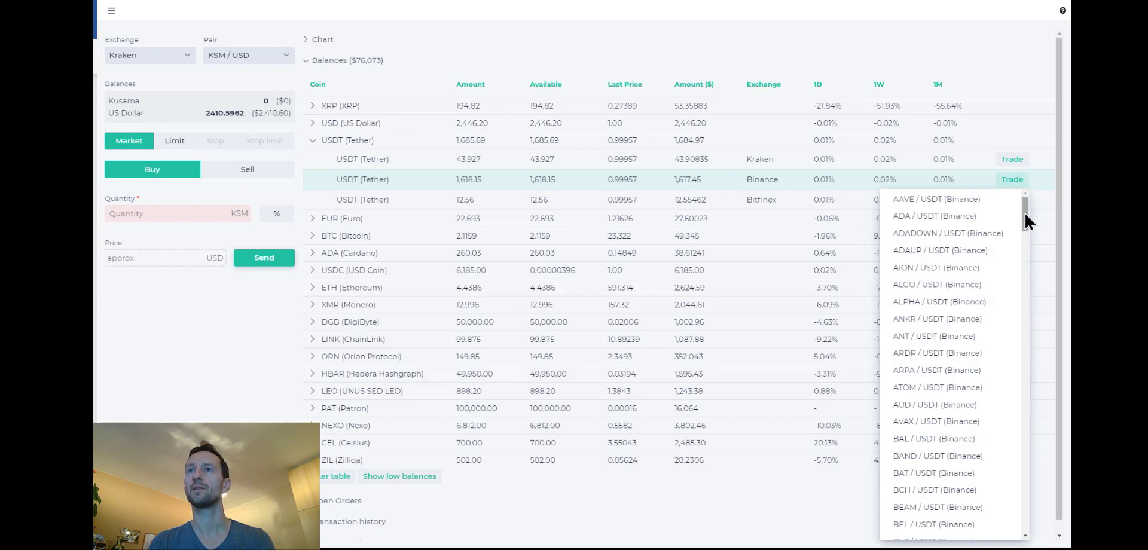
scroll("down", 3)
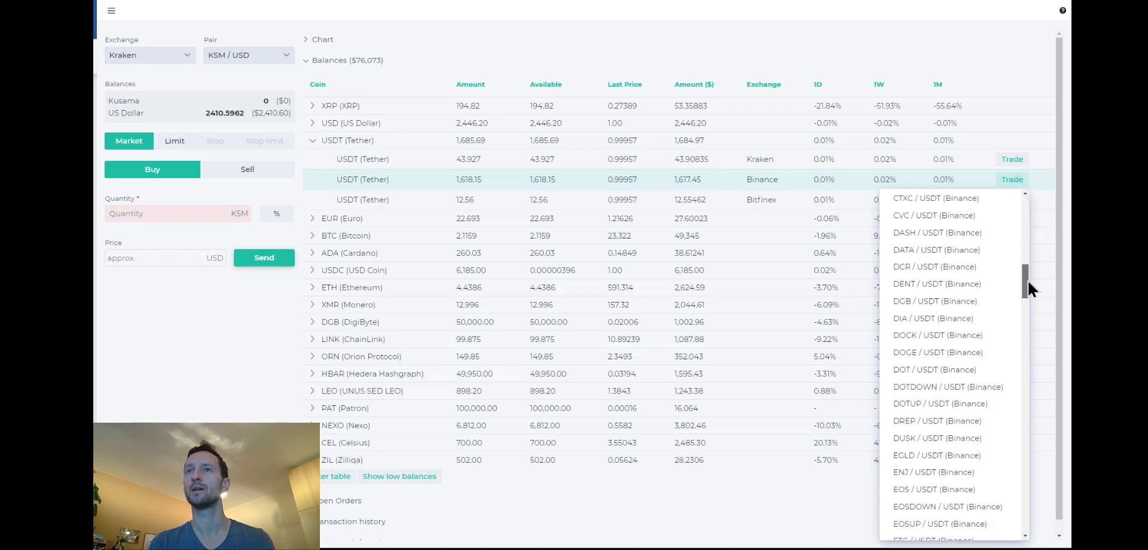
scroll("down", 3)
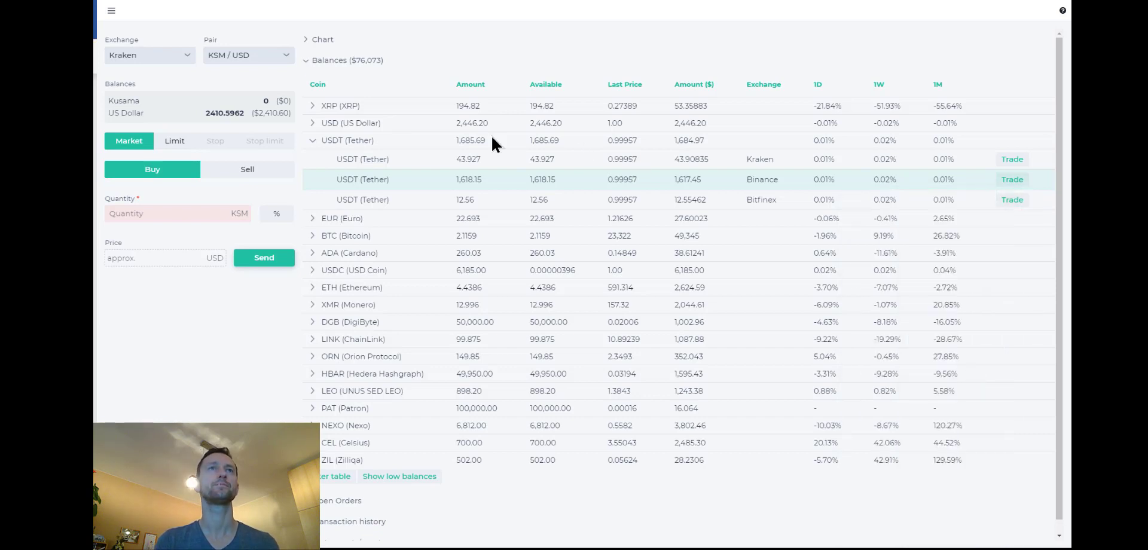
mouse_move(335, 138)
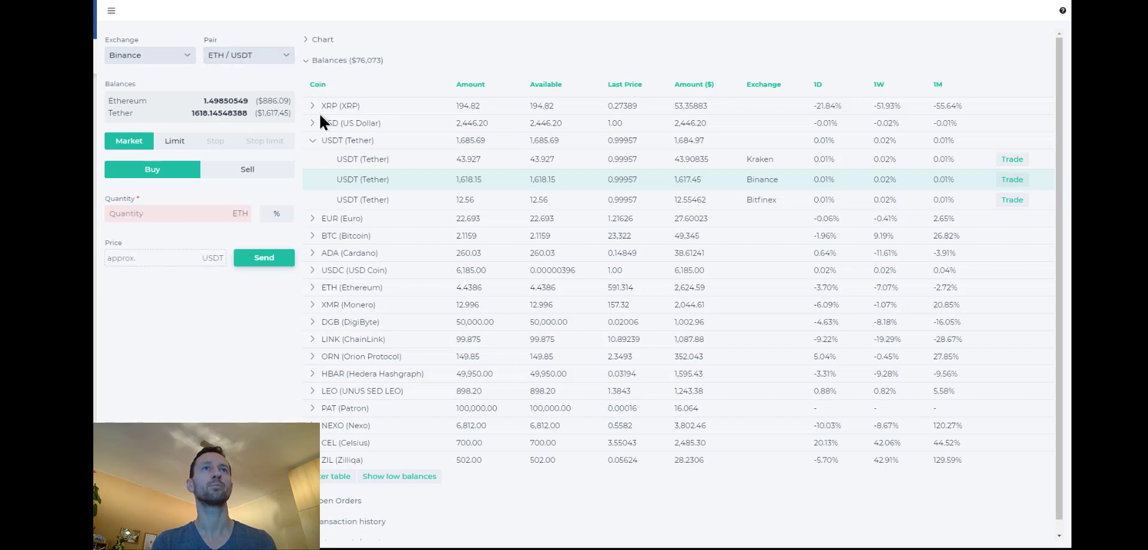
Collapse Balances and expand the ETH/USDT price chart
left_click(310, 60)
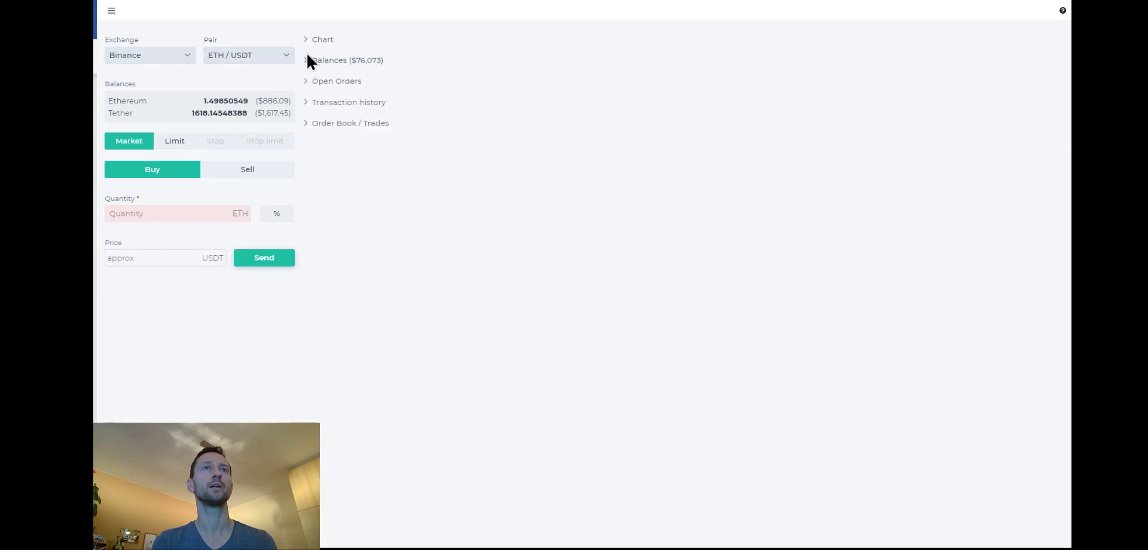
left_click(322, 39)
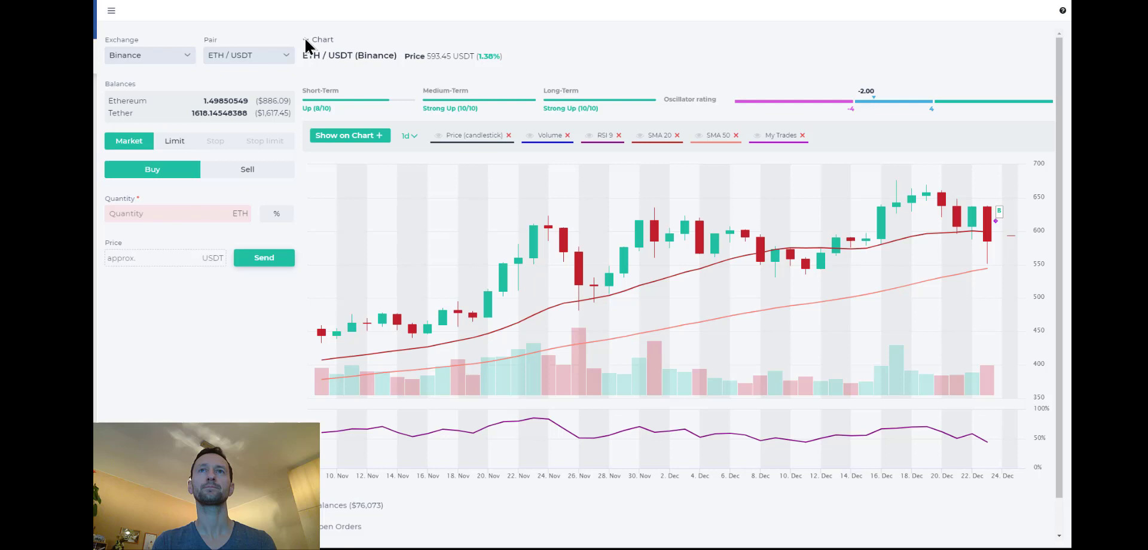
mouse_move(990, 223)
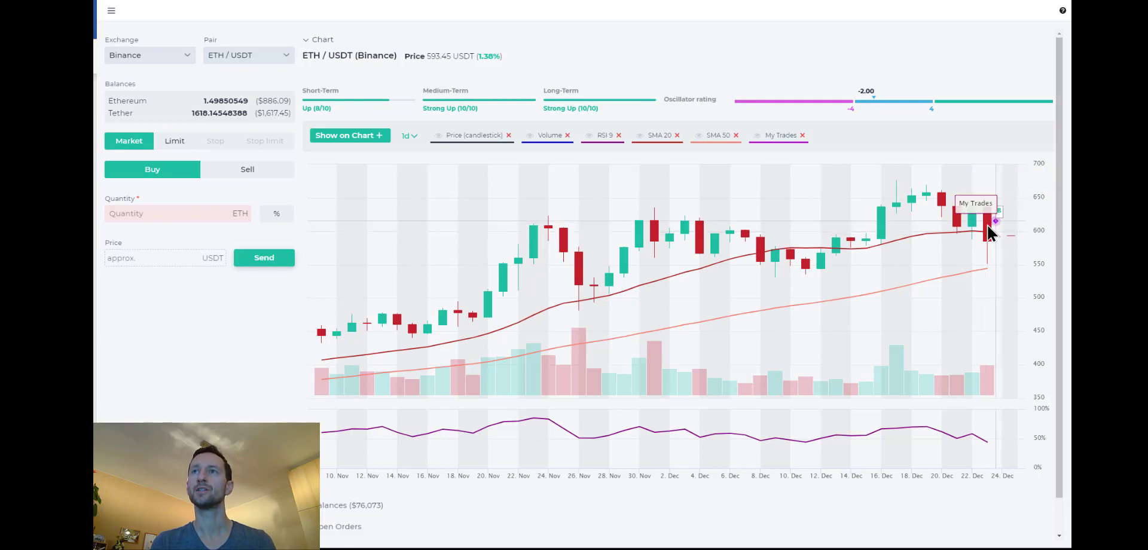
mouse_move(988, 241)
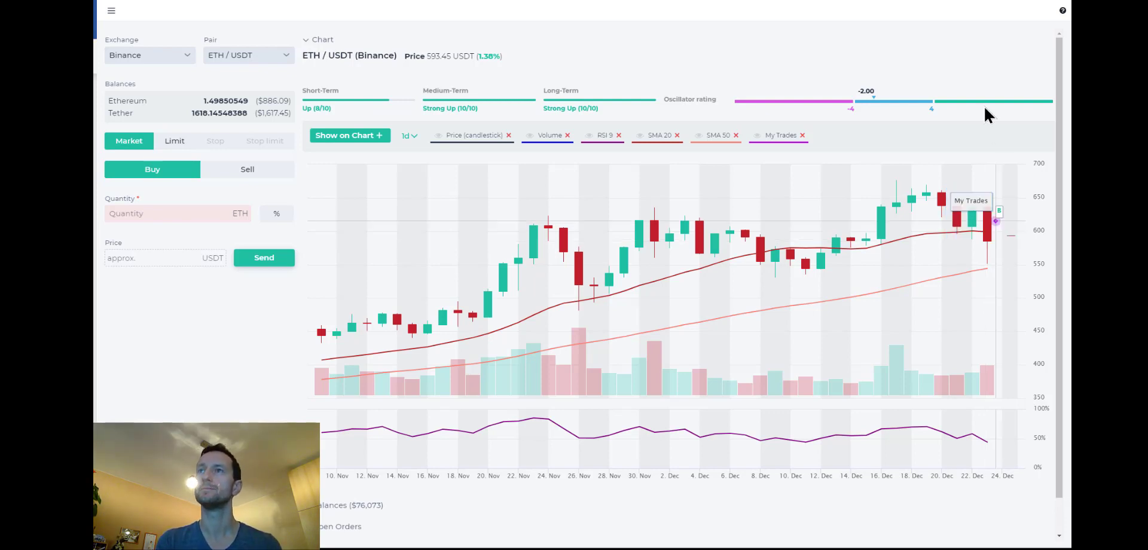
mouse_move(727, 257)
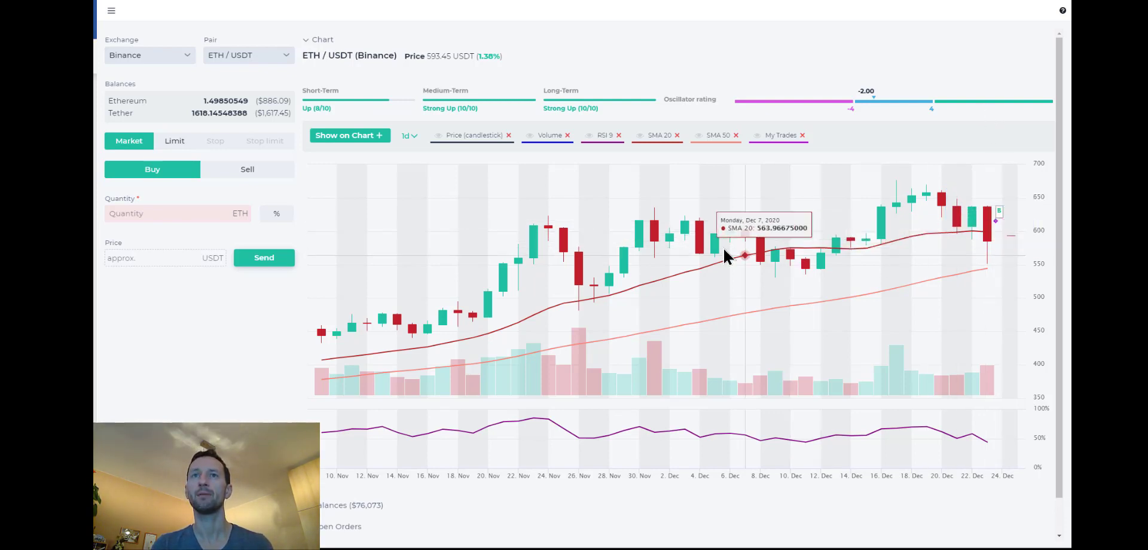
mouse_move(1028, 238)
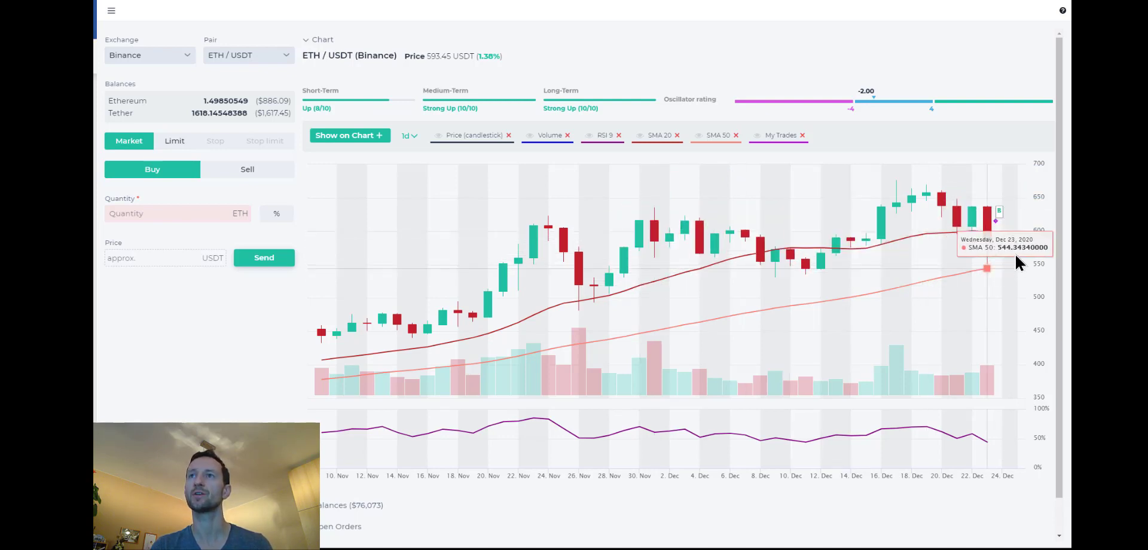
mouse_move(1065, 227)
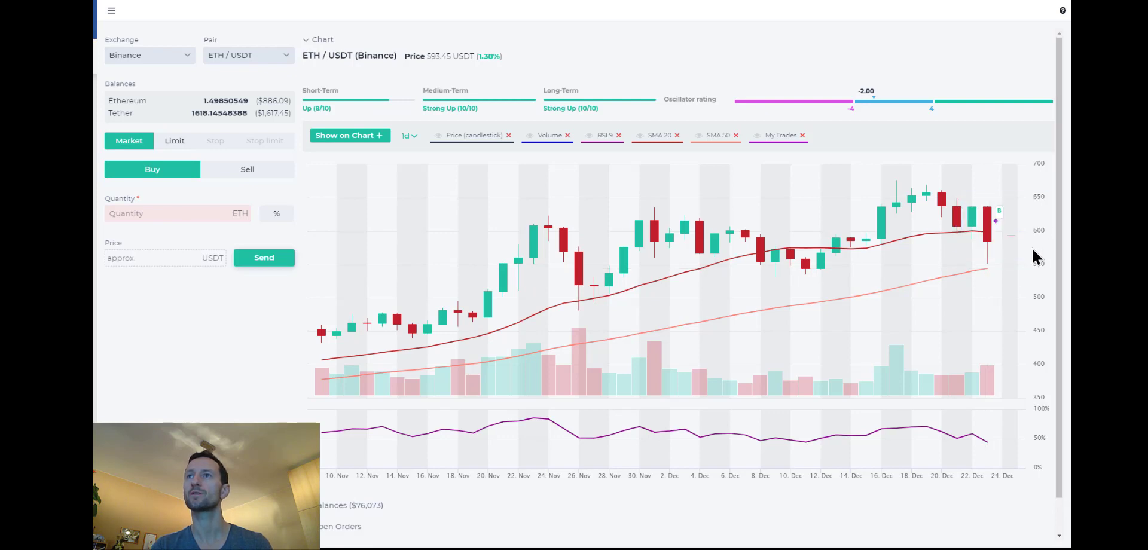
mouse_move(1021, 268)
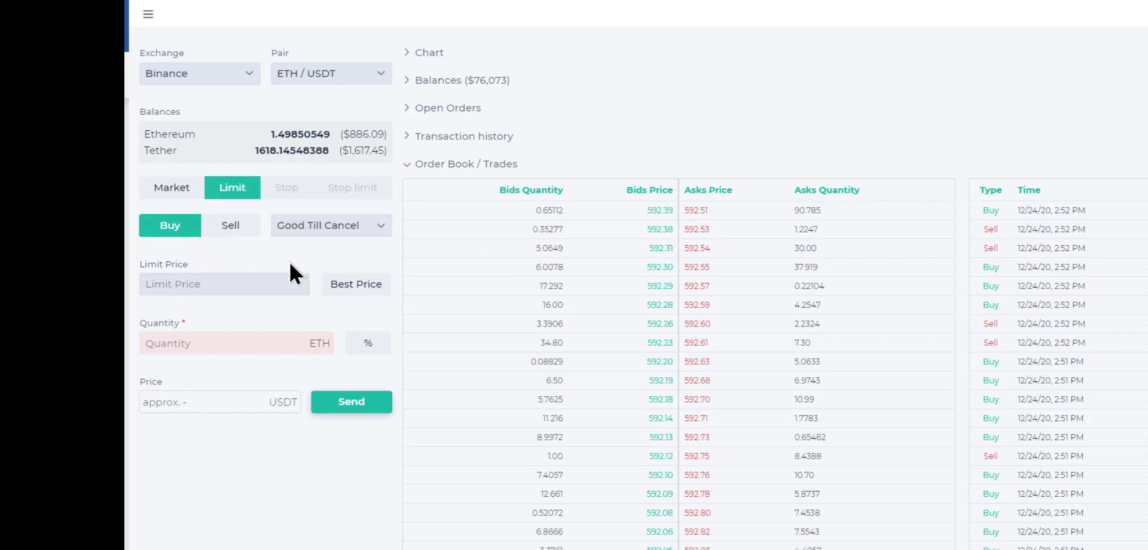
Enter a limit buy of 2.5 ETH at limit price 560 and send it
left_click(355, 284)
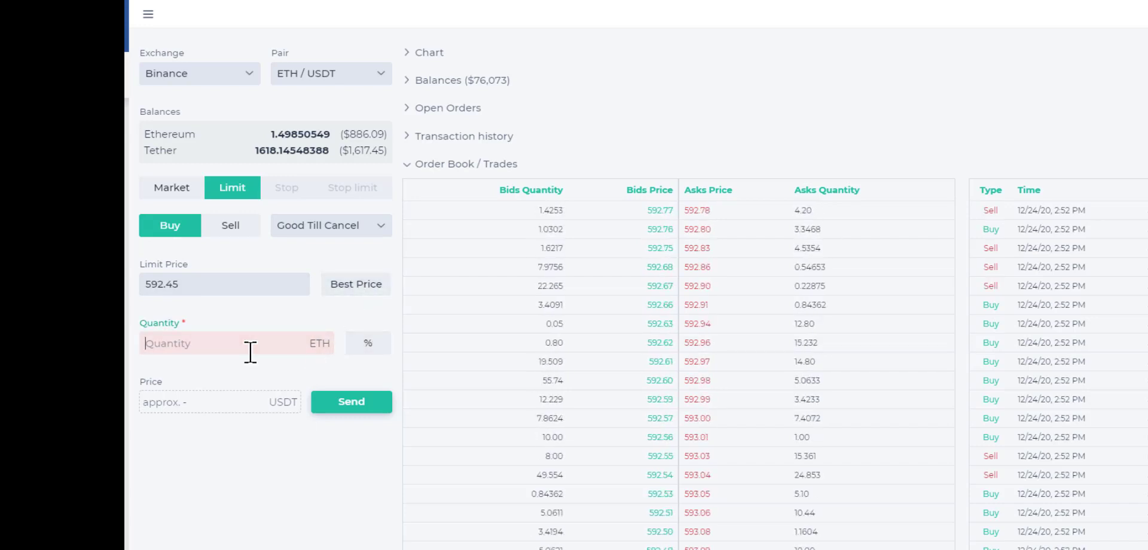
type("2")
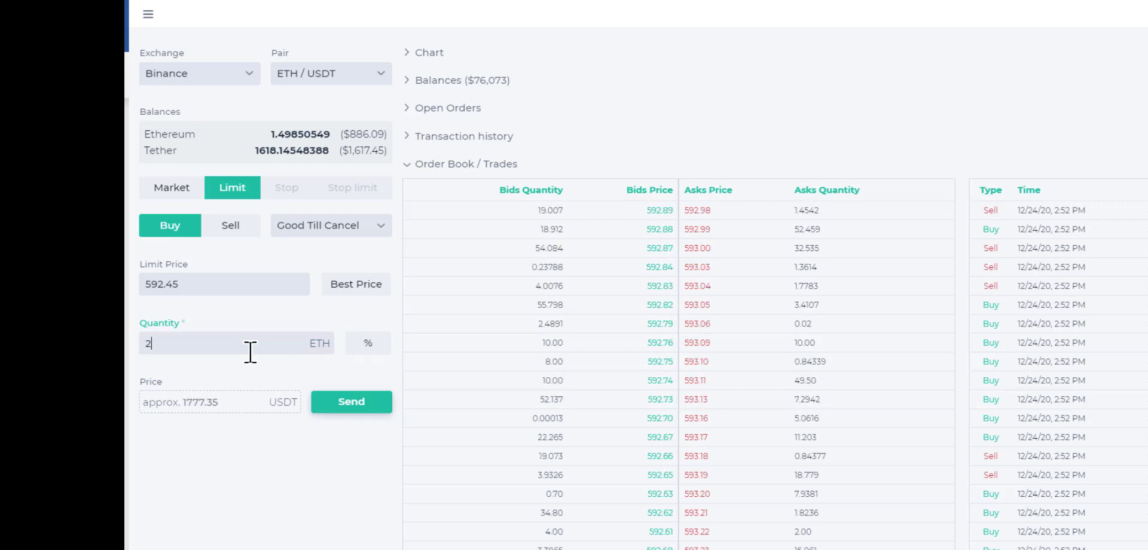
type(".5")
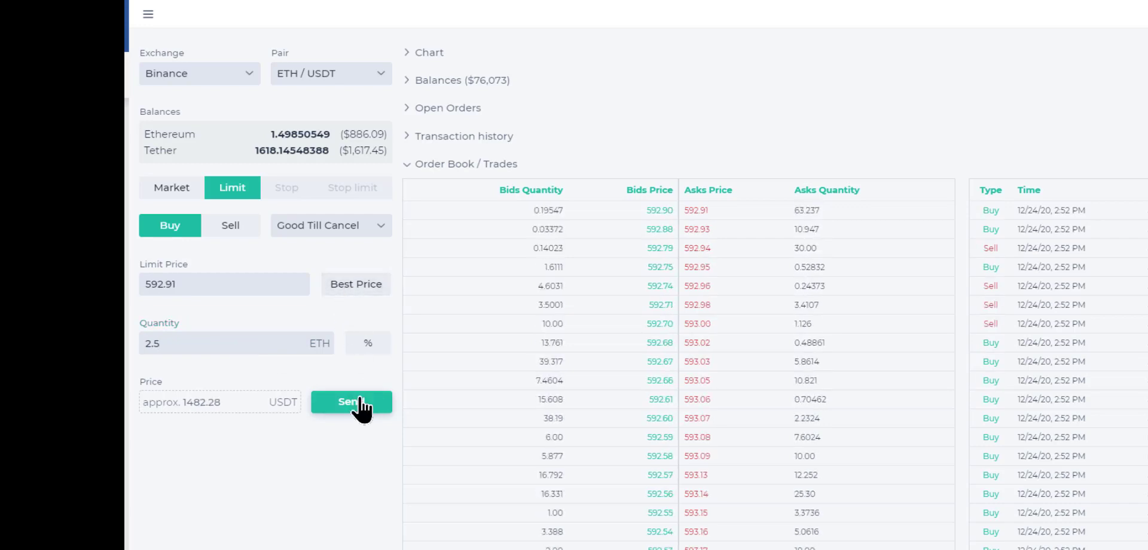
left_click(352, 403)
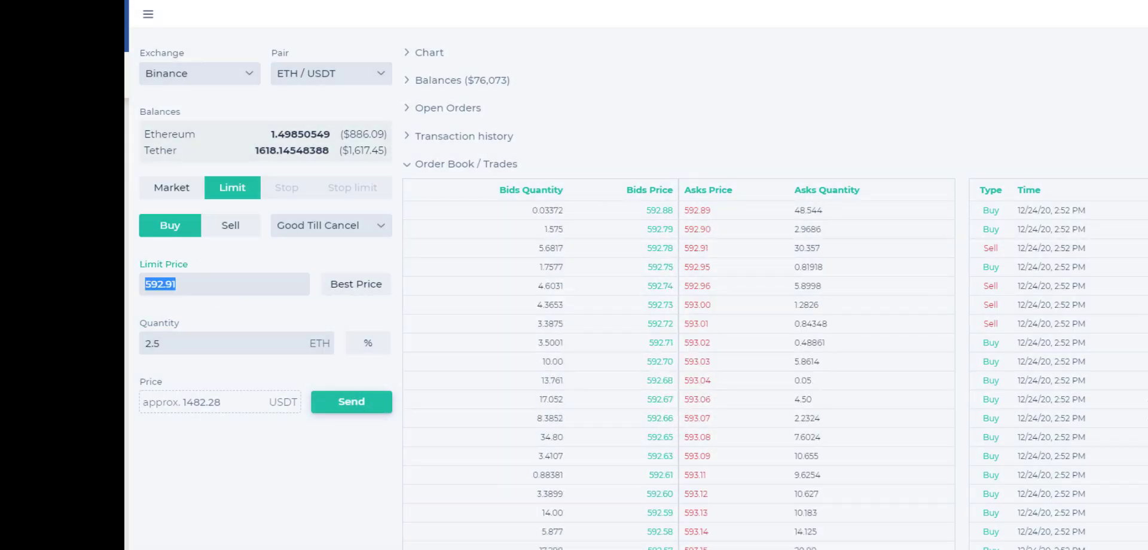
type("560")
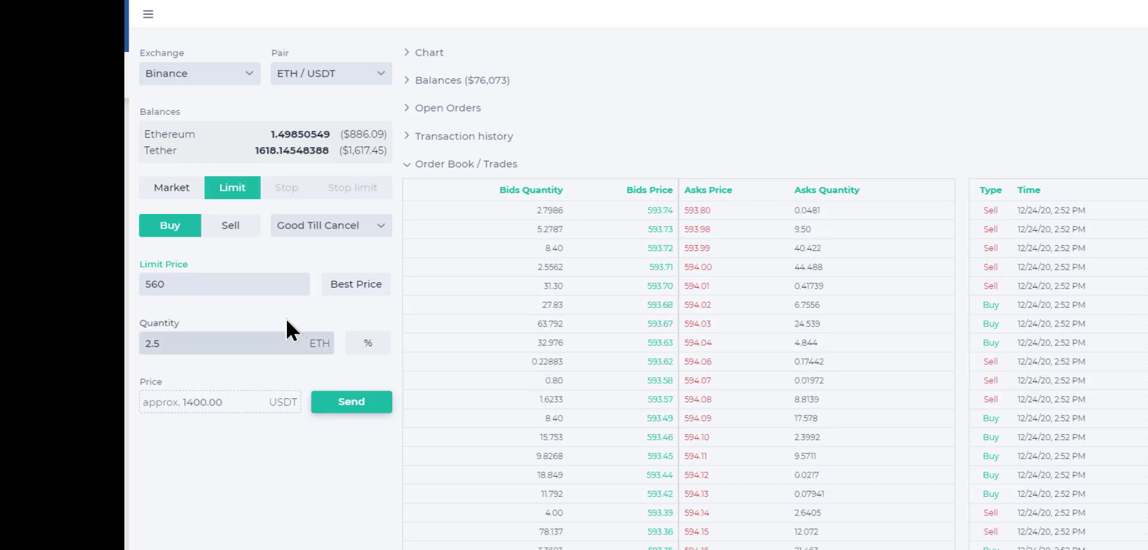
left_click(351, 401)
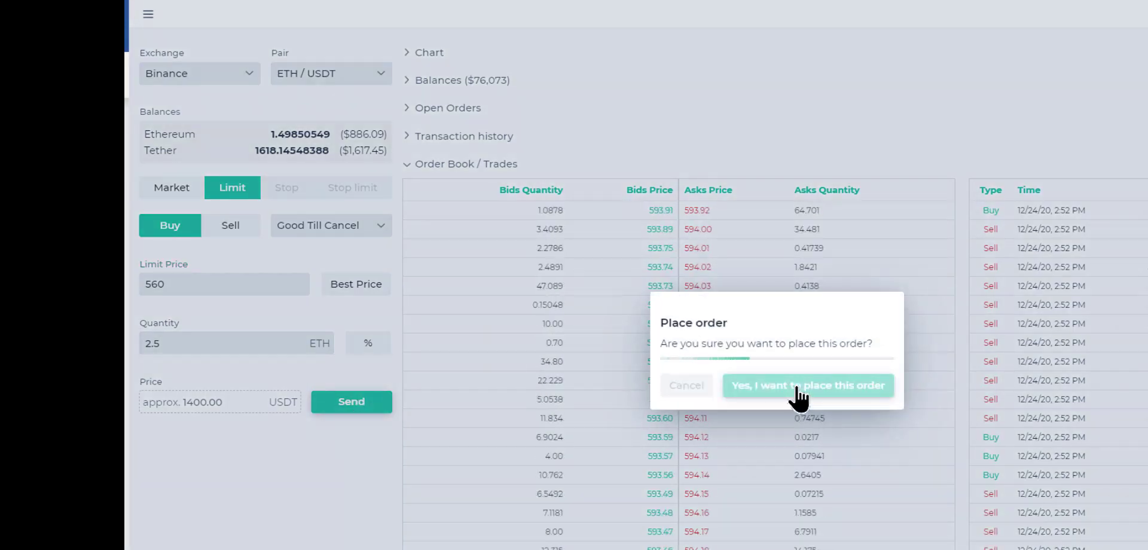
Confirm the order, check it under Open Orders, and expand Balances again
left_click(808, 385)
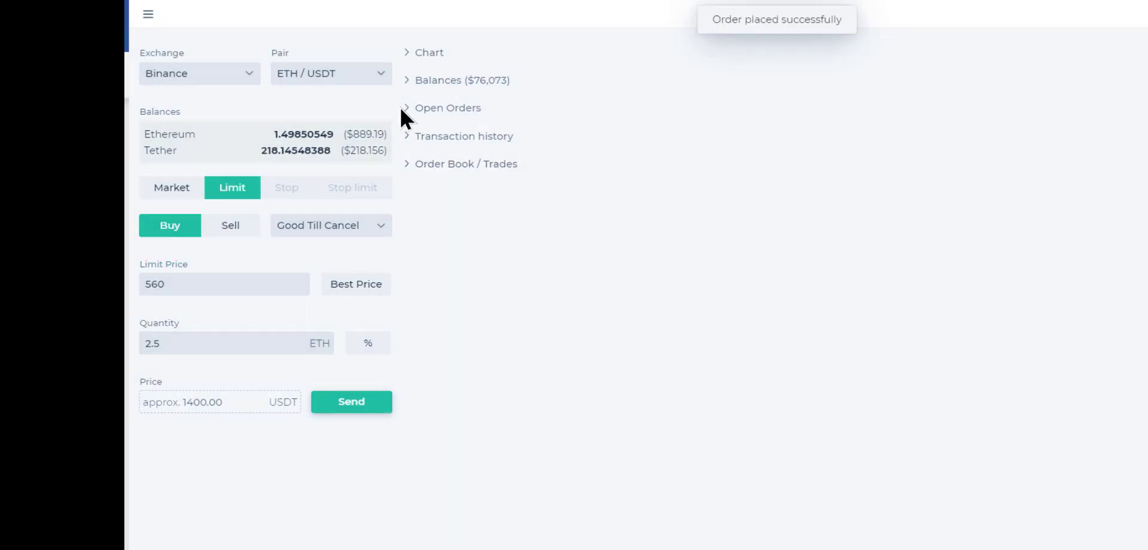
left_click(448, 108)
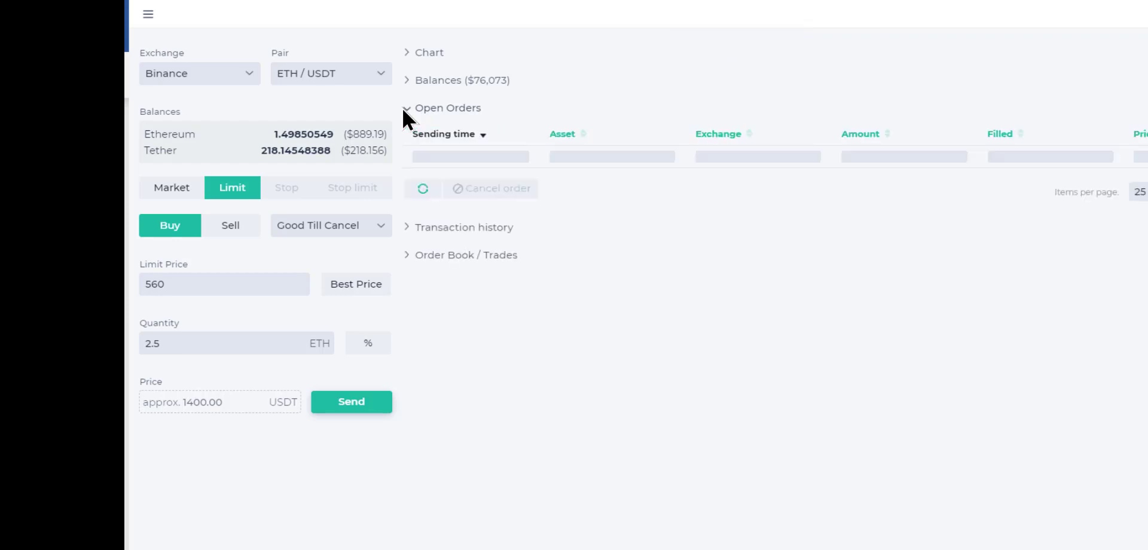
left_click(351, 401)
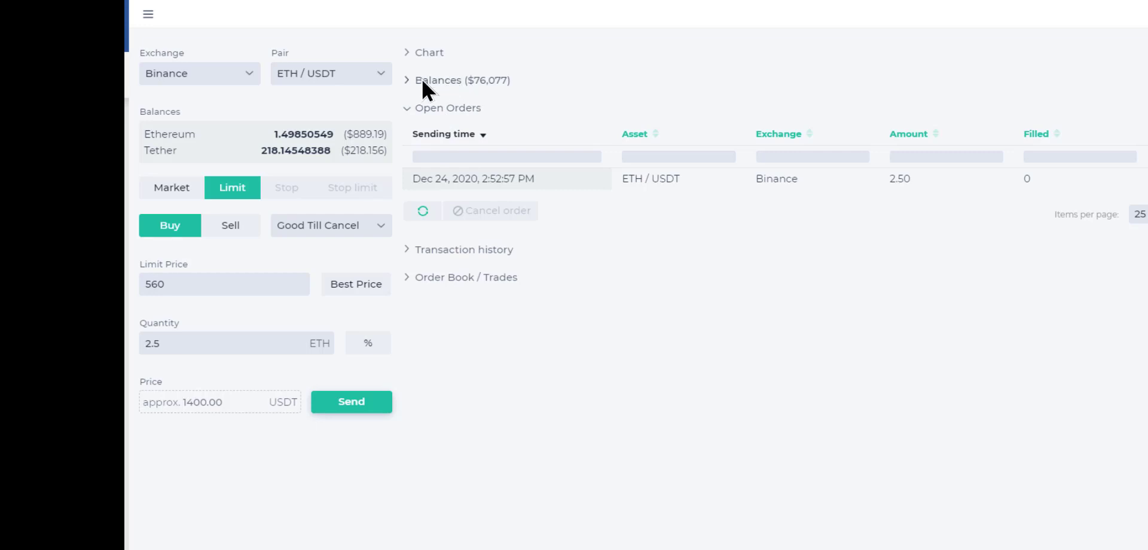
left_click(436, 80)
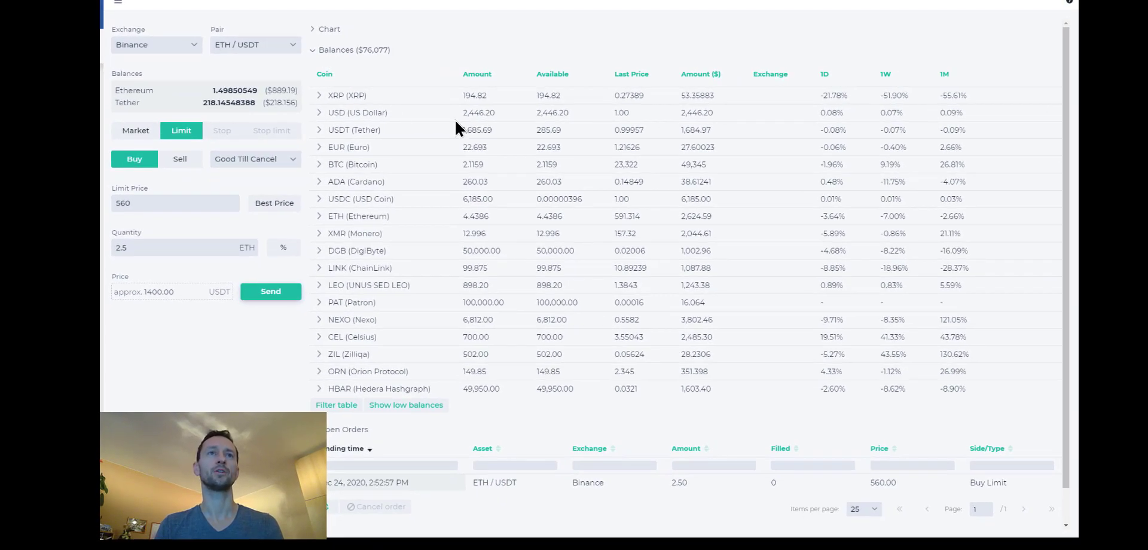
mouse_move(329, 121)
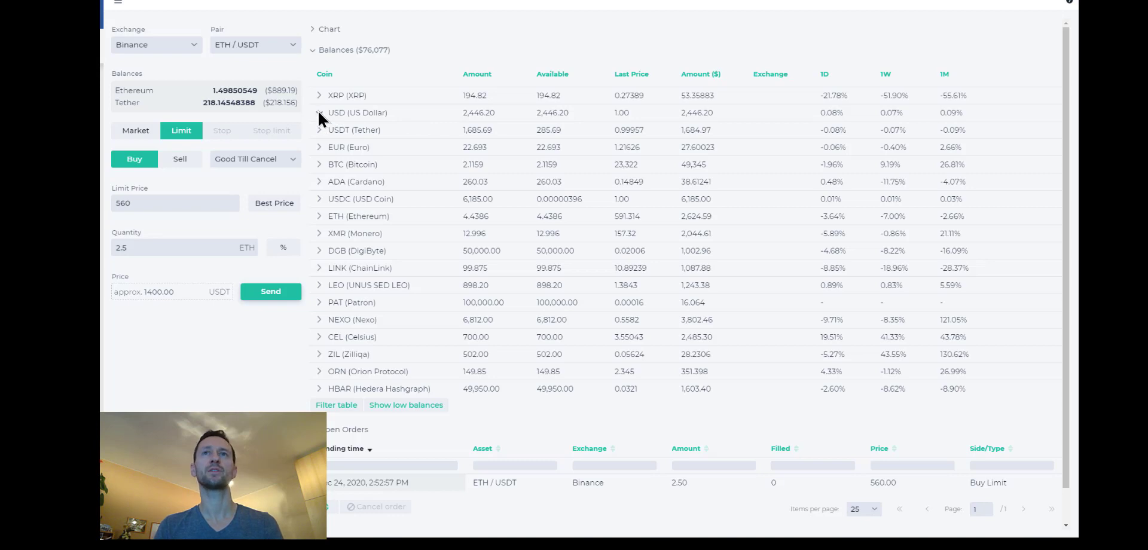
Expand the USD balance row into Kraken and Bittrex holdings, scroll through, then close it
left_click(318, 112)
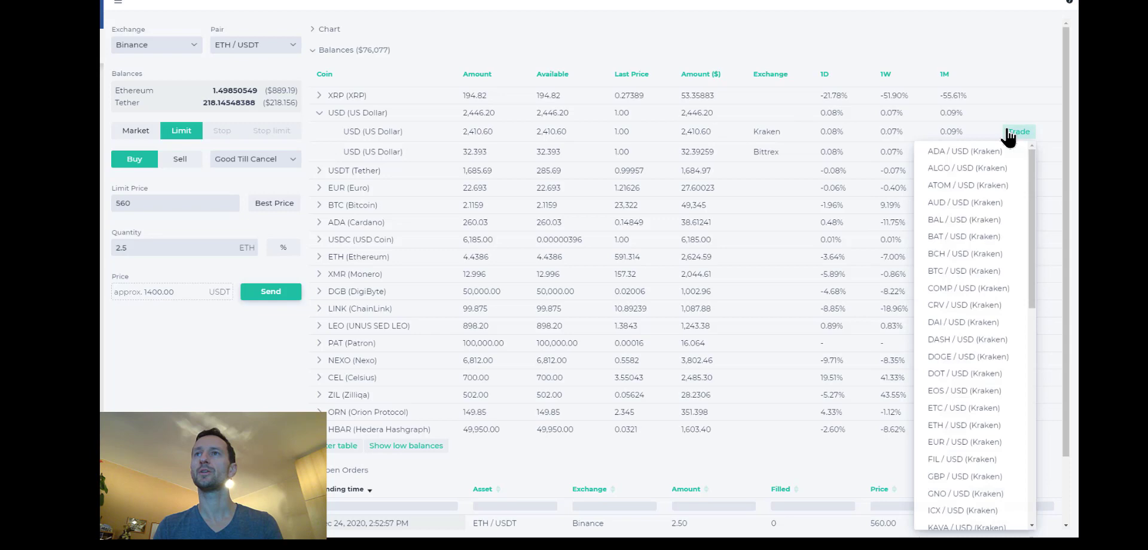
scroll("down", 3)
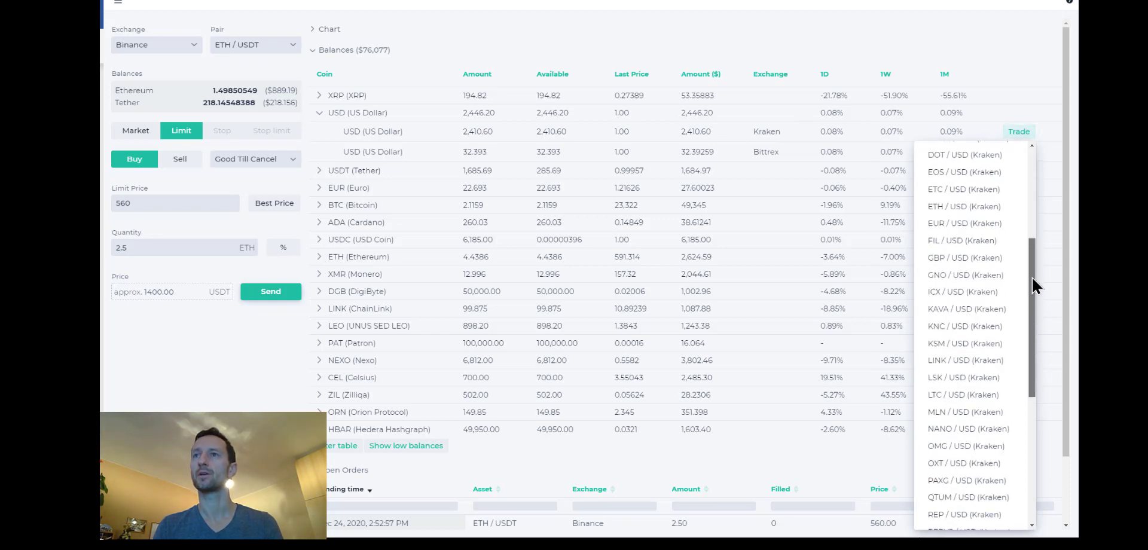
scroll("down", 3)
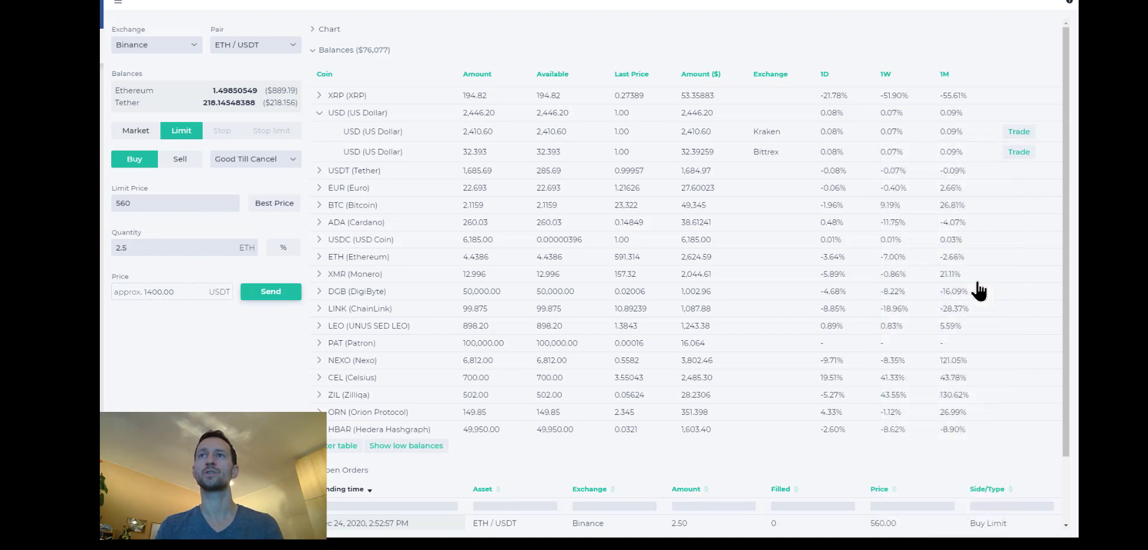
mouse_move(287, 68)
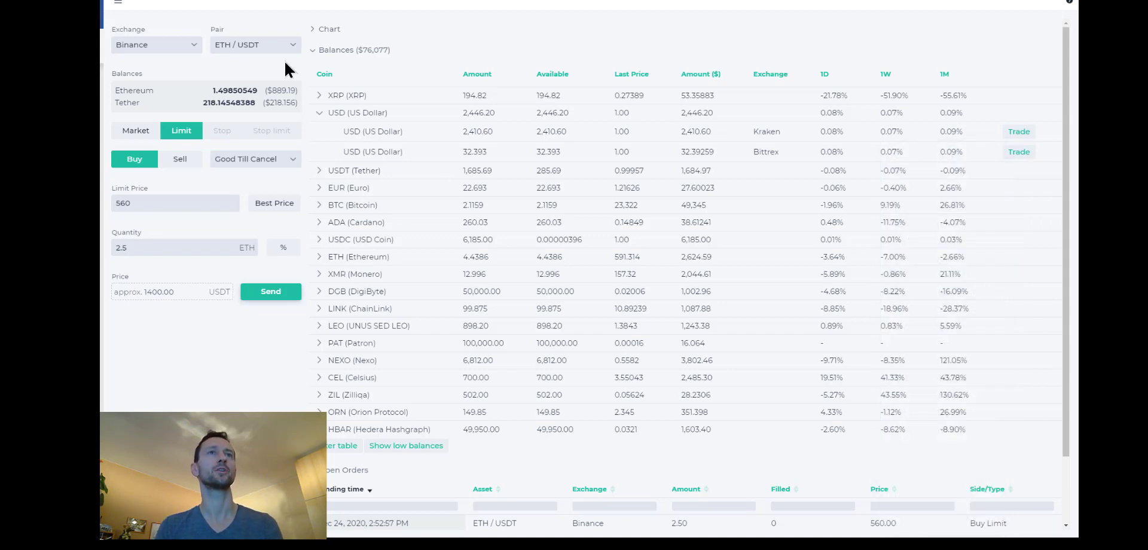
left_click(156, 44)
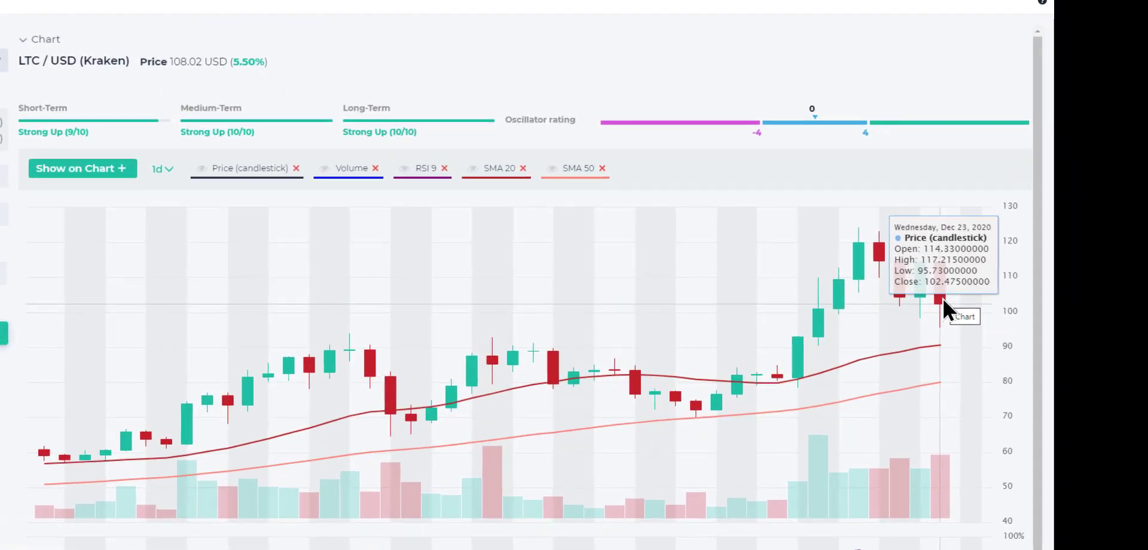
mouse_move(939, 345)
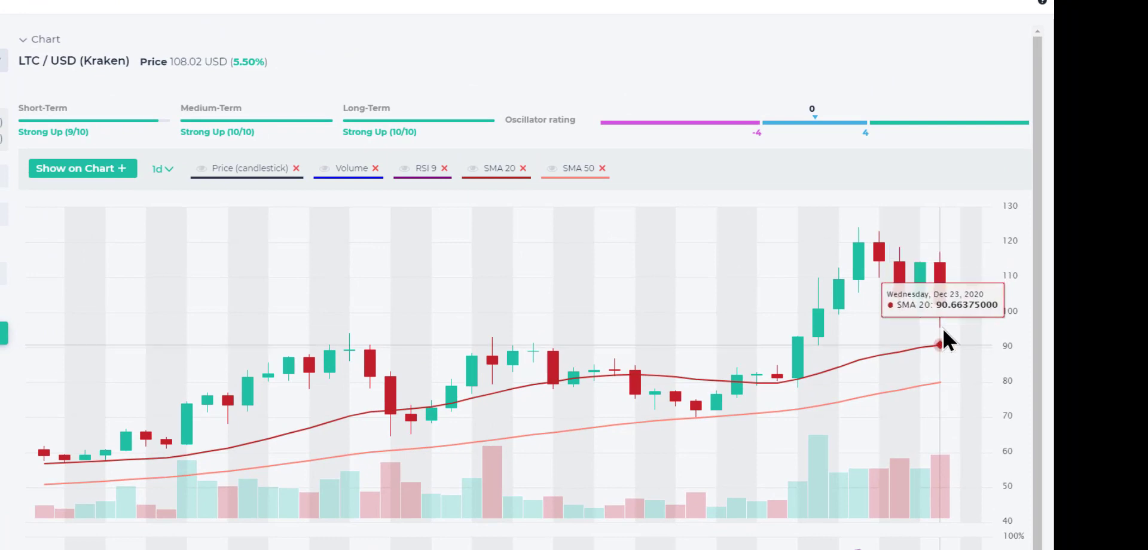
mouse_move(818, 322)
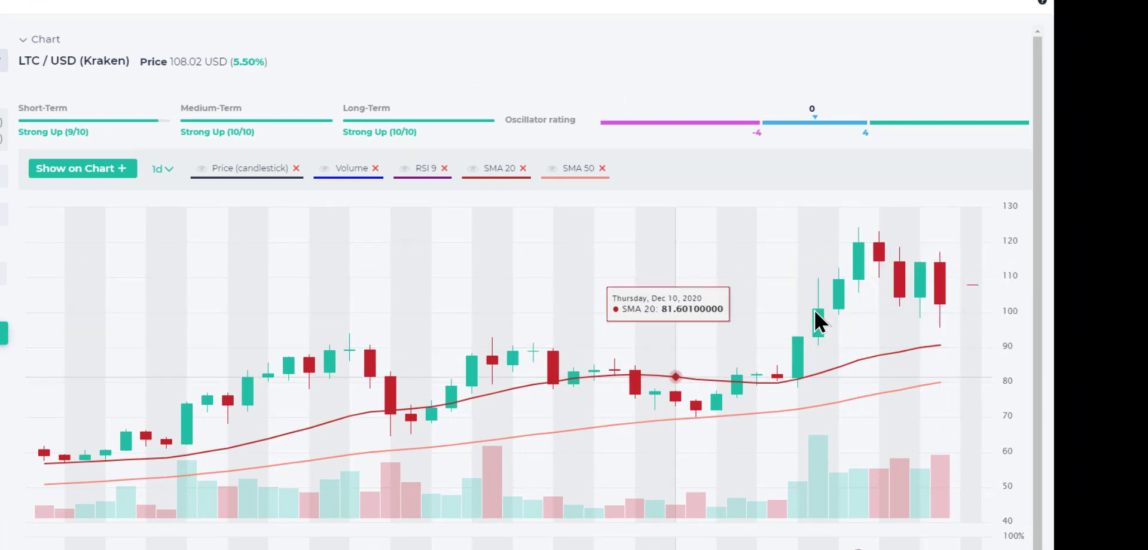
mouse_move(417, 336)
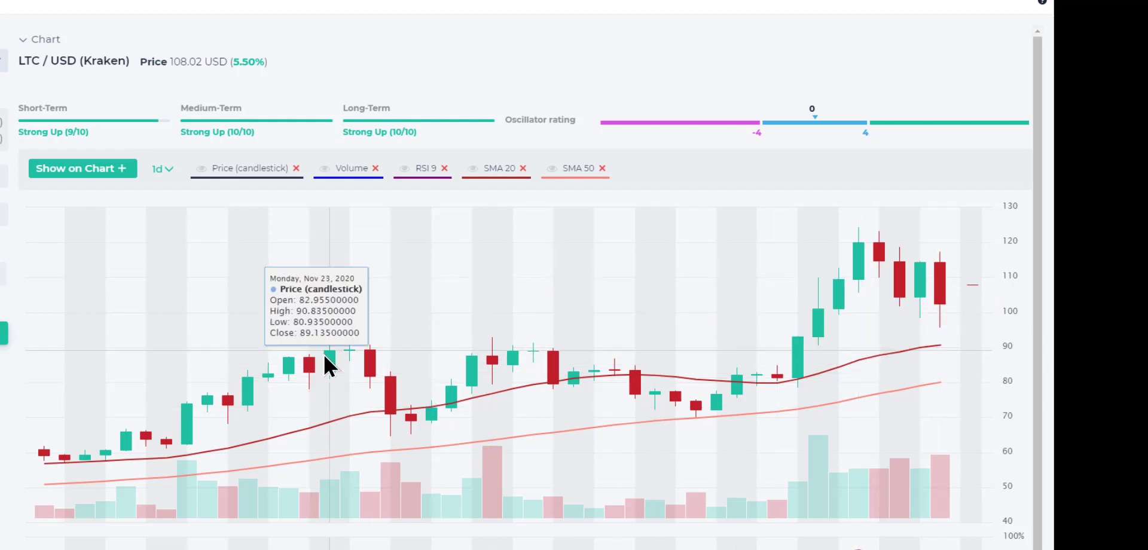
mouse_move(591, 364)
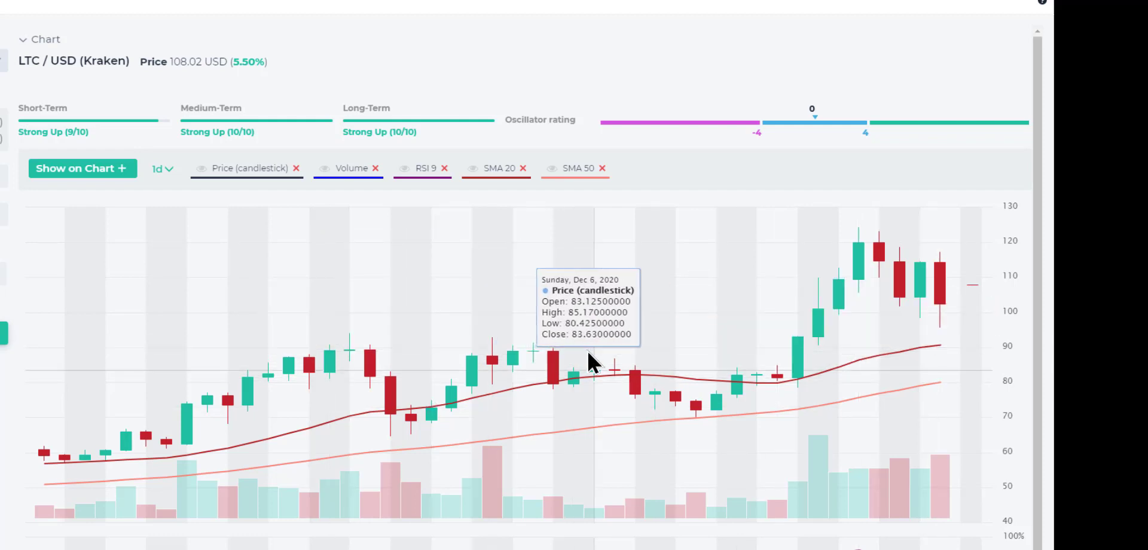
mouse_move(946, 306)
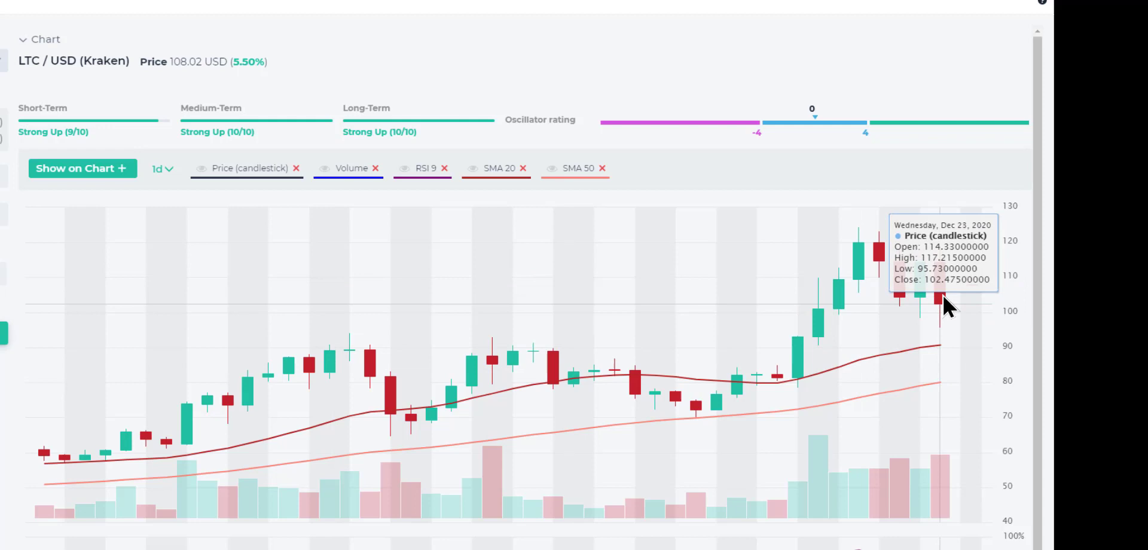
mouse_move(945, 304)
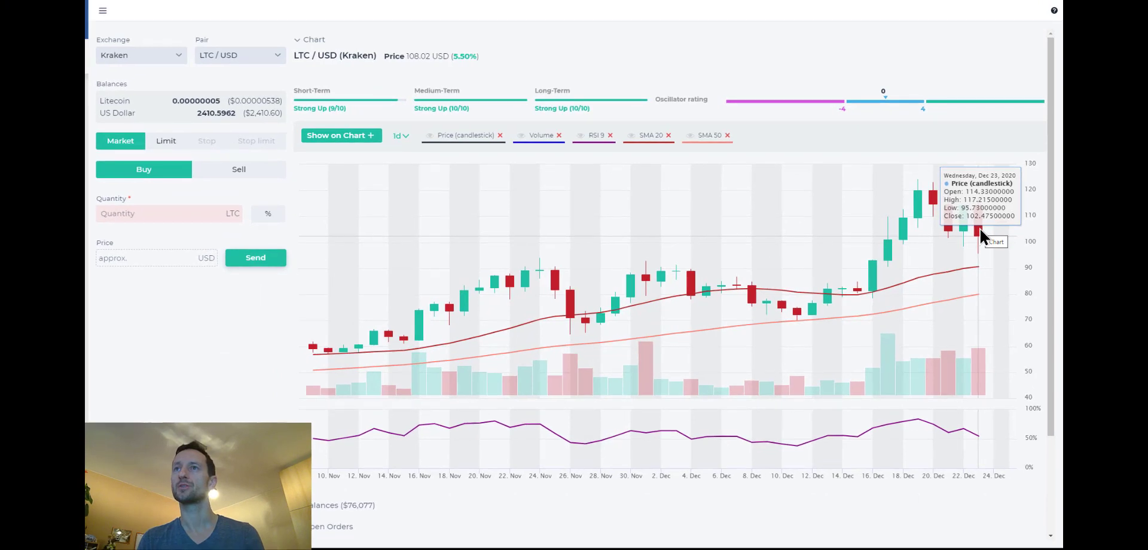
mouse_move(979, 273)
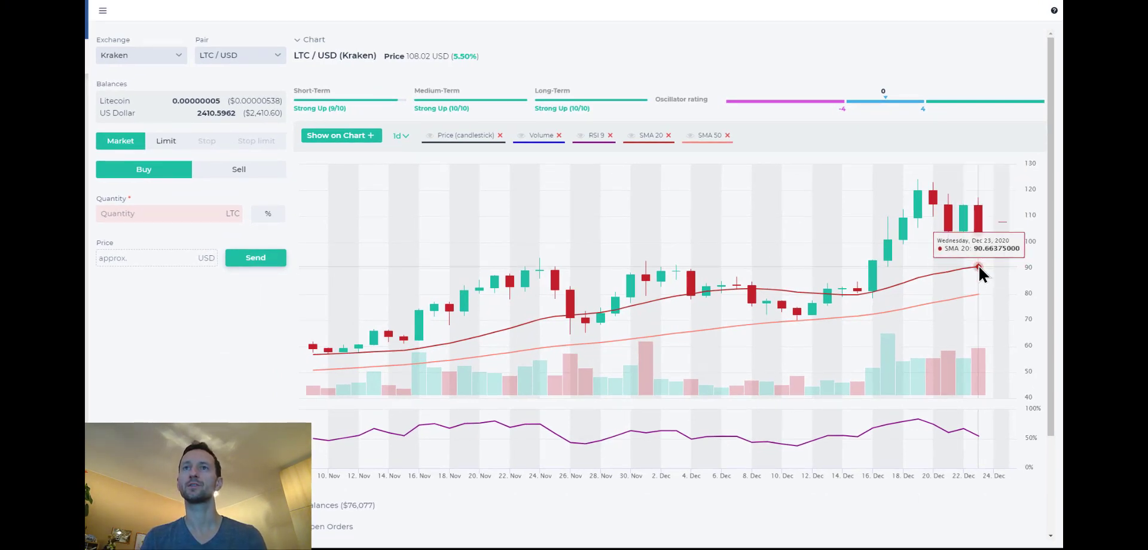
mouse_move(979, 268)
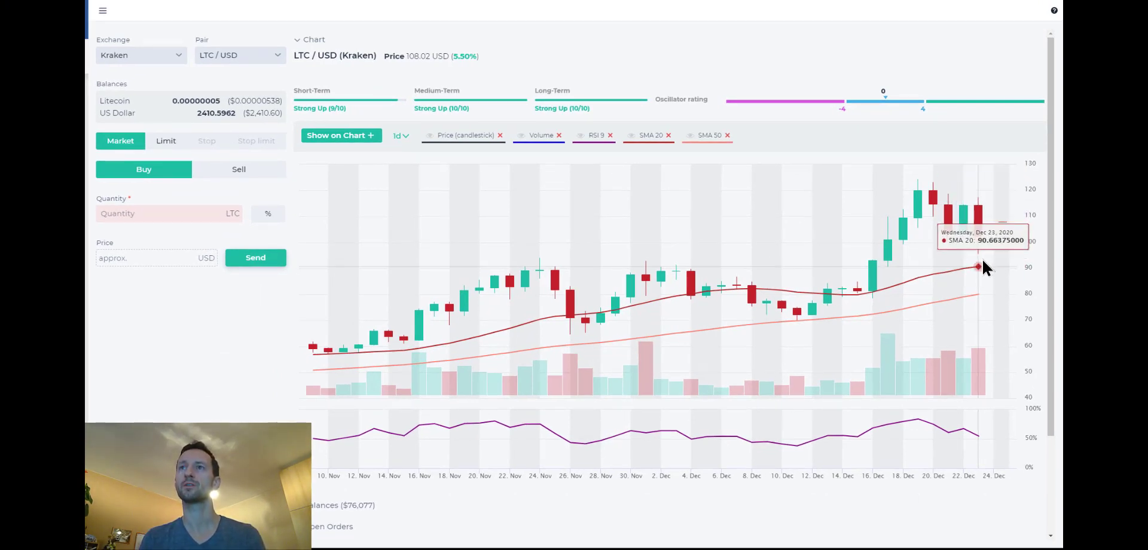
mouse_move(578, 315)
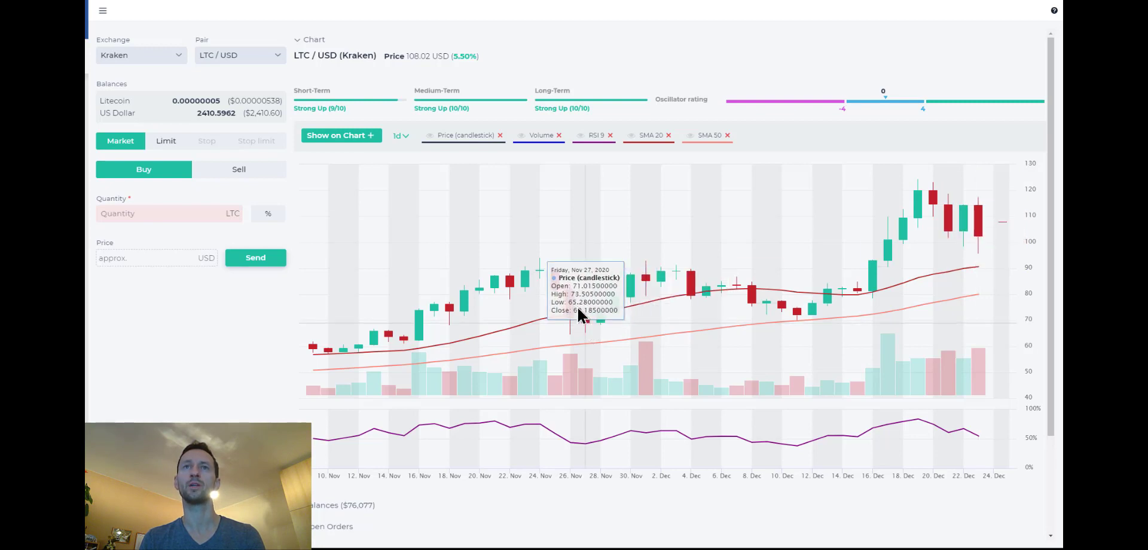
mouse_move(319, 108)
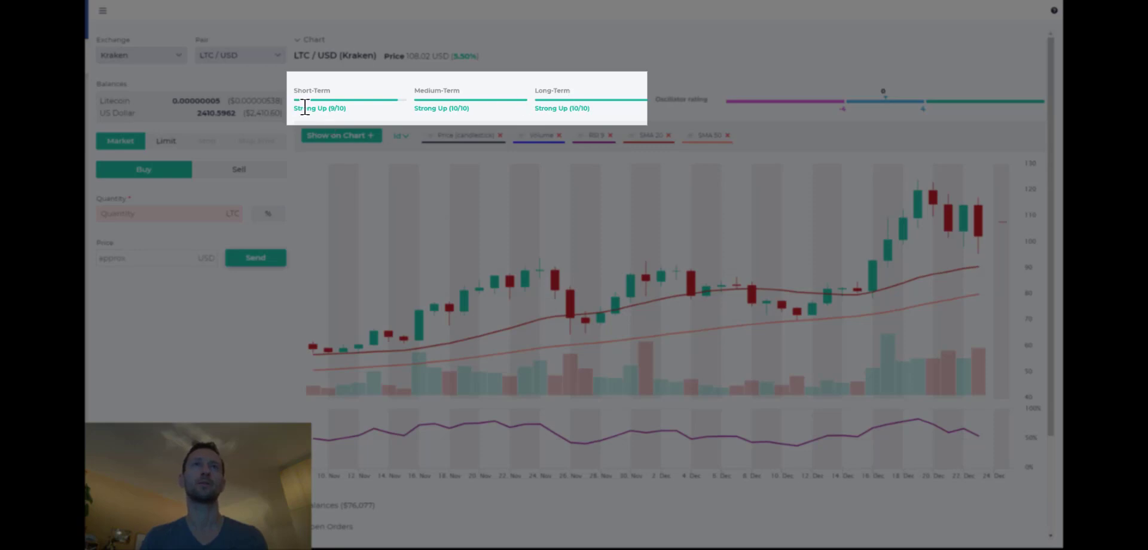
mouse_move(680, 128)
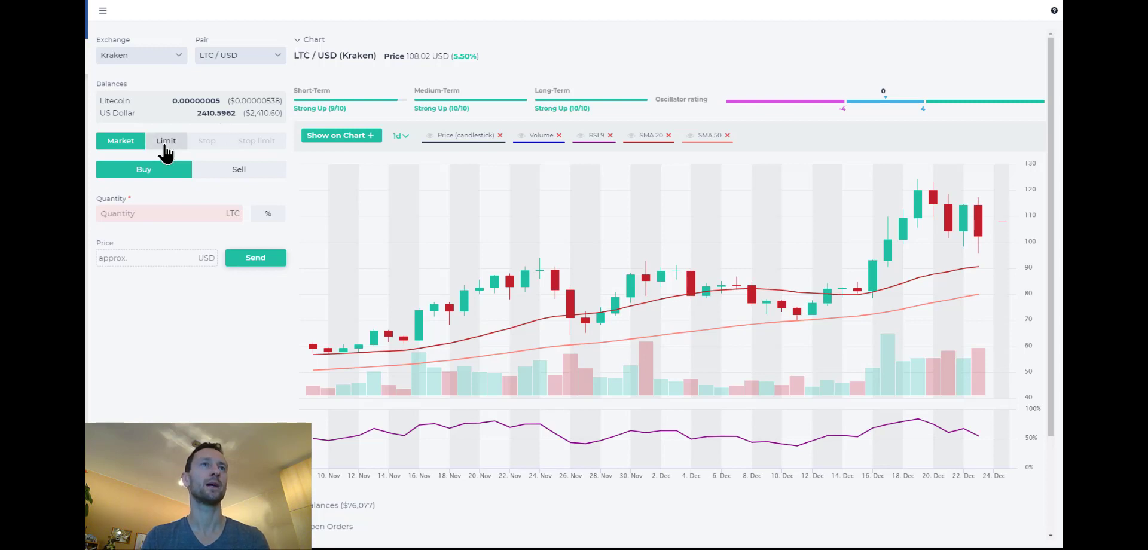
Place and confirm a Kraken limit buy for 15 LTC at 95 USD
left_click(166, 140)
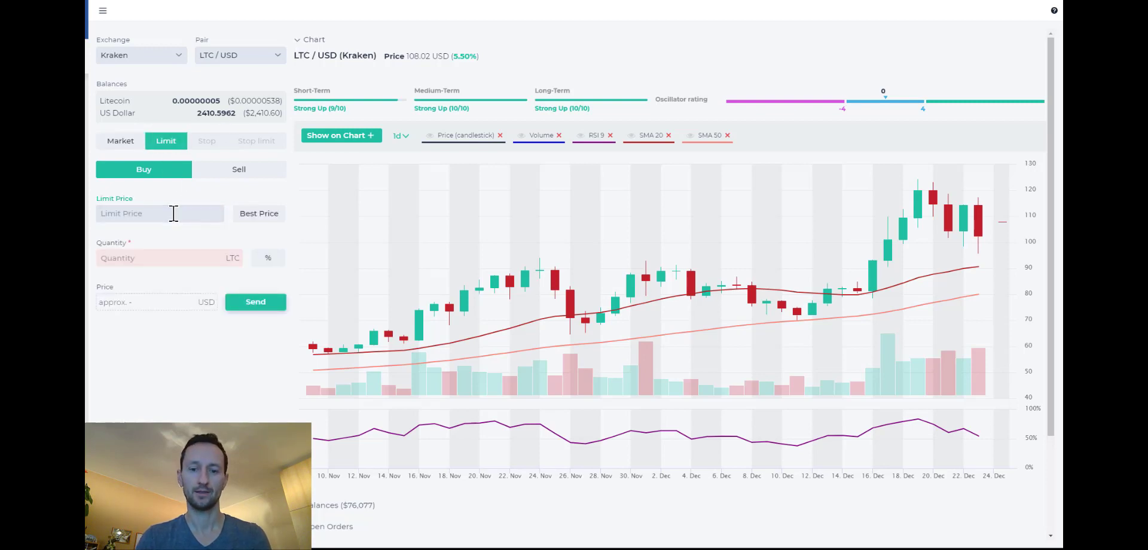
type("9")
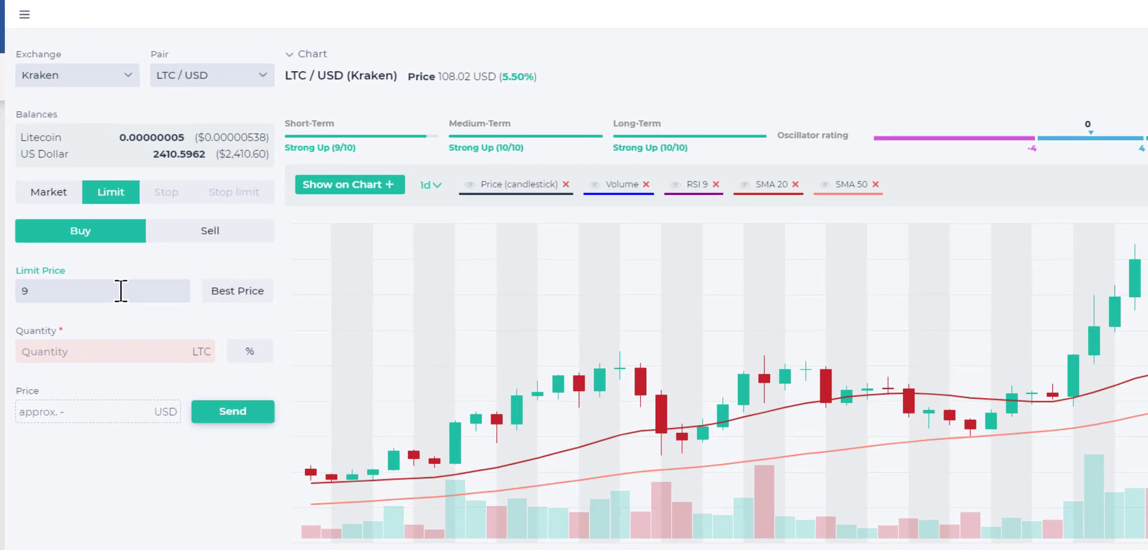
type("5")
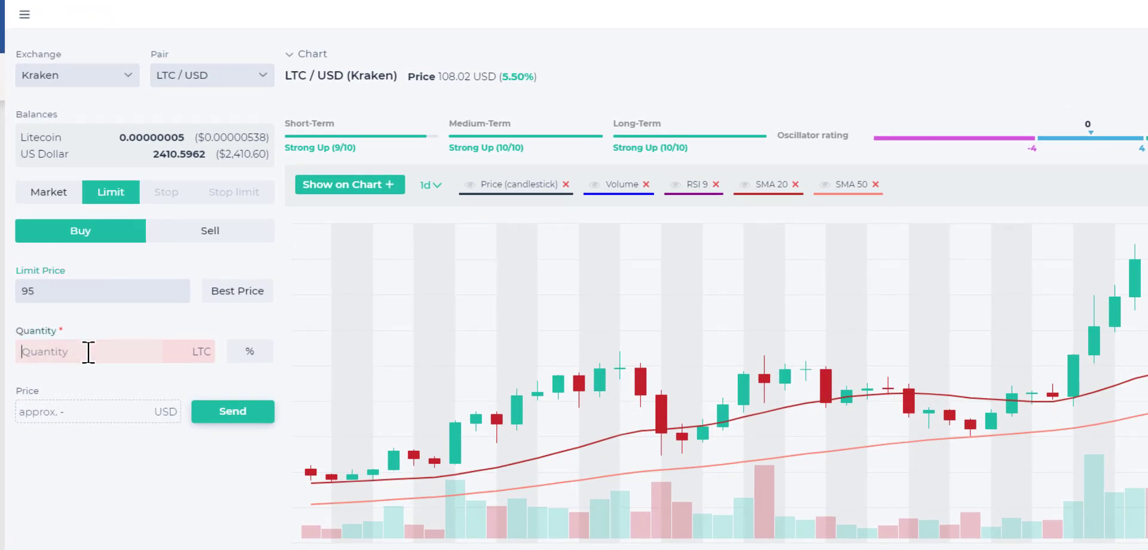
left_click(232, 410)
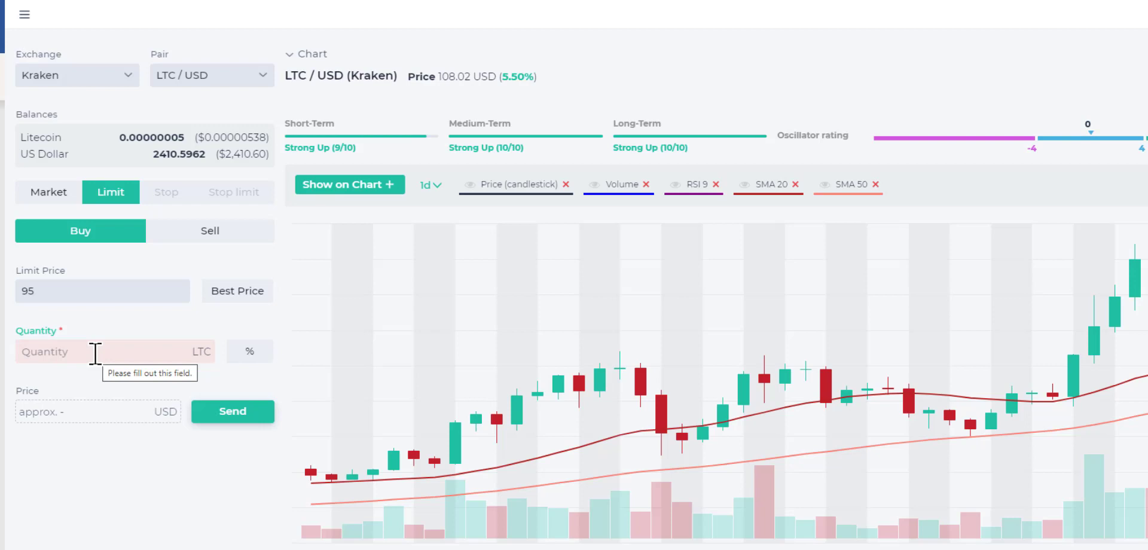
type("15")
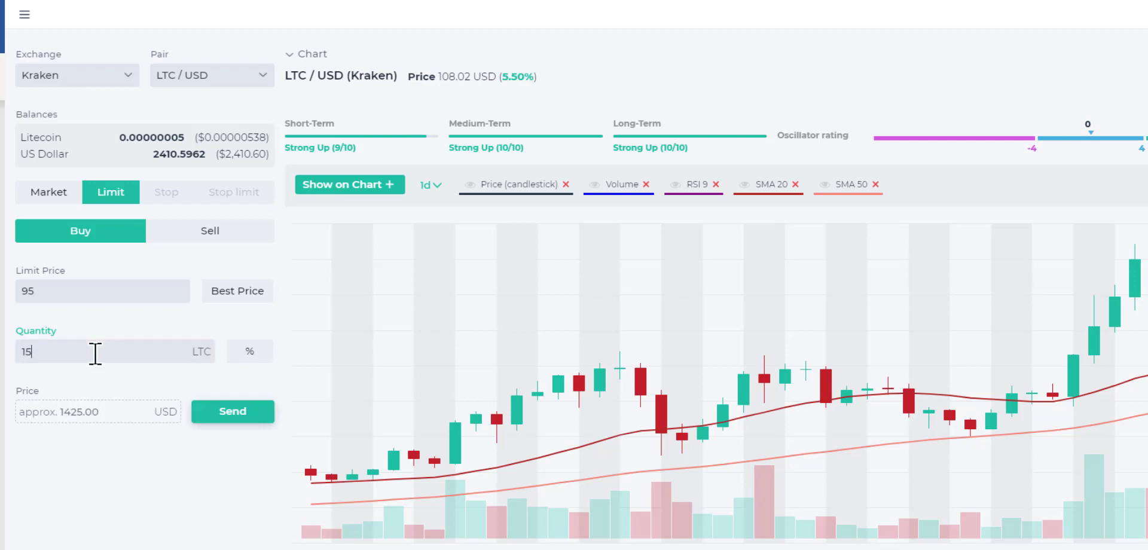
mouse_move(232, 410)
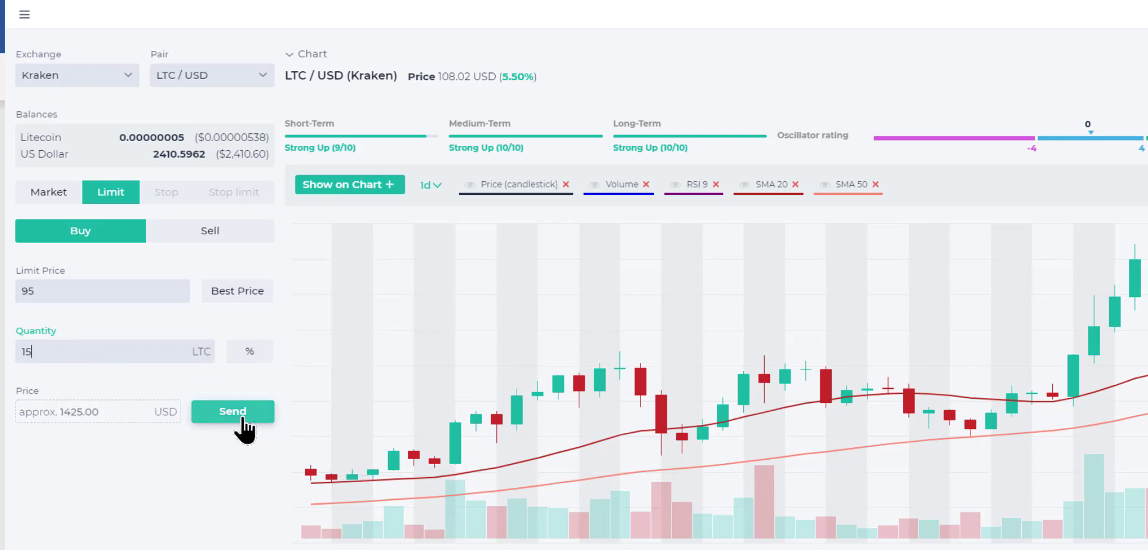
left_click(232, 411)
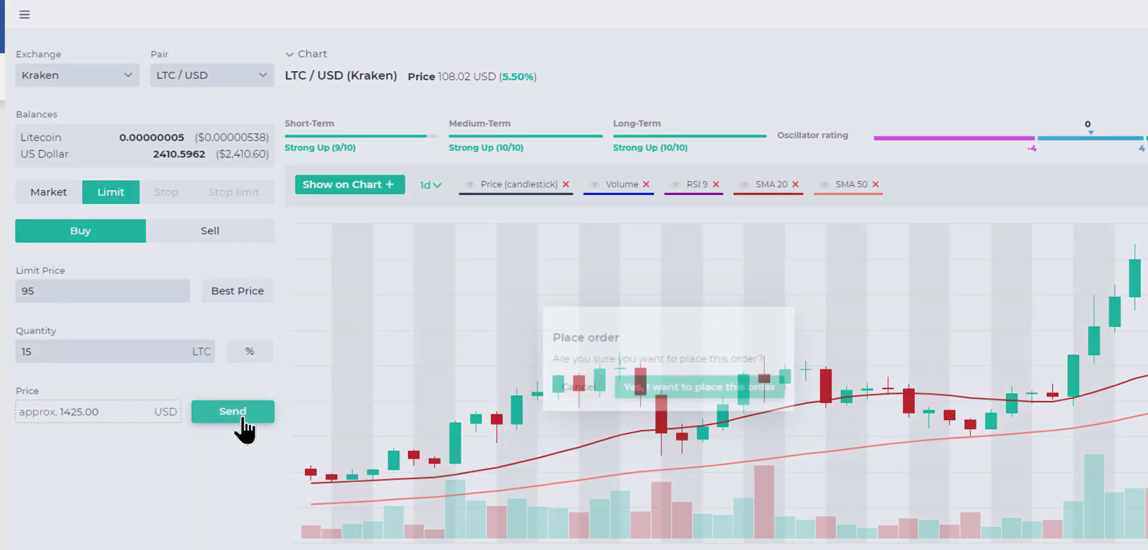
left_click(695, 387)
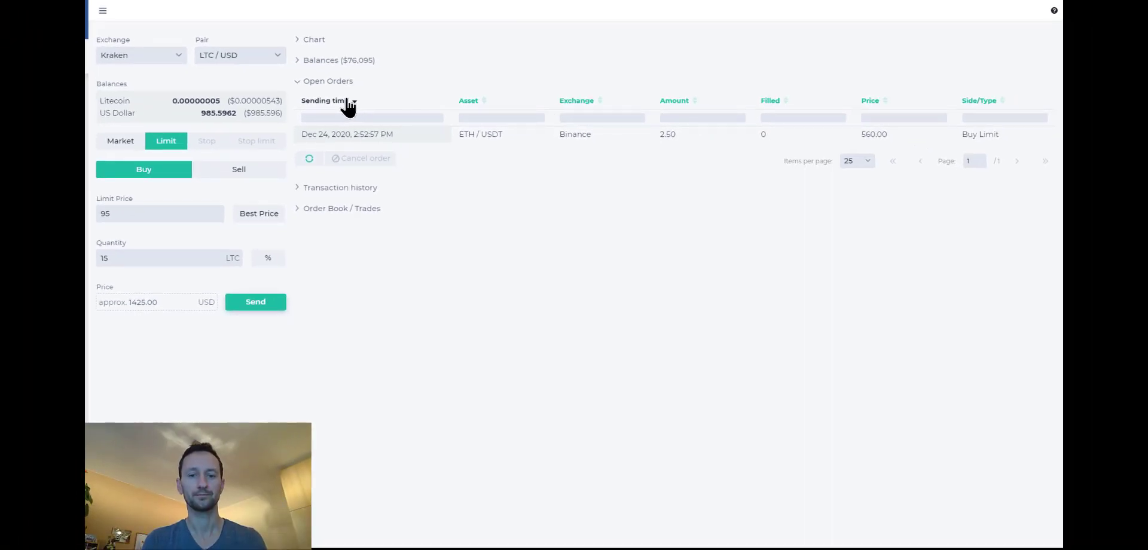
Navigate through the sidebar menu to the Screener and close the sidebar
left_click(255, 301)
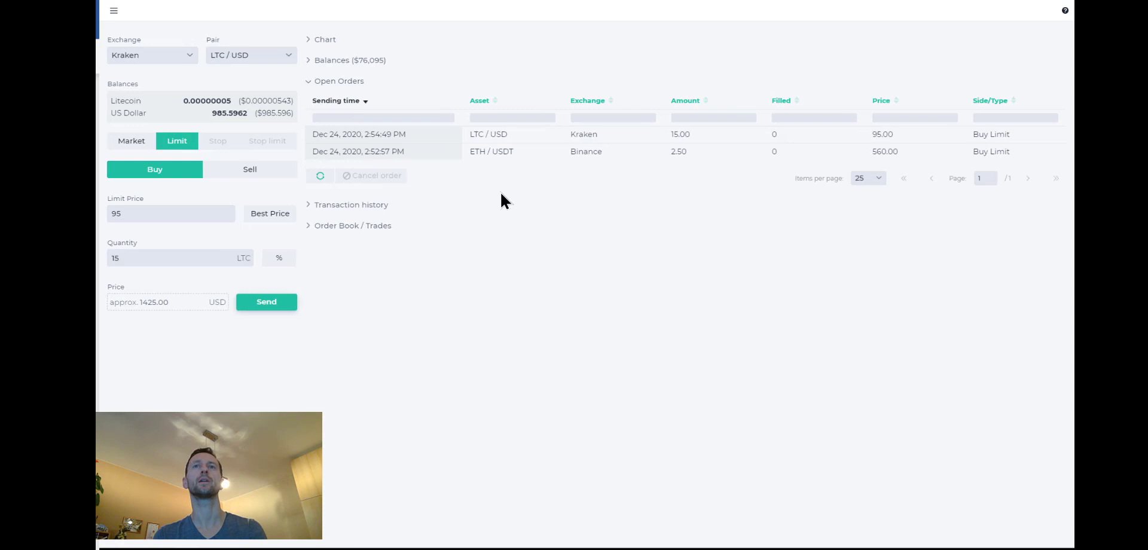
mouse_move(112, 13)
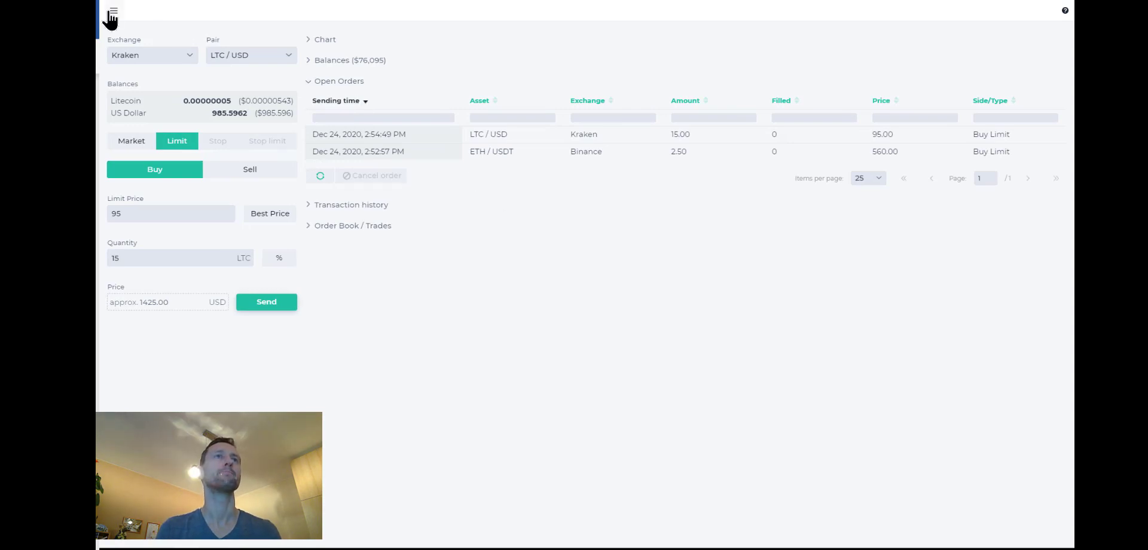
left_click(111, 11)
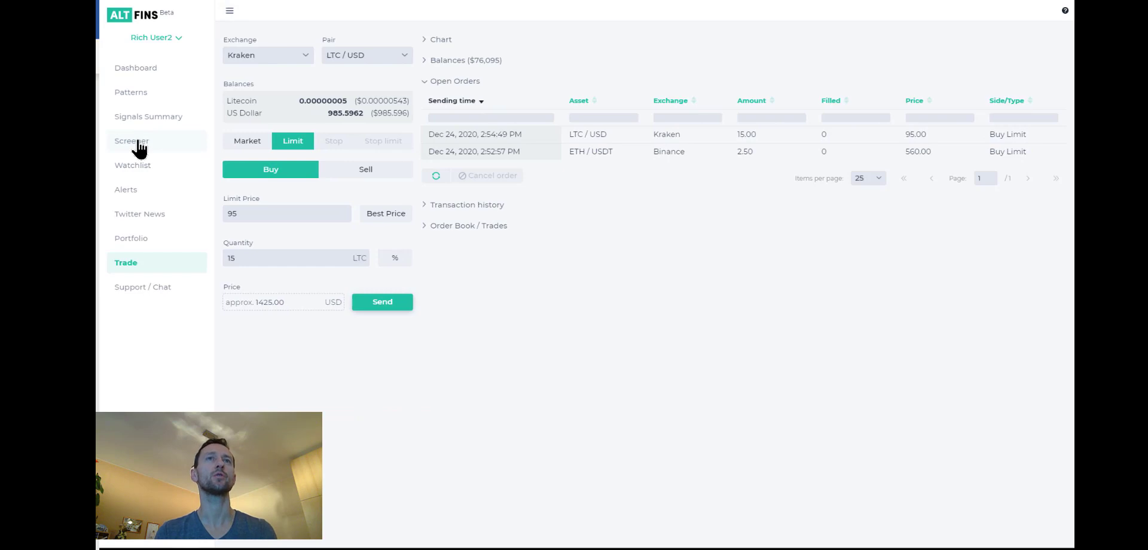
left_click(132, 140)
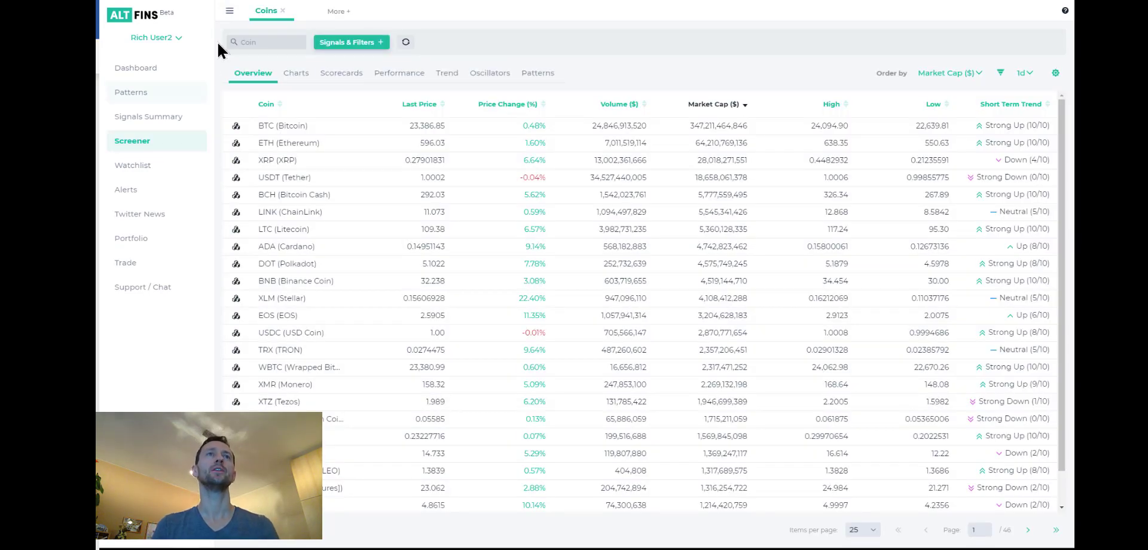
left_click(229, 10)
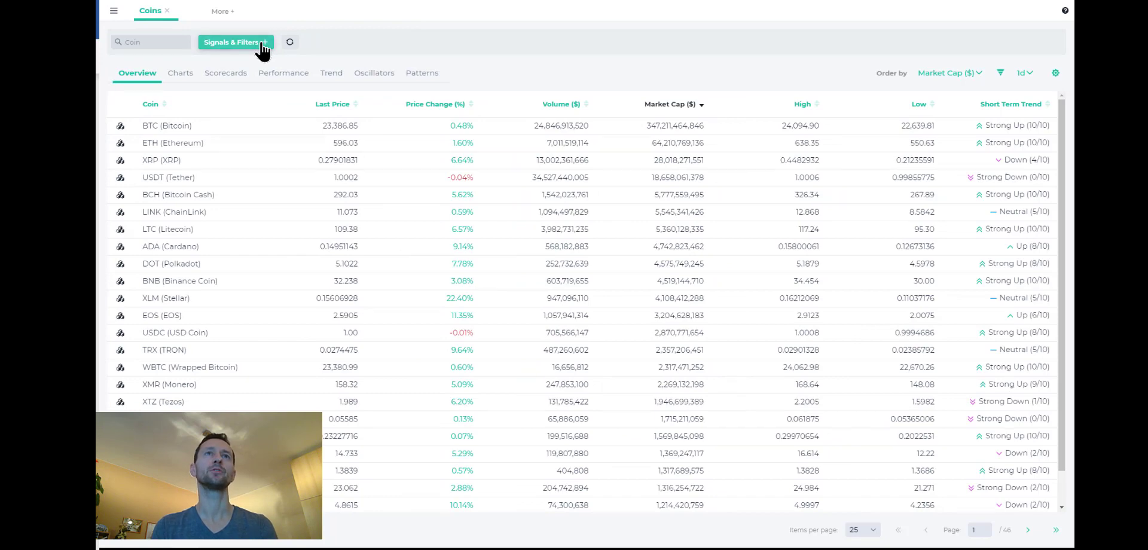
Add a New High filter with value above 0 in Signals & Filters
left_click(233, 42)
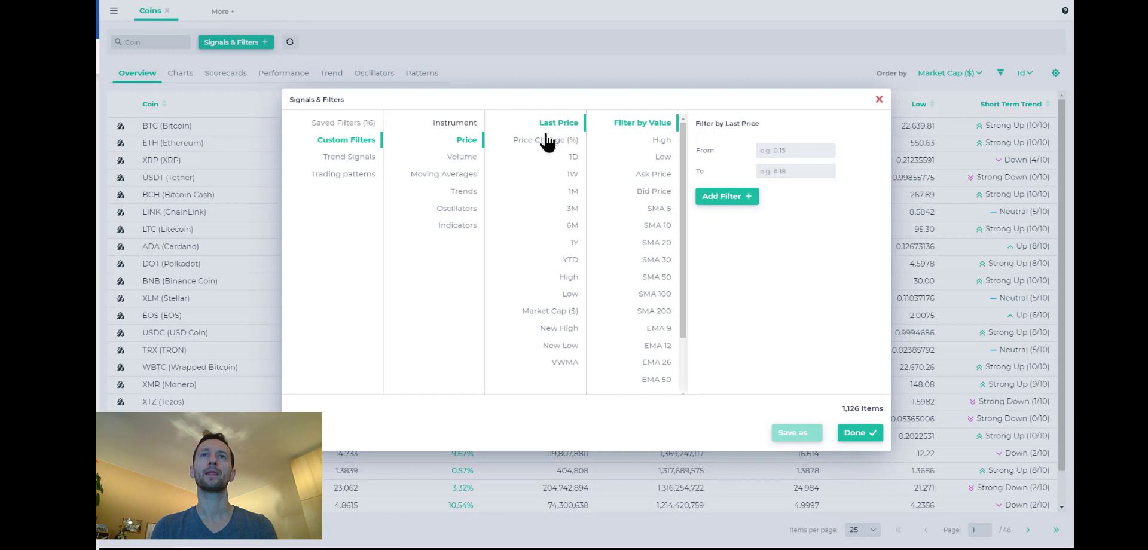
scroll("down", 3)
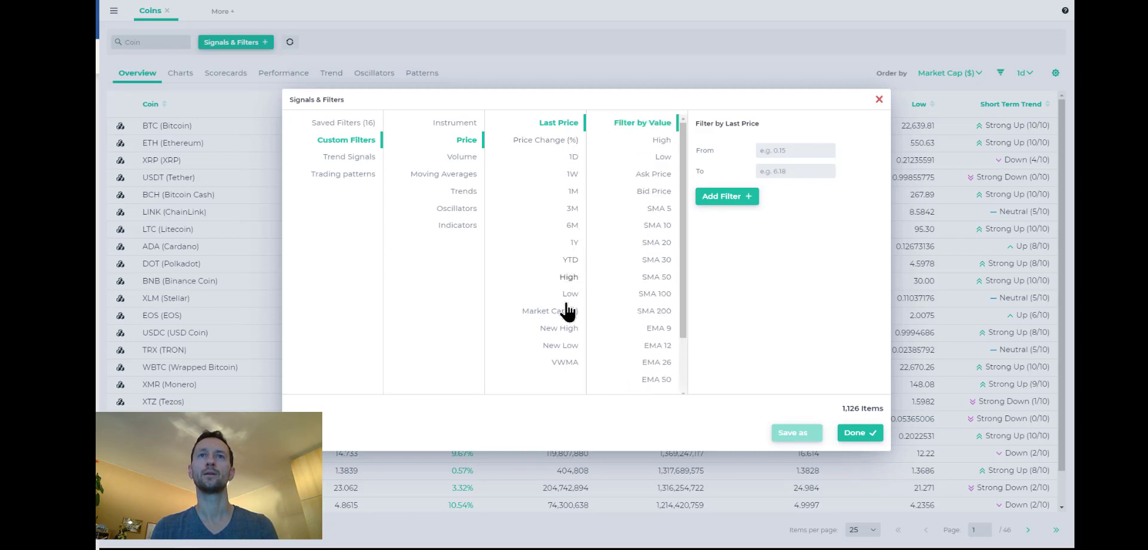
left_click(558, 327)
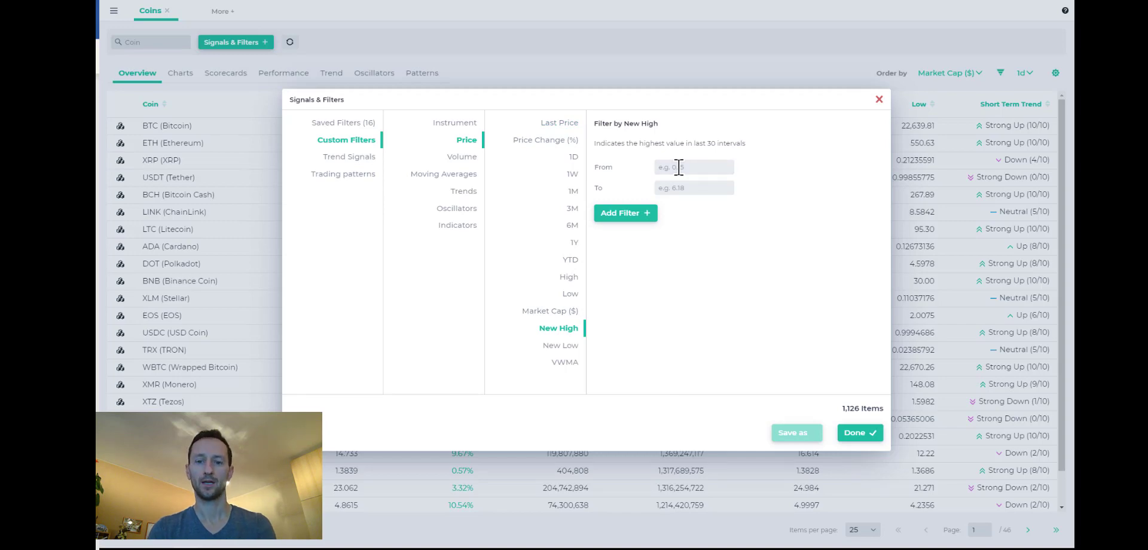
type("0")
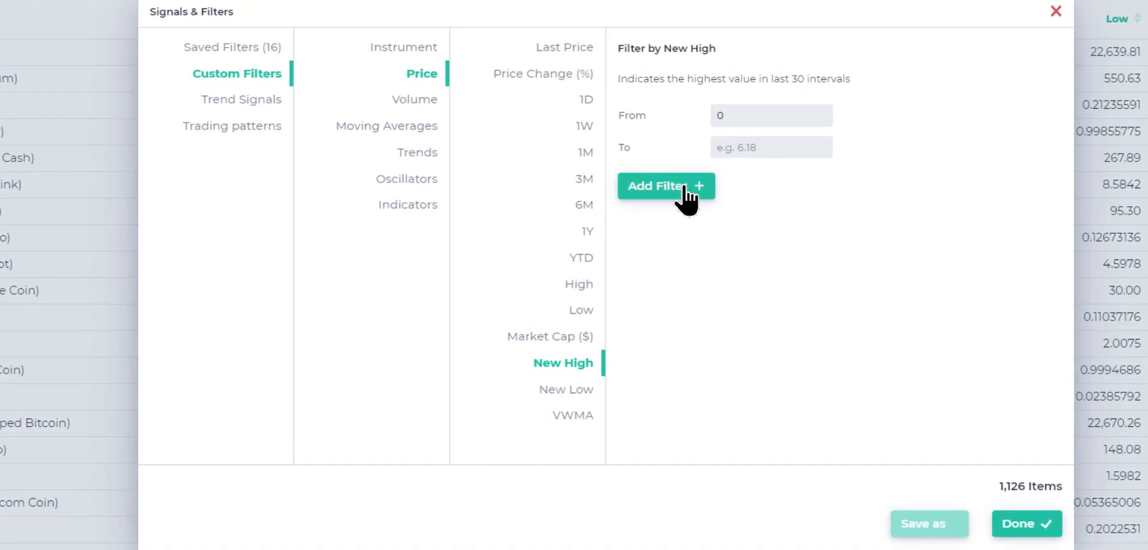
left_click(665, 185)
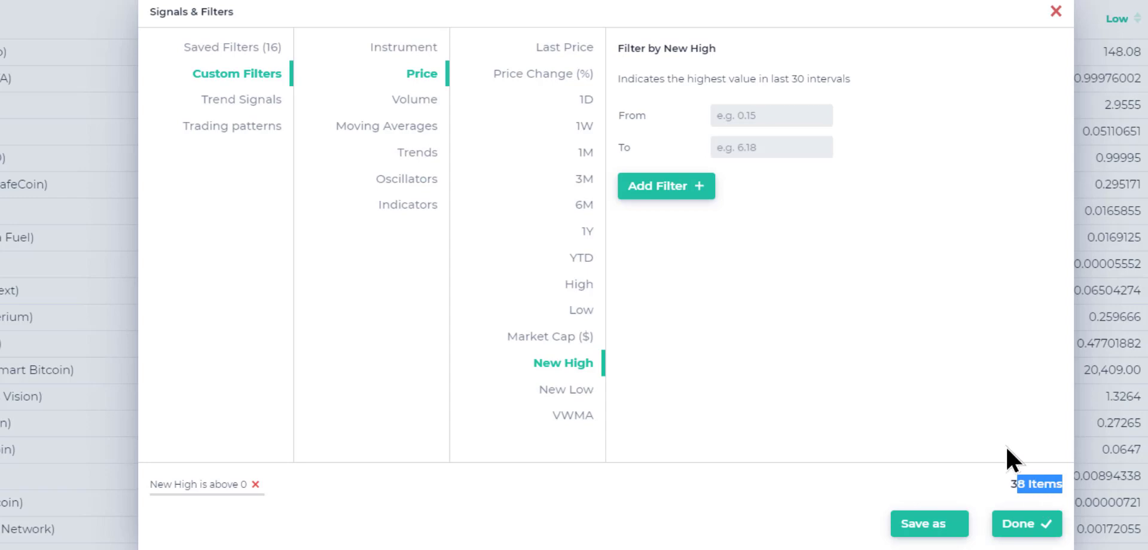
mouse_move(402, 48)
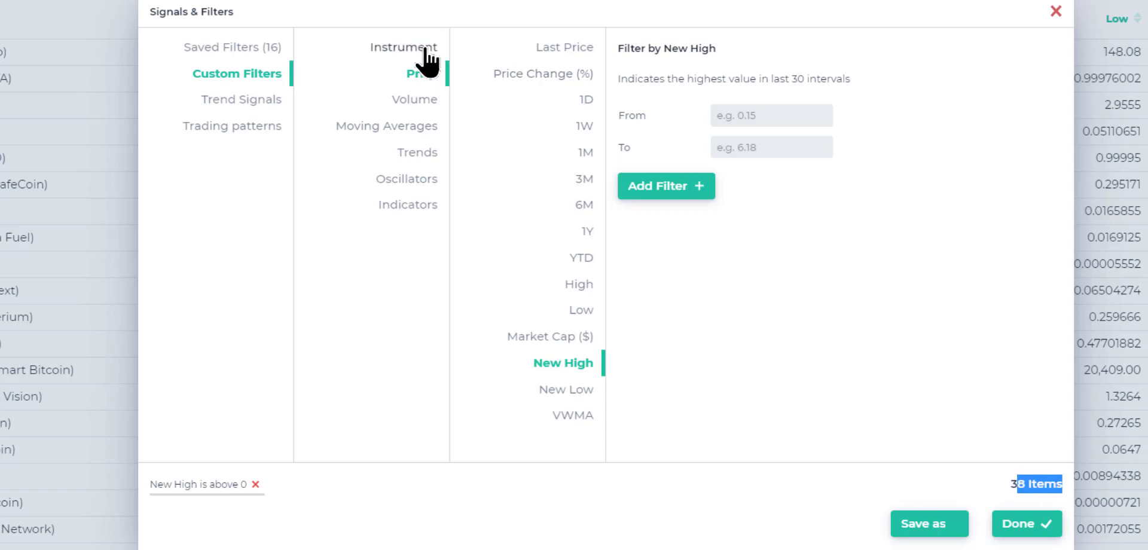
Add a Volume ($) filter with From set to 100000
left_click(414, 99)
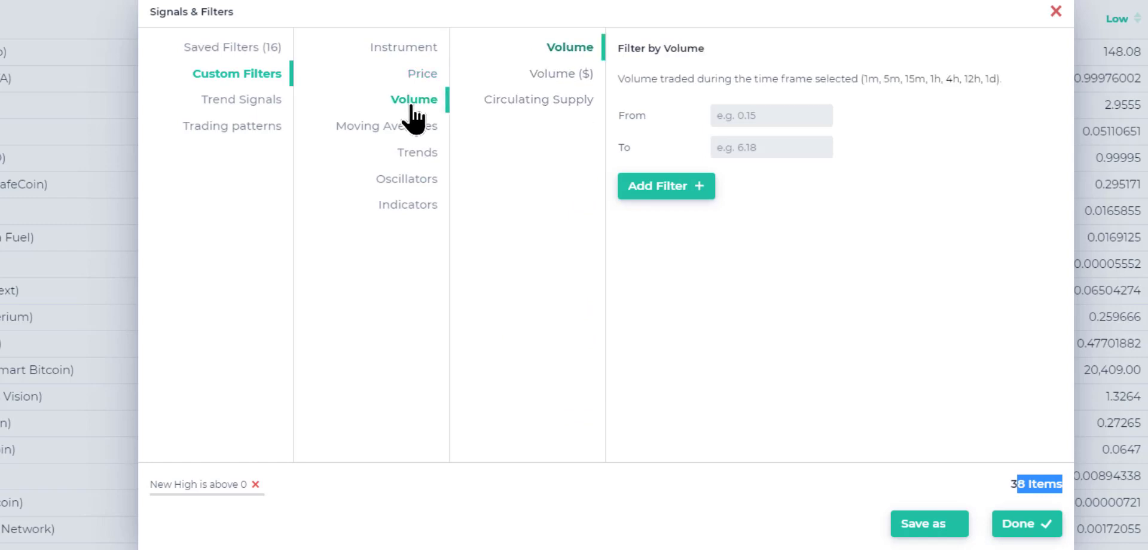
left_click(561, 73)
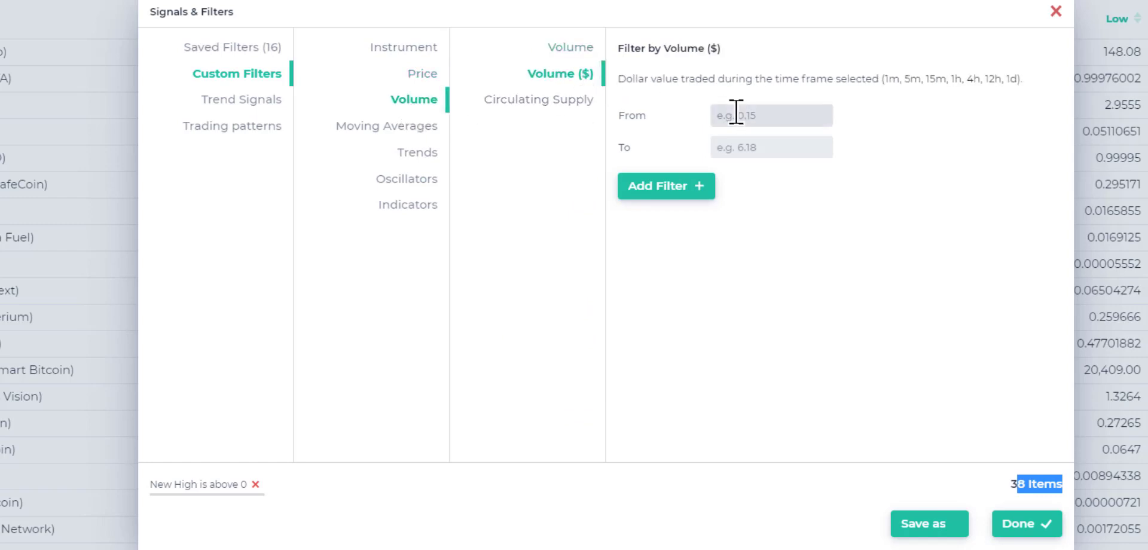
type("100 000")
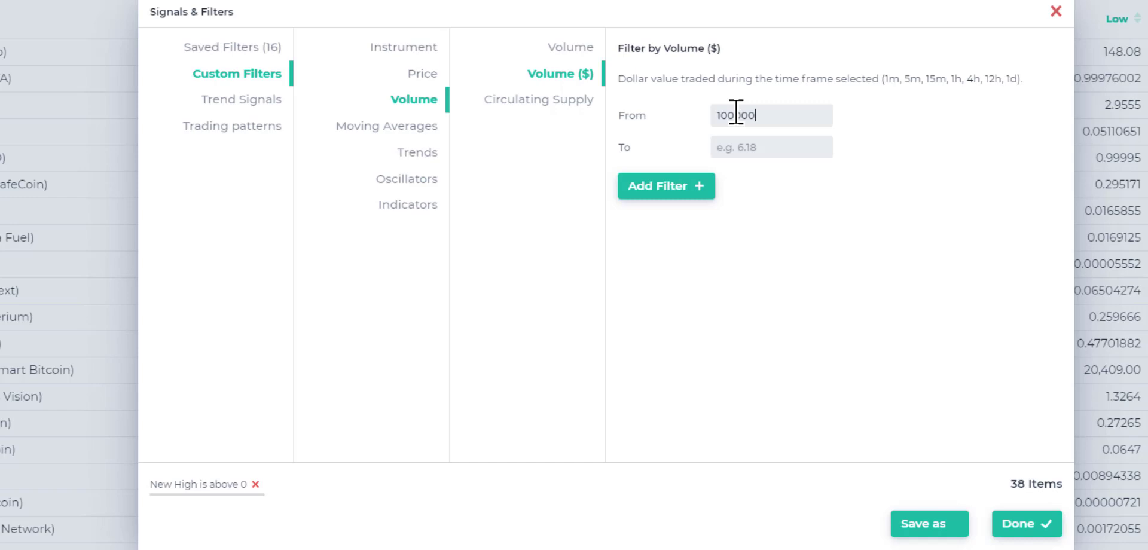
left_click(665, 185)
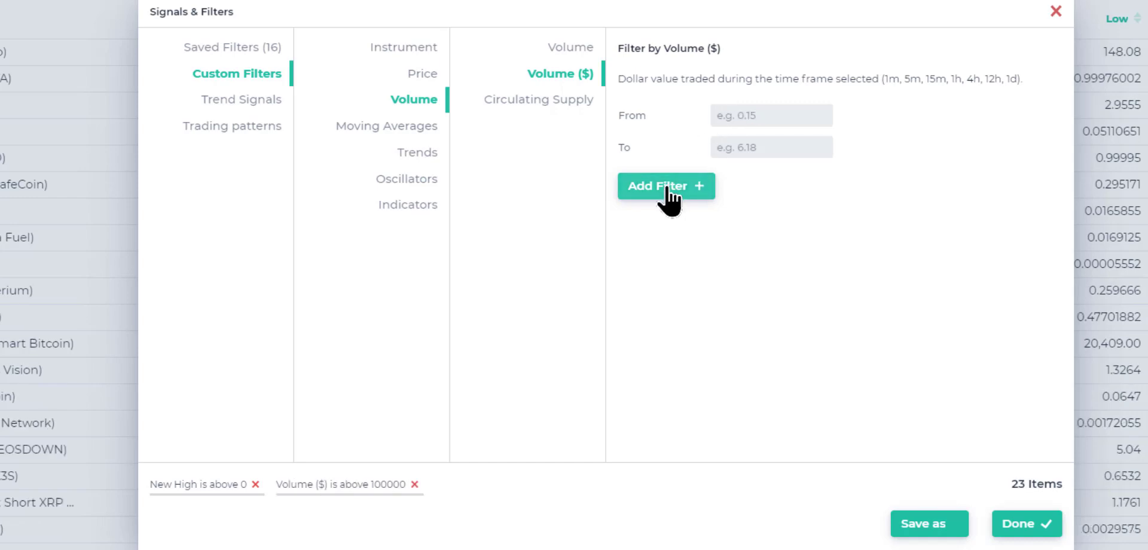
mouse_move(744, 181)
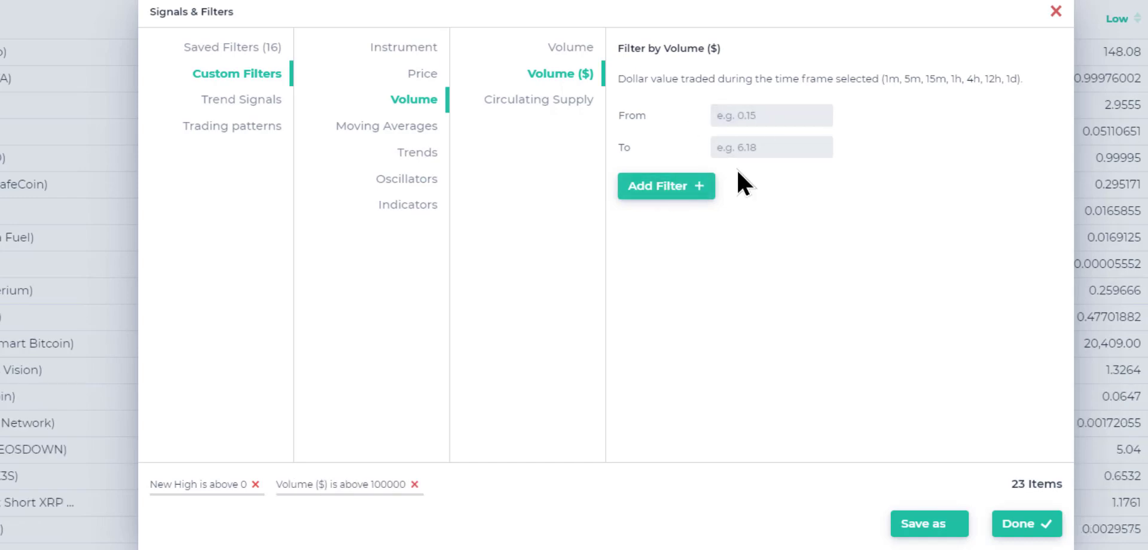
mouse_move(1026, 523)
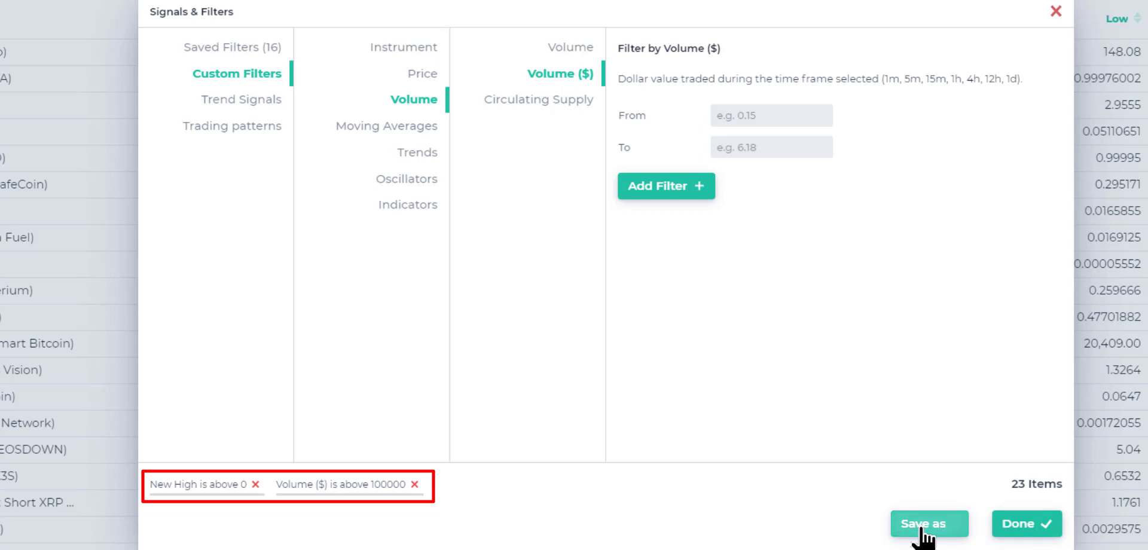
left_click(928, 523)
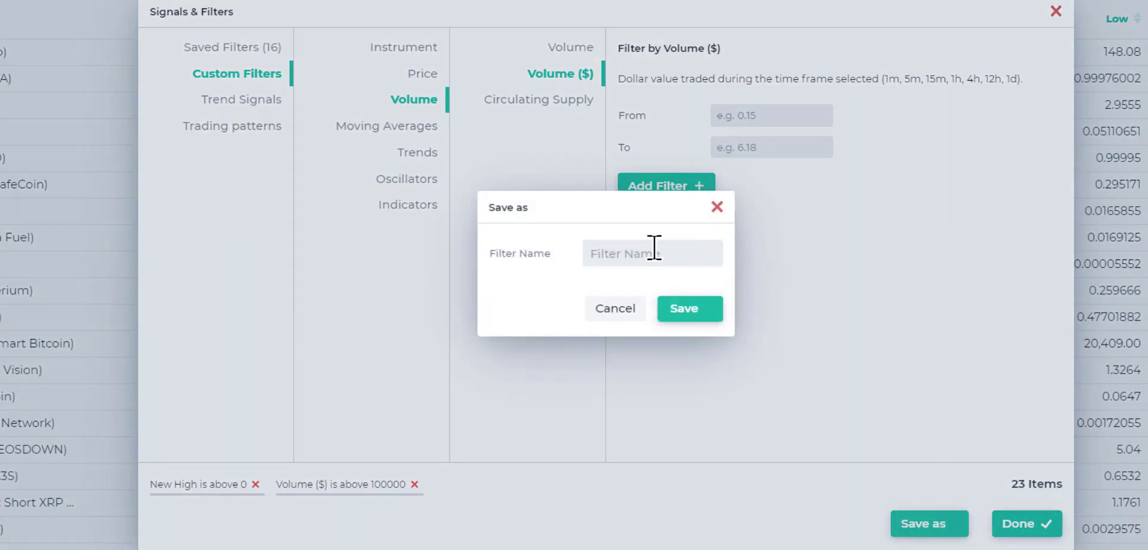
Save the two conditions as filter 'Coins with New Highs' and apply them
type("Coins with")
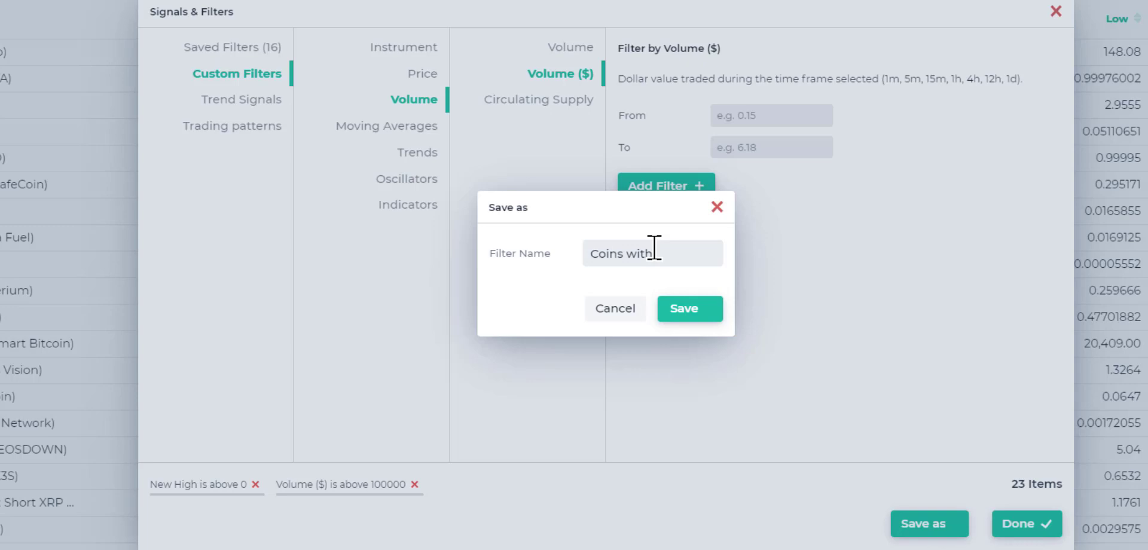
type("New Highs")
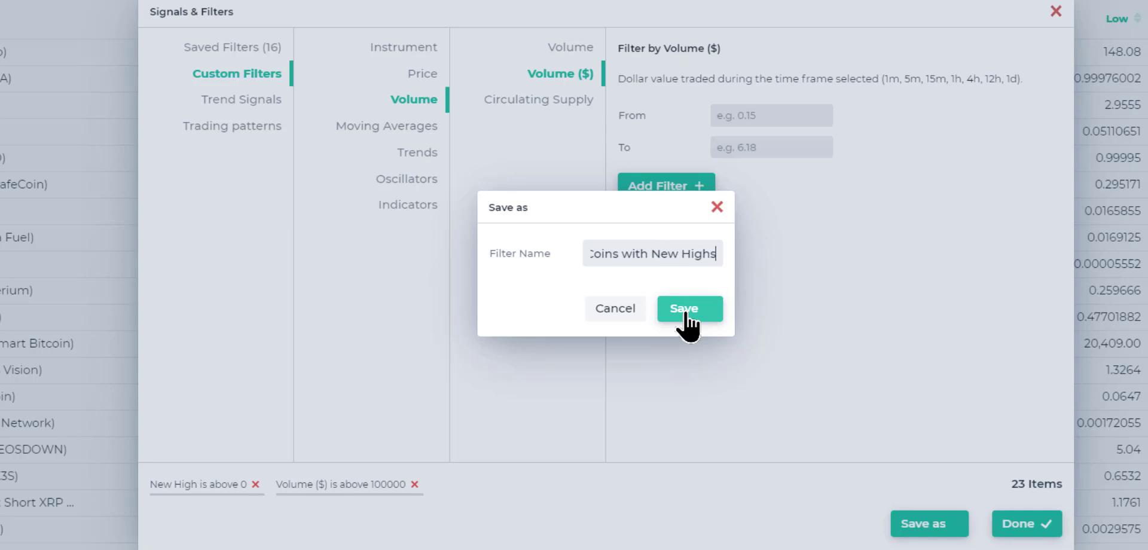
left_click(688, 309)
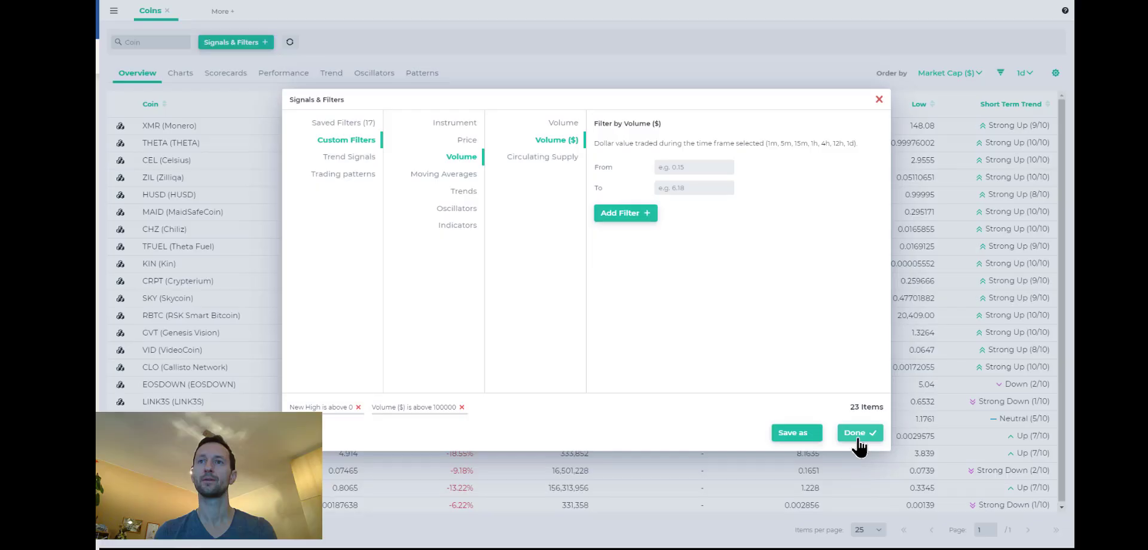
left_click(859, 432)
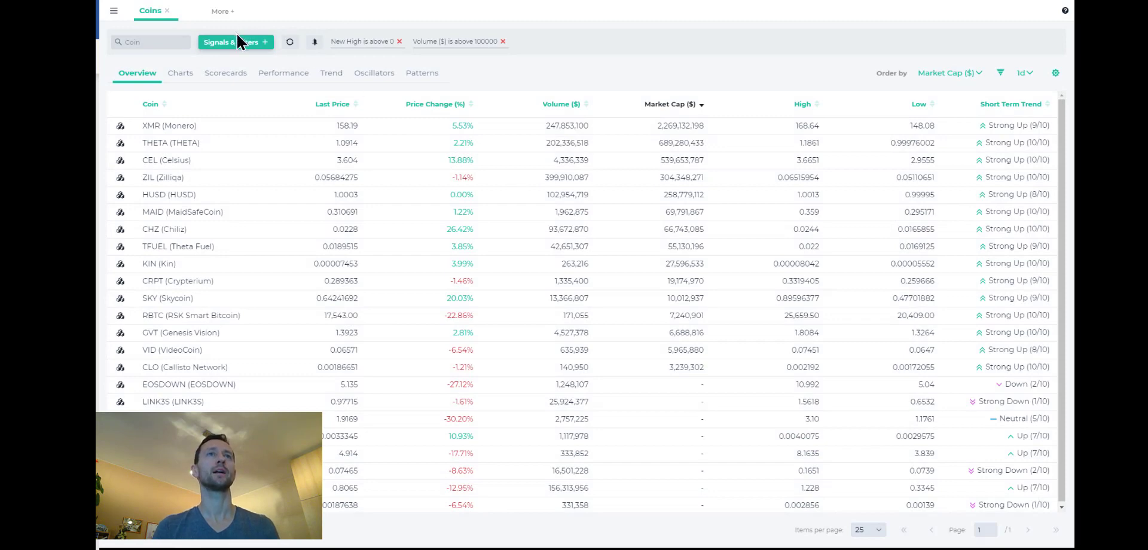
left_click(232, 42)
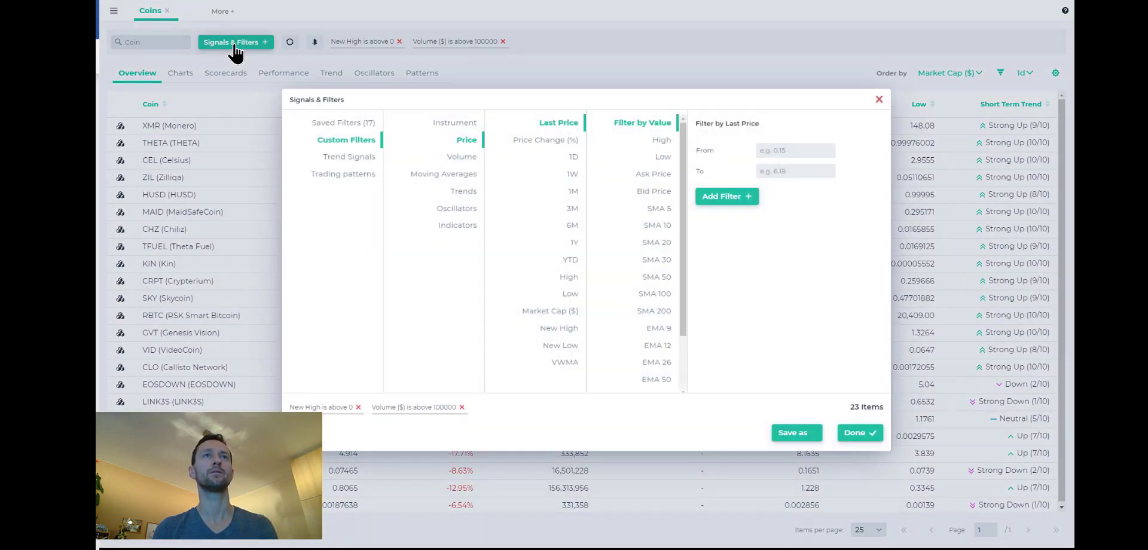
Pick 'Coins with New Highs' from Saved Filters and apply it to the screener
left_click(342, 123)
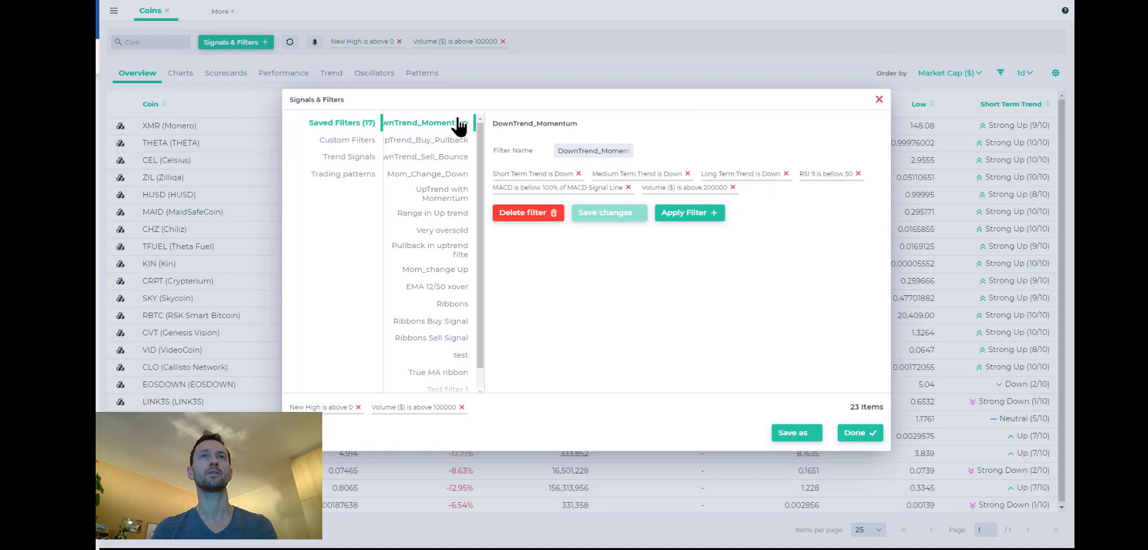
mouse_move(490, 164)
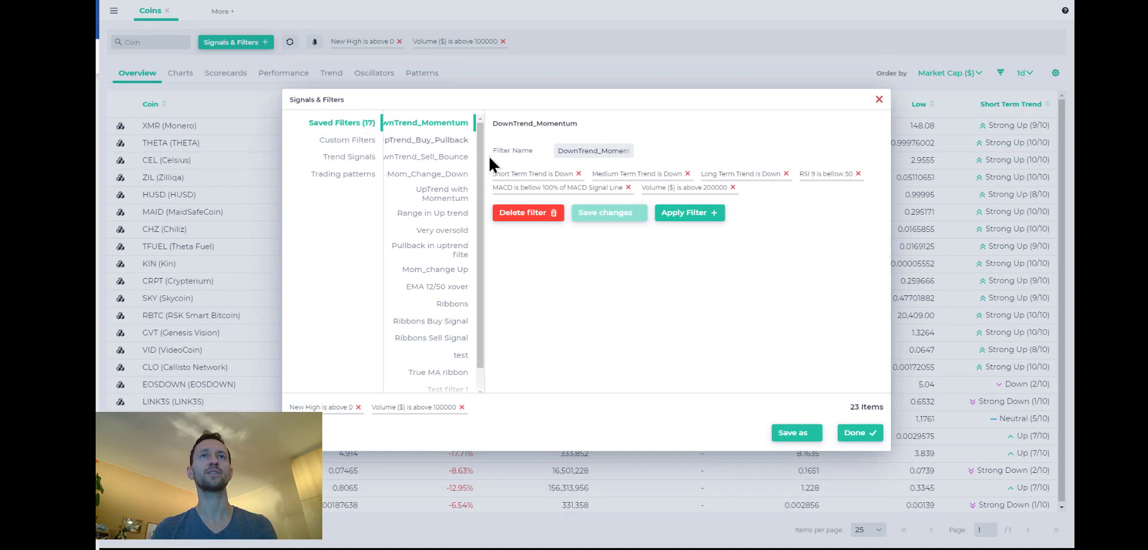
scroll("down", 3)
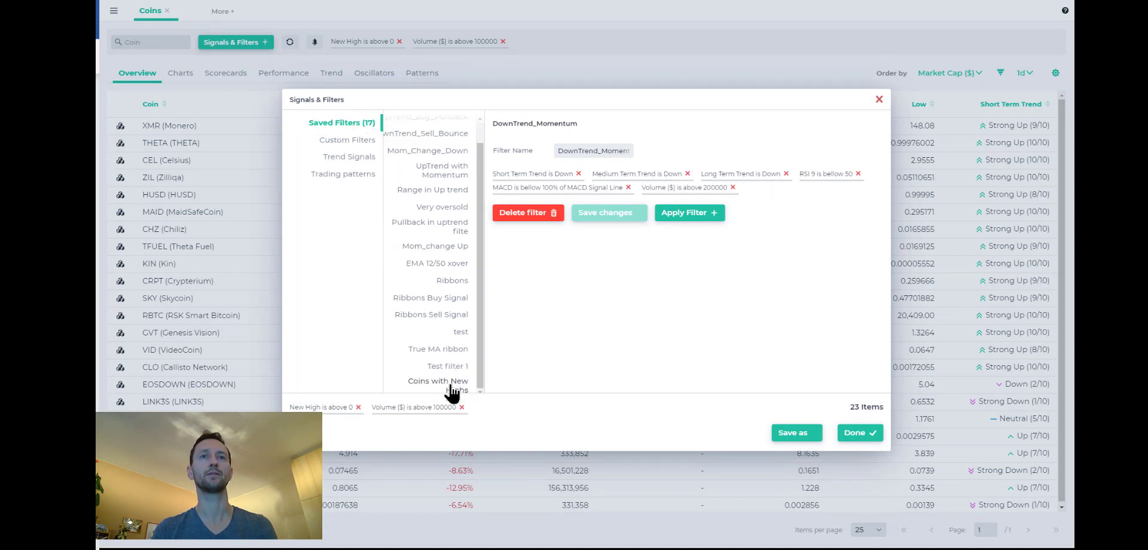
left_click(437, 385)
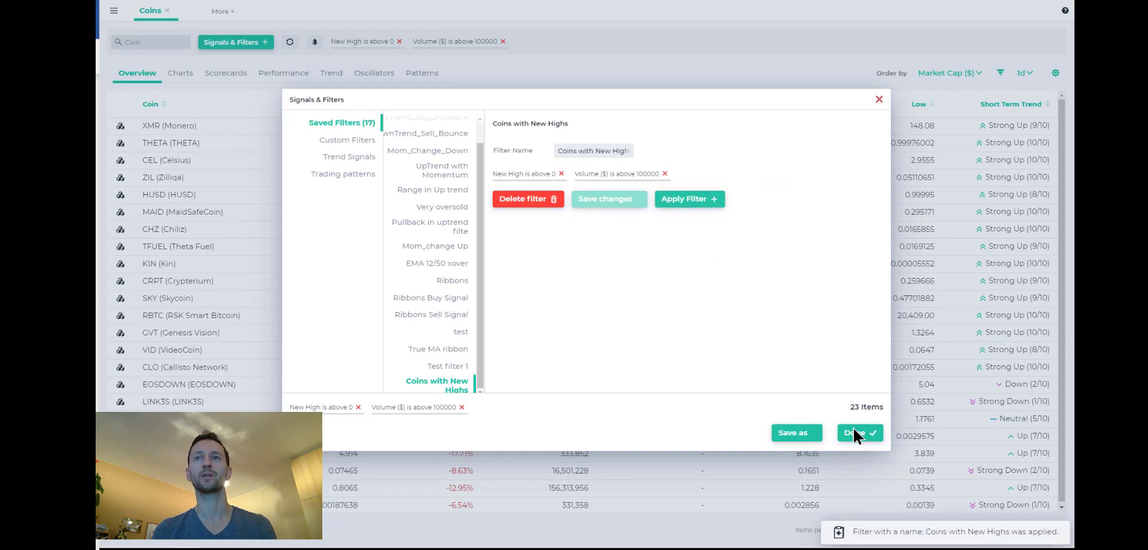
left_click(859, 432)
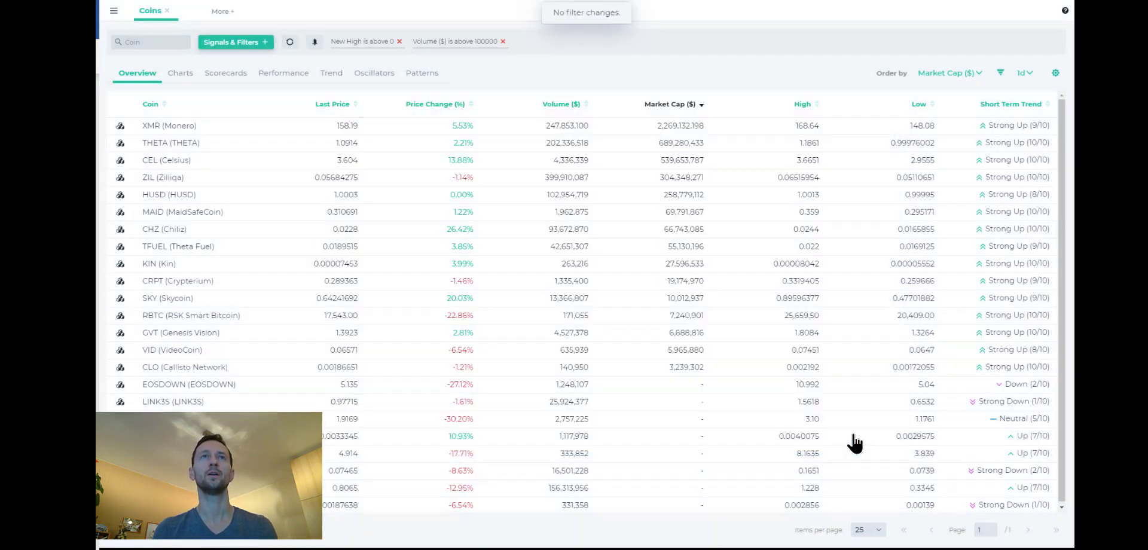
Save an alert named 'Coins making new highs al' for the active screener conditions
left_click(315, 41)
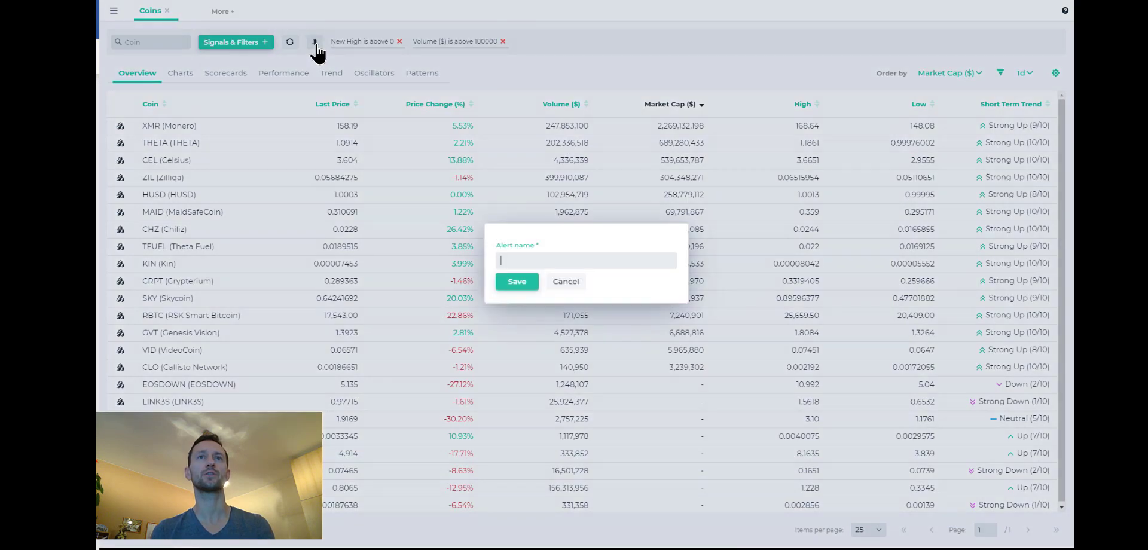
type("Coins making new")
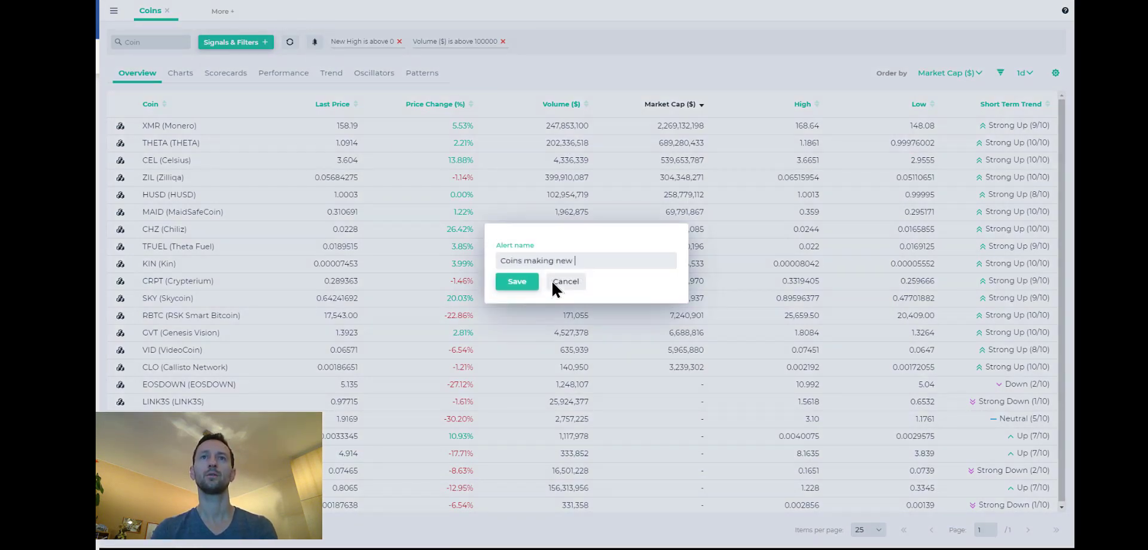
type("highs")
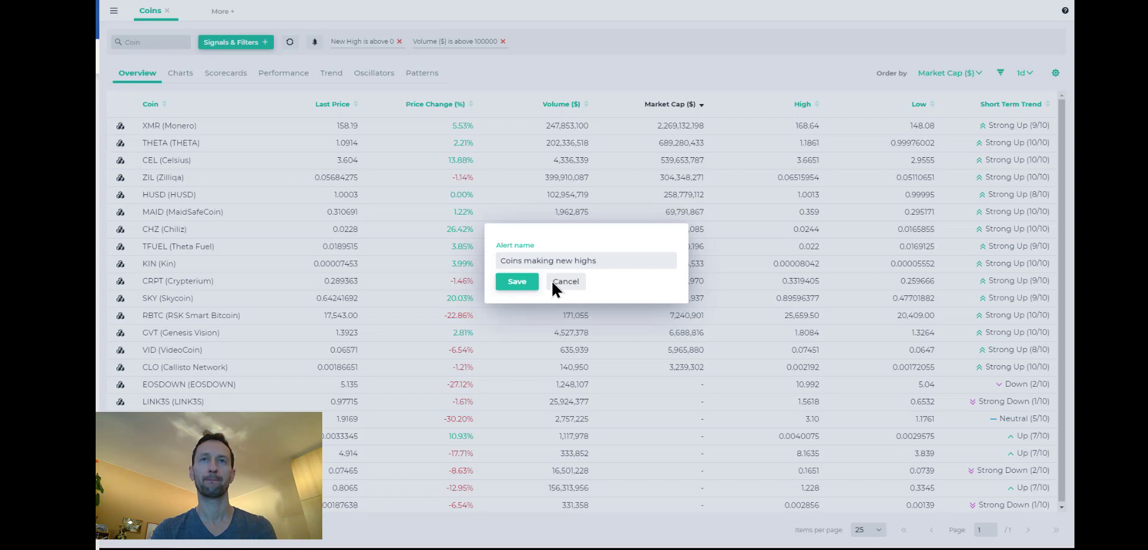
type("al")
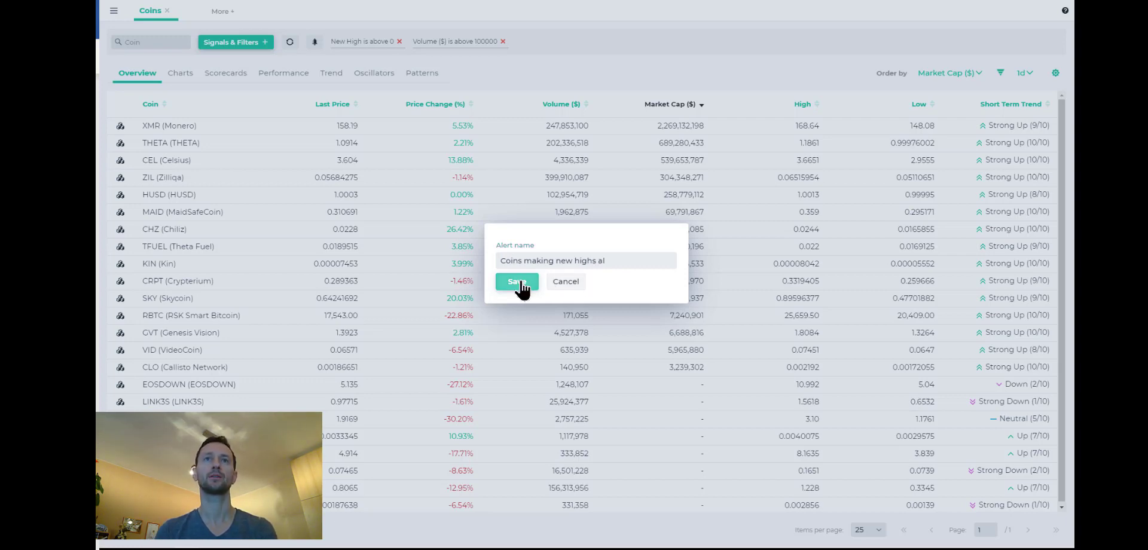
left_click(516, 282)
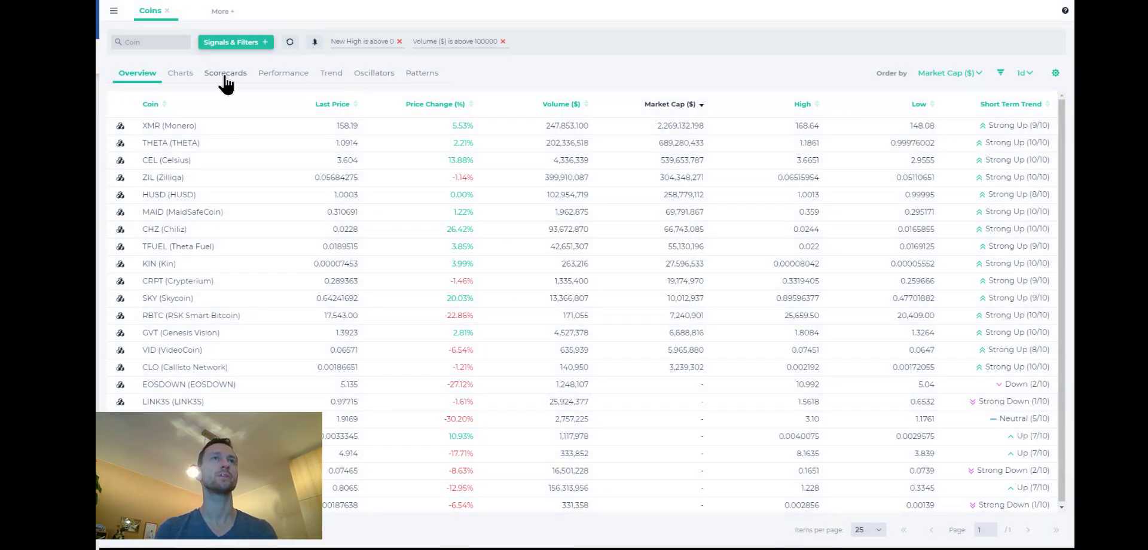
mouse_move(180, 73)
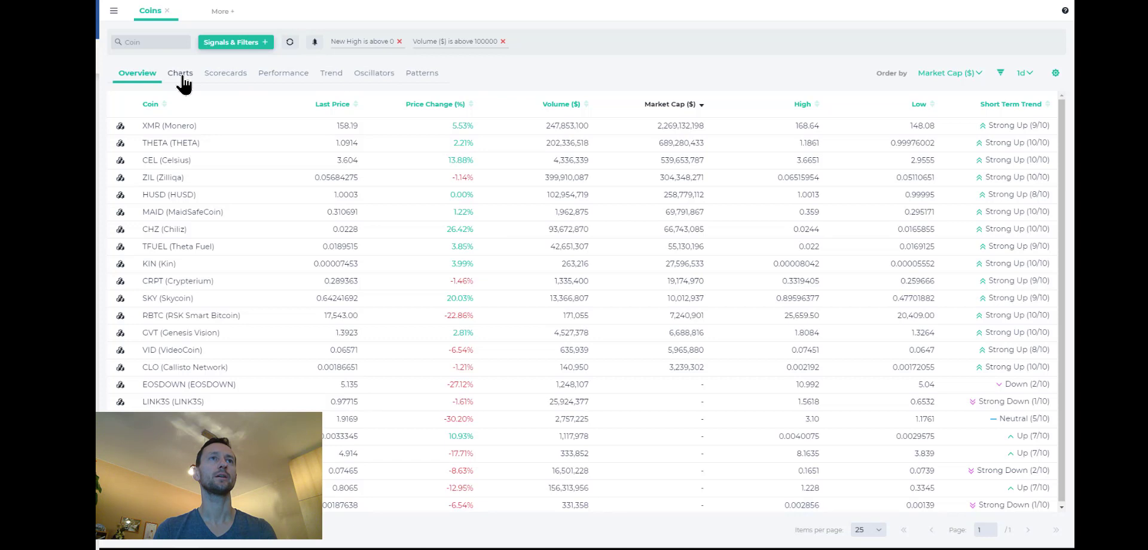
Switch screener results to Charts view and scroll through the coin charts
left_click(179, 72)
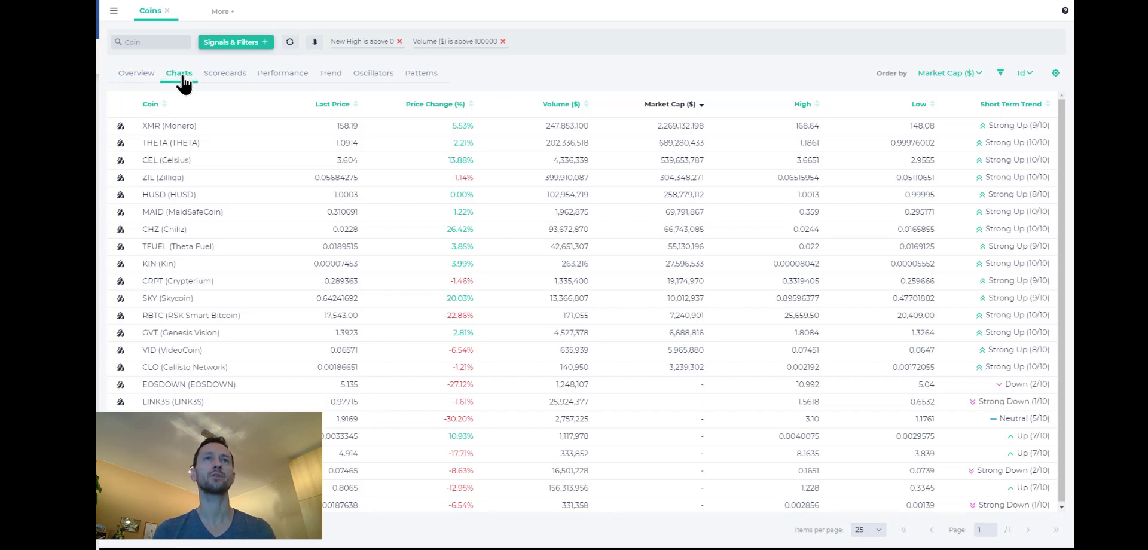
left_click(179, 72)
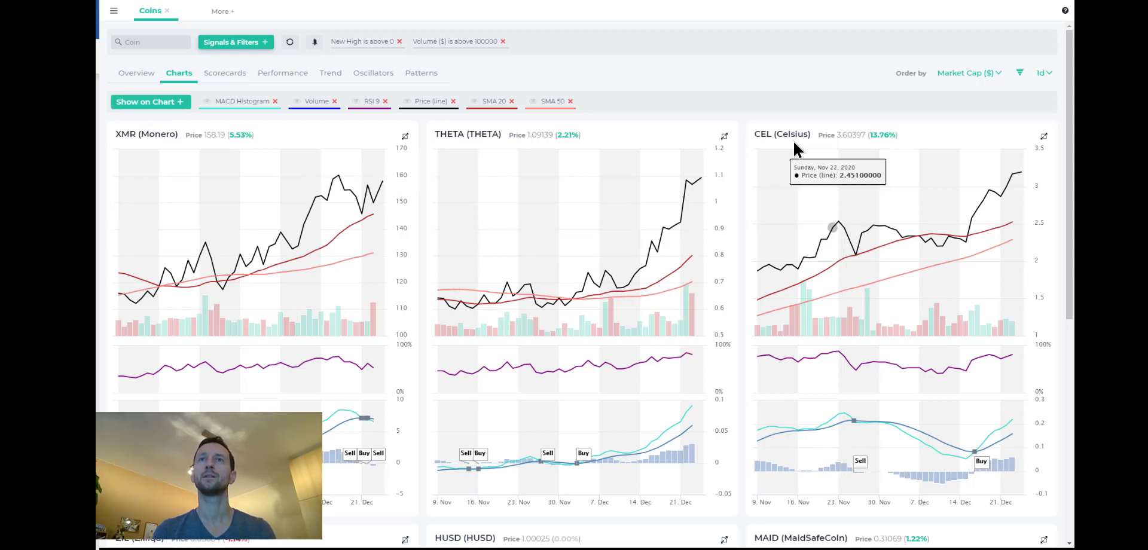
scroll("down", 3)
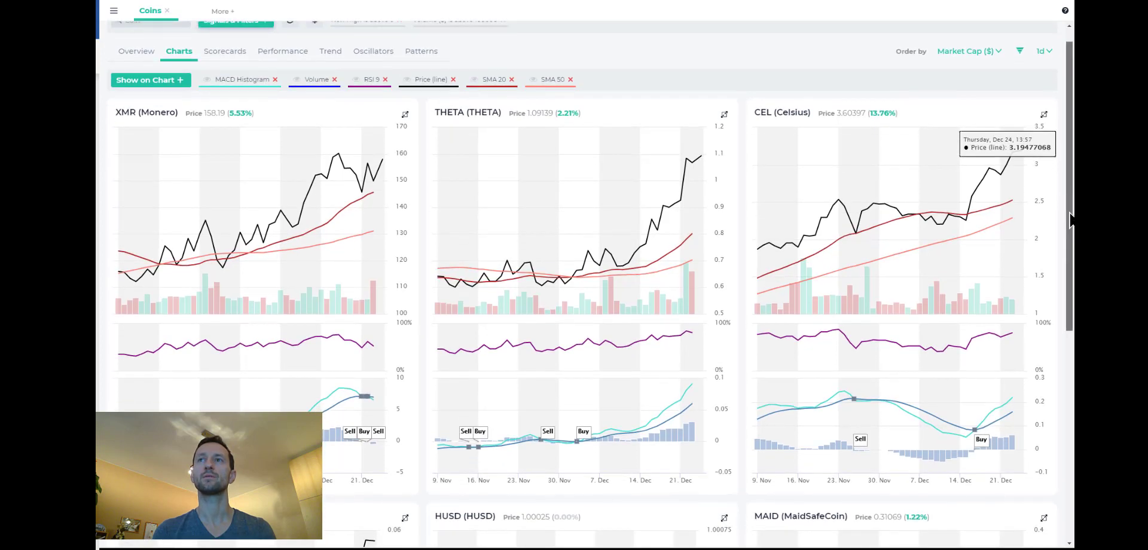
scroll("down", 3)
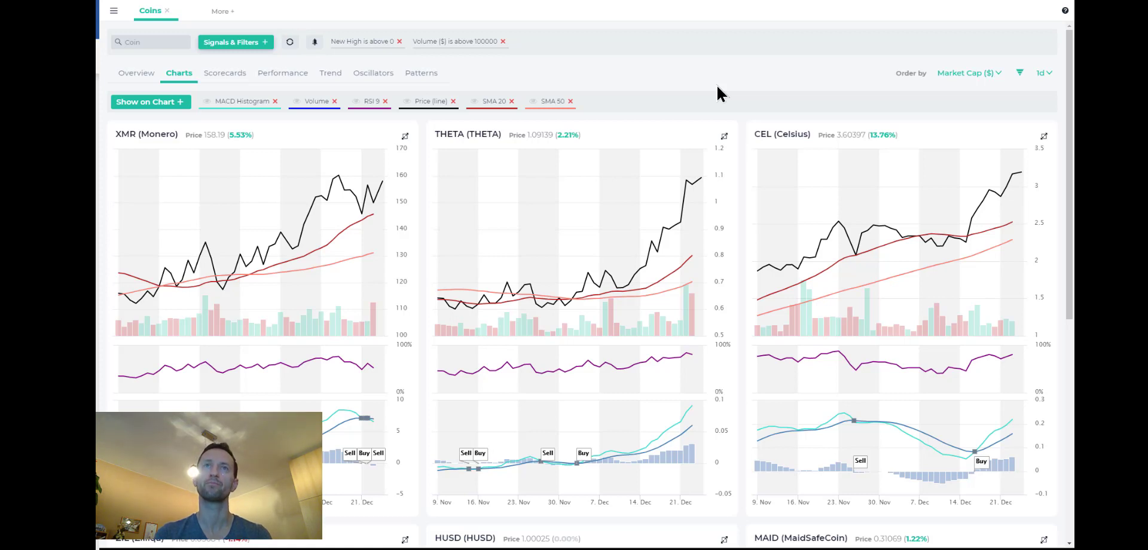
Open Alerts, check notifications, then select 'Coins making new highs al' in Alerts management
left_click(114, 11)
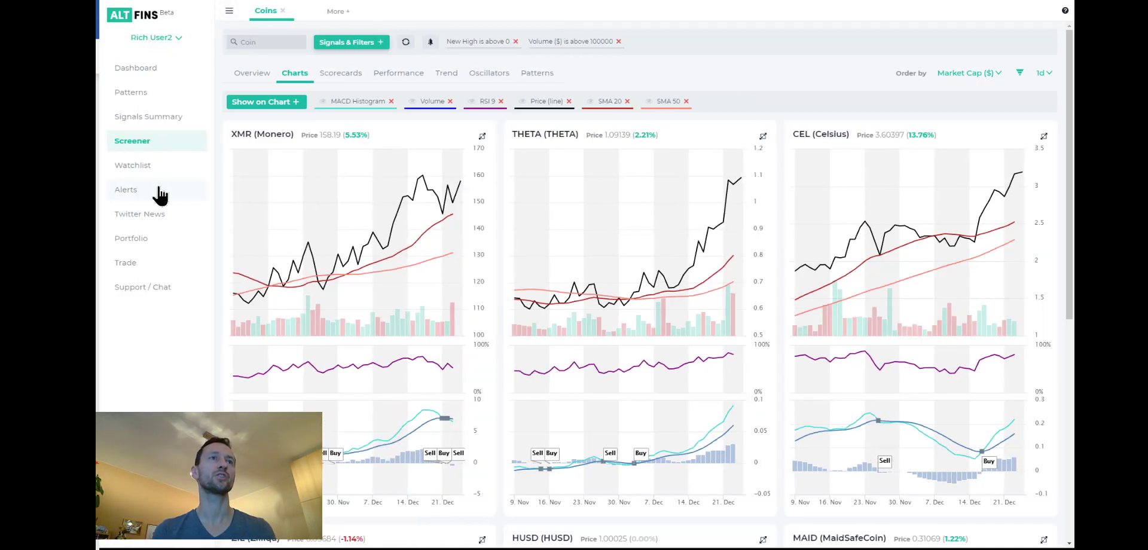
left_click(126, 189)
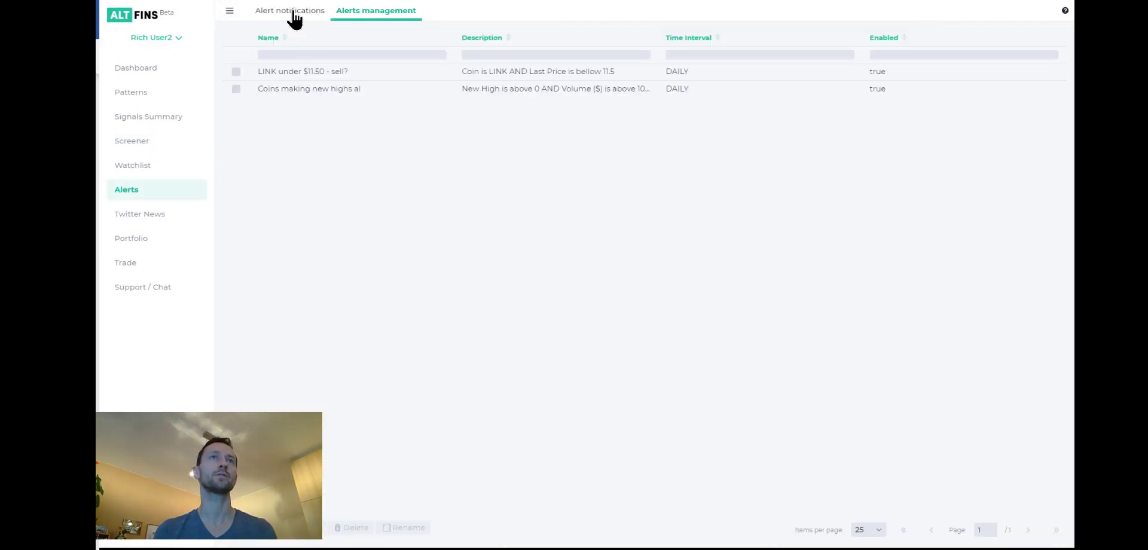
left_click(290, 10)
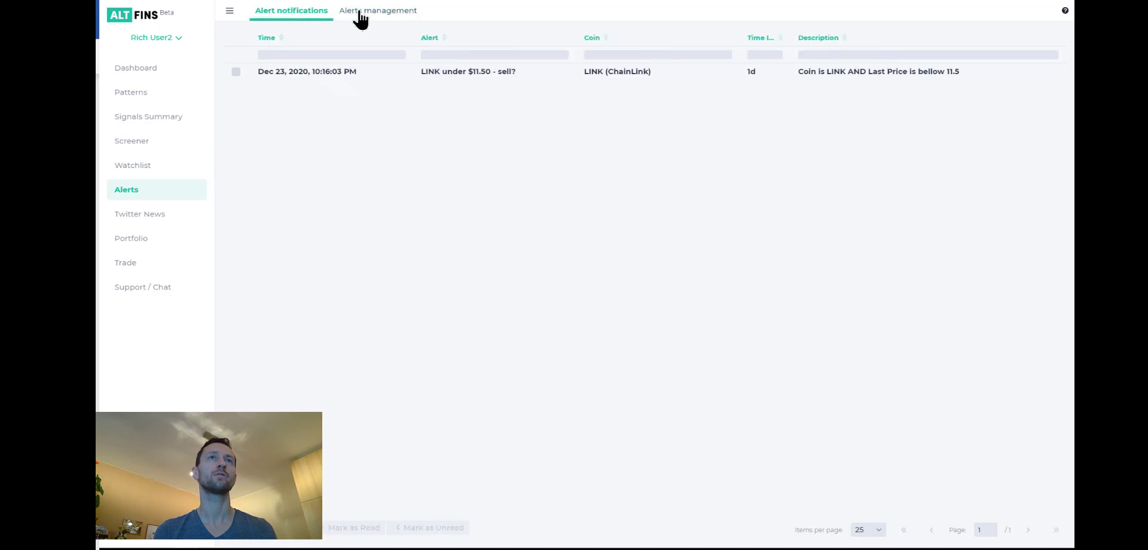
left_click(377, 10)
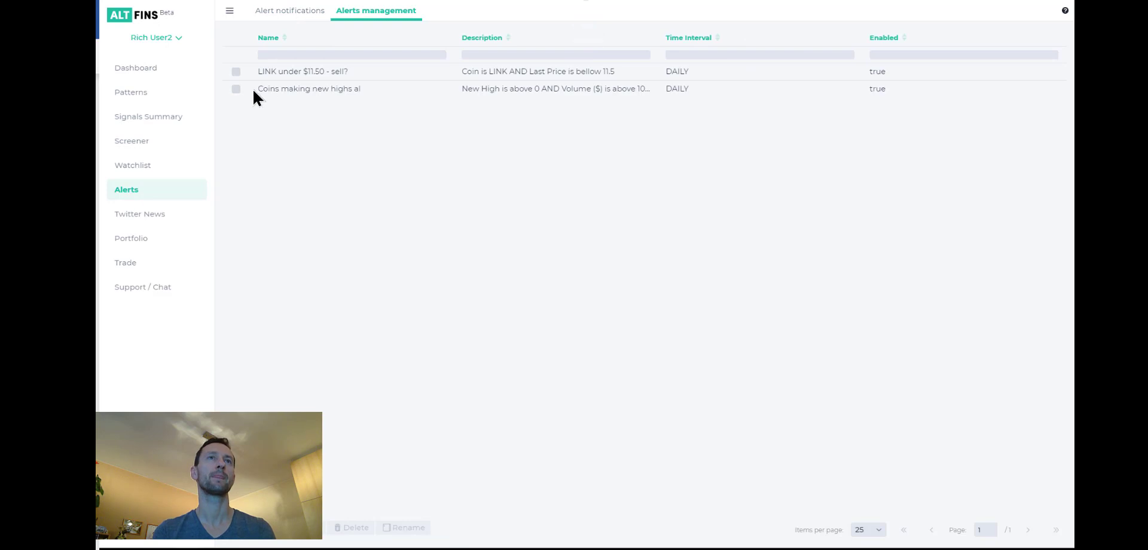
left_click(235, 88)
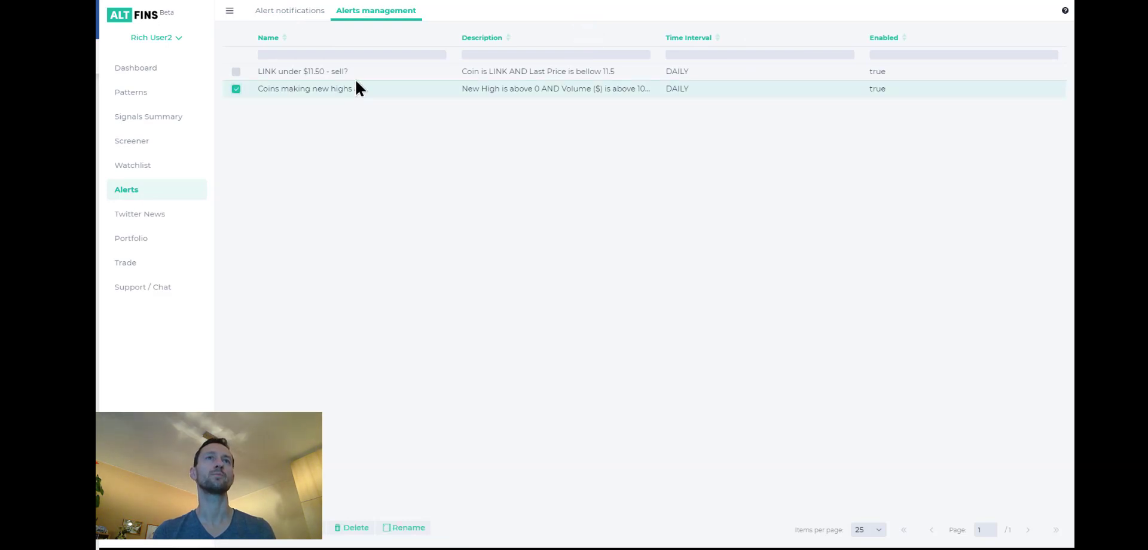